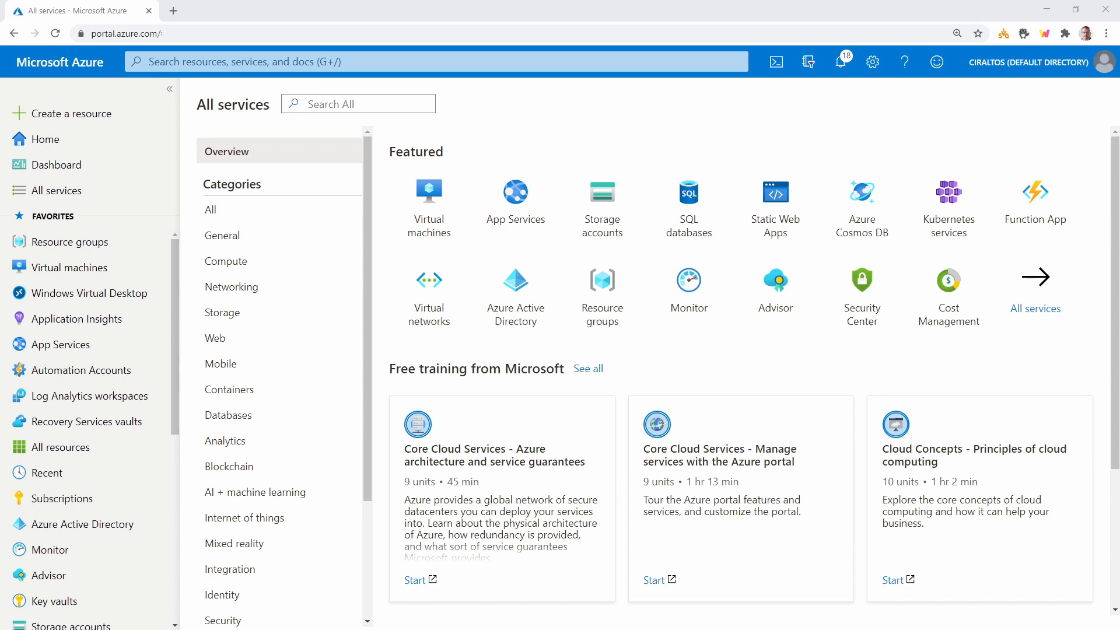
# Step: Search All services for 'log' and start adding a new Log Analytics workspace
pyautogui.click(358, 103)
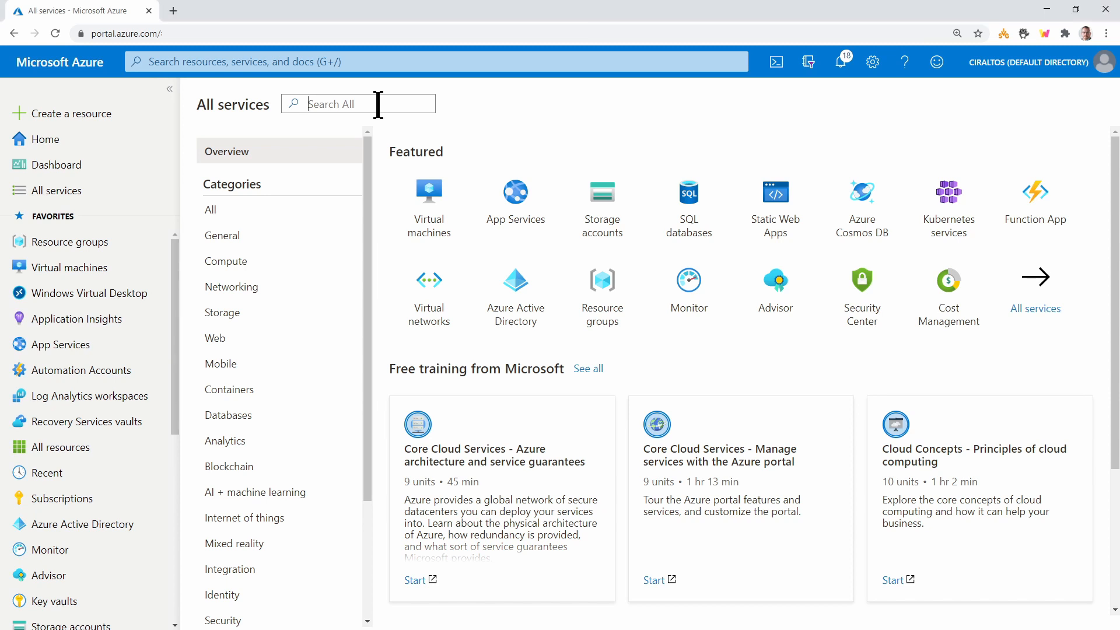
pyautogui.write('log')
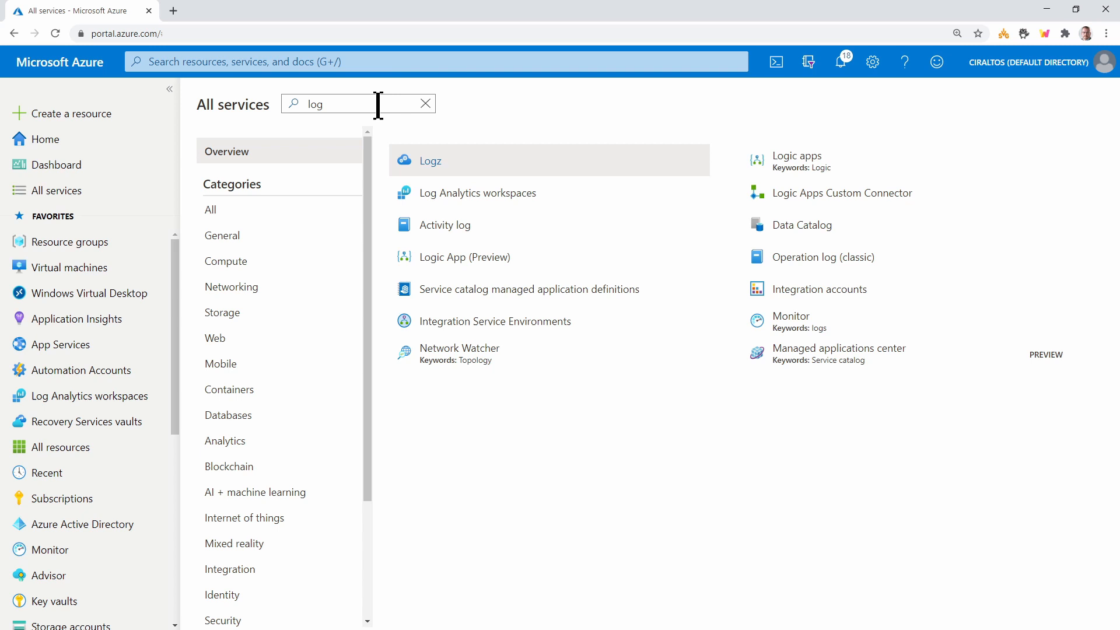
pyautogui.click(477, 192)
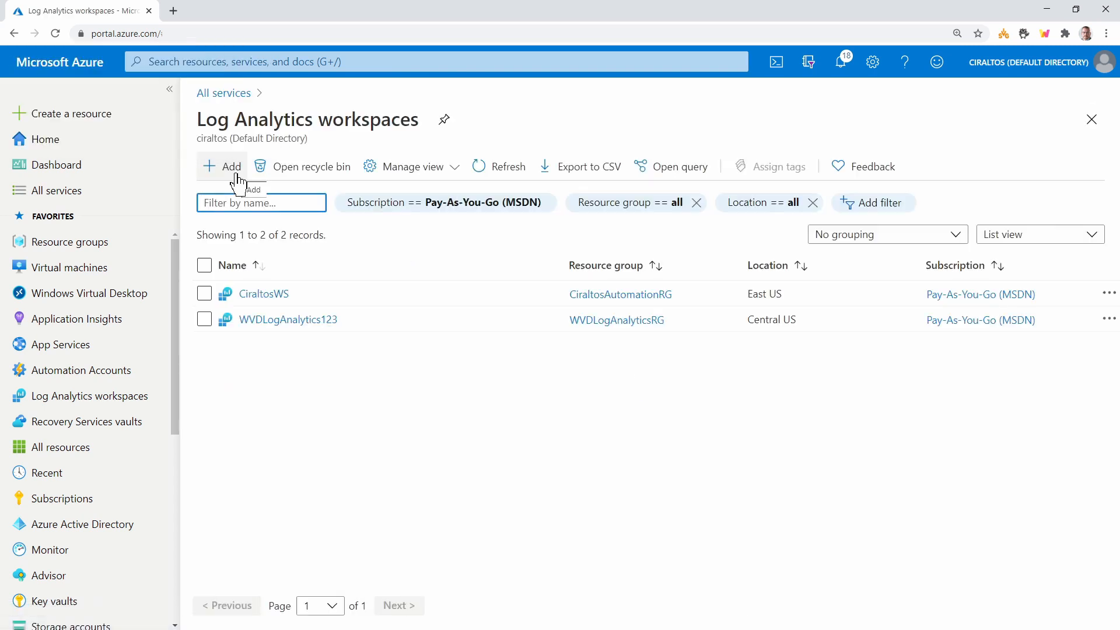
pyautogui.click(229, 166)
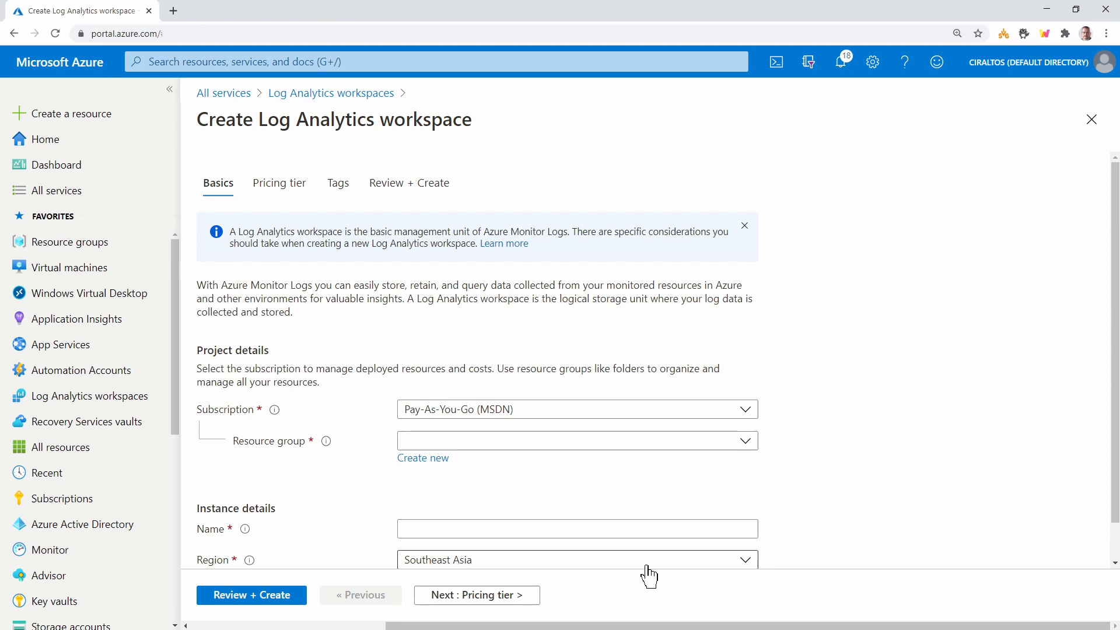
# Step: Create a new resource group named WVDMonitorRG for the workspace
pyautogui.click(422, 458)
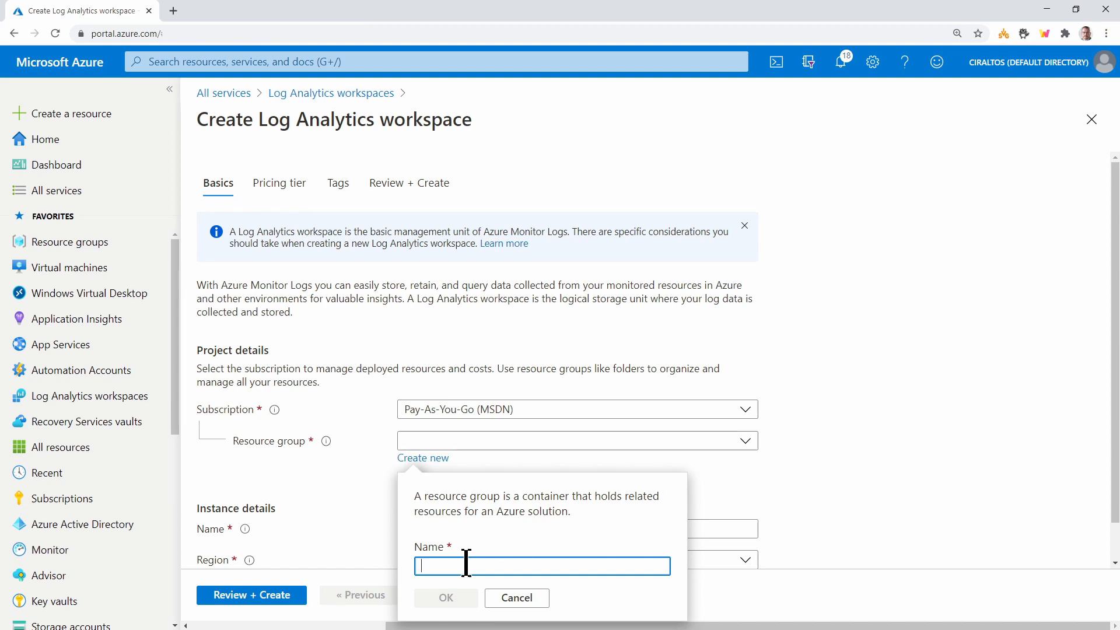
pyautogui.write('W')
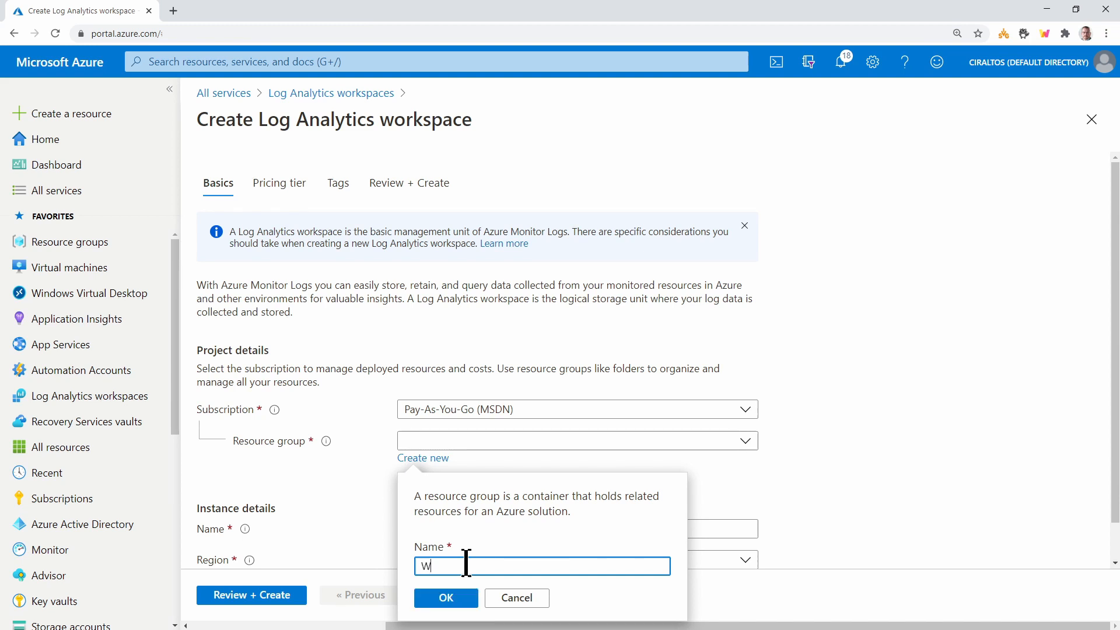
pyautogui.write('VDMonitor')
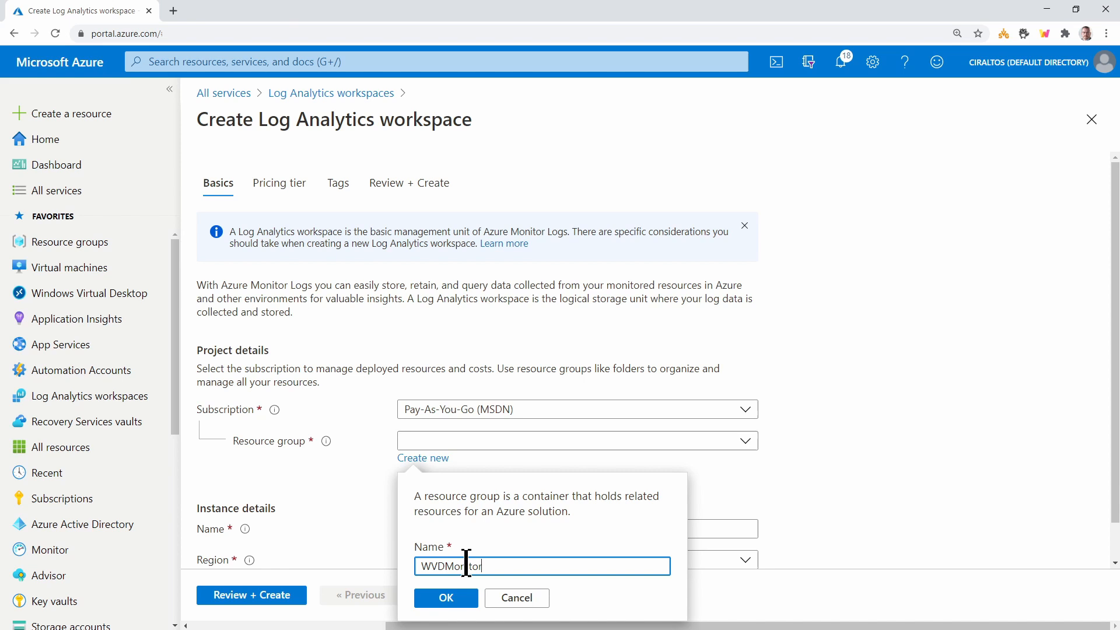
pyautogui.write('RG')
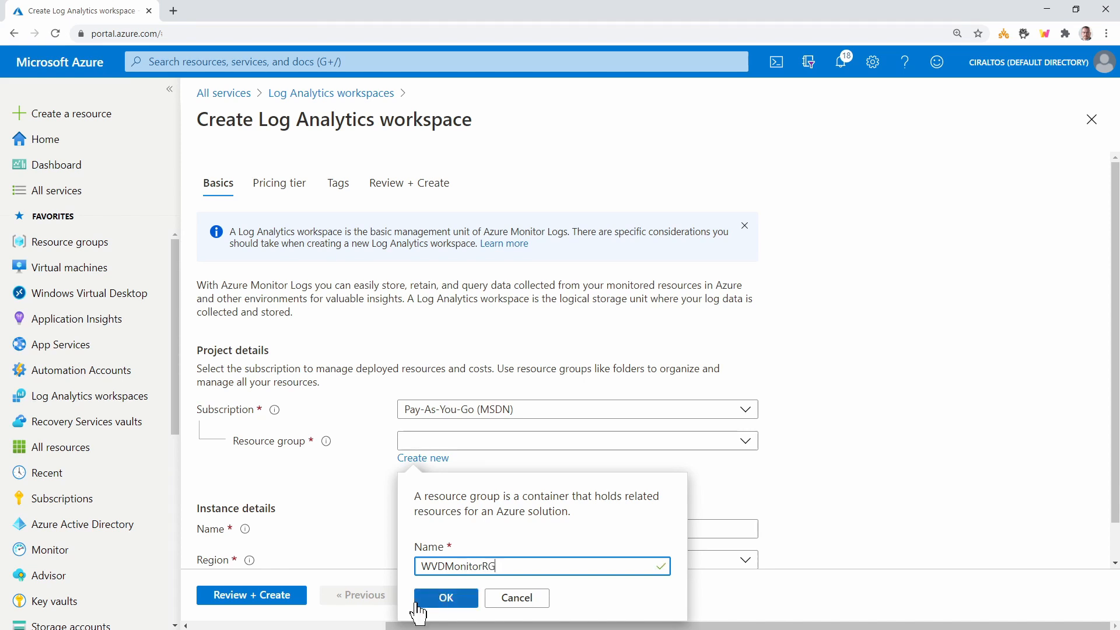
pyautogui.click(445, 597)
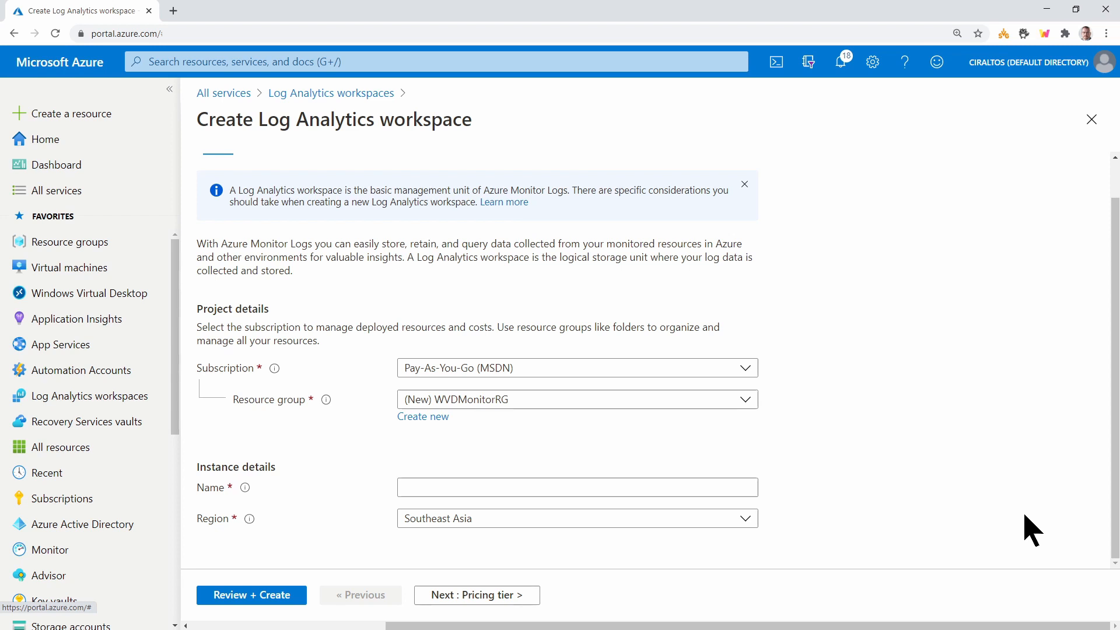
pyautogui.moveTo(853, 508)
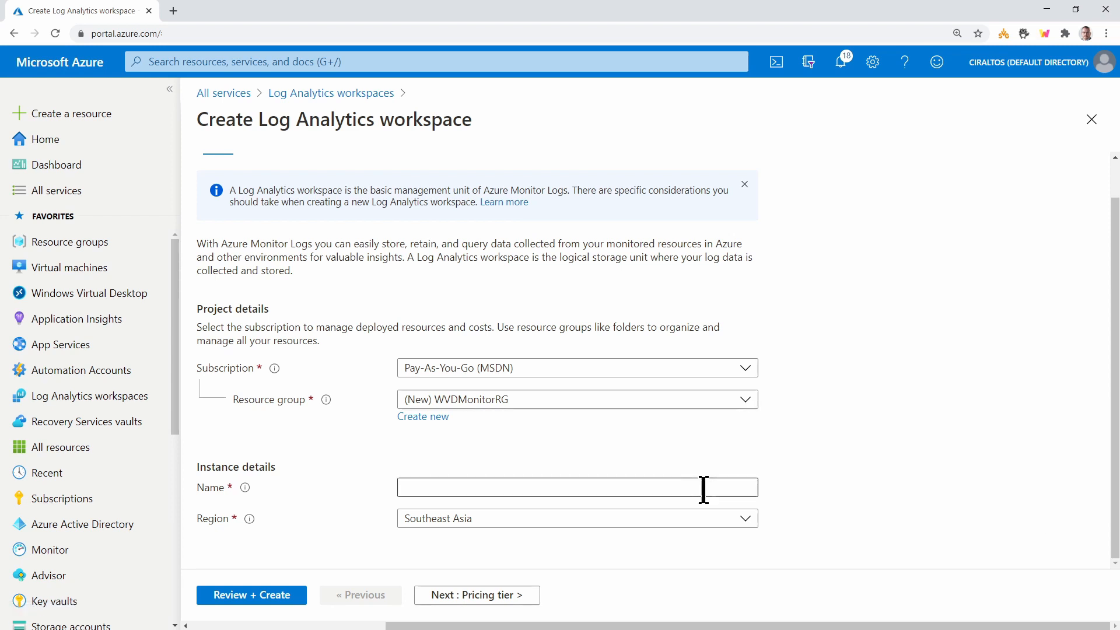
# Step: Name the workspace WVDMonitorCir and place it in the Central US region
pyautogui.write('WVDMonitorCir')
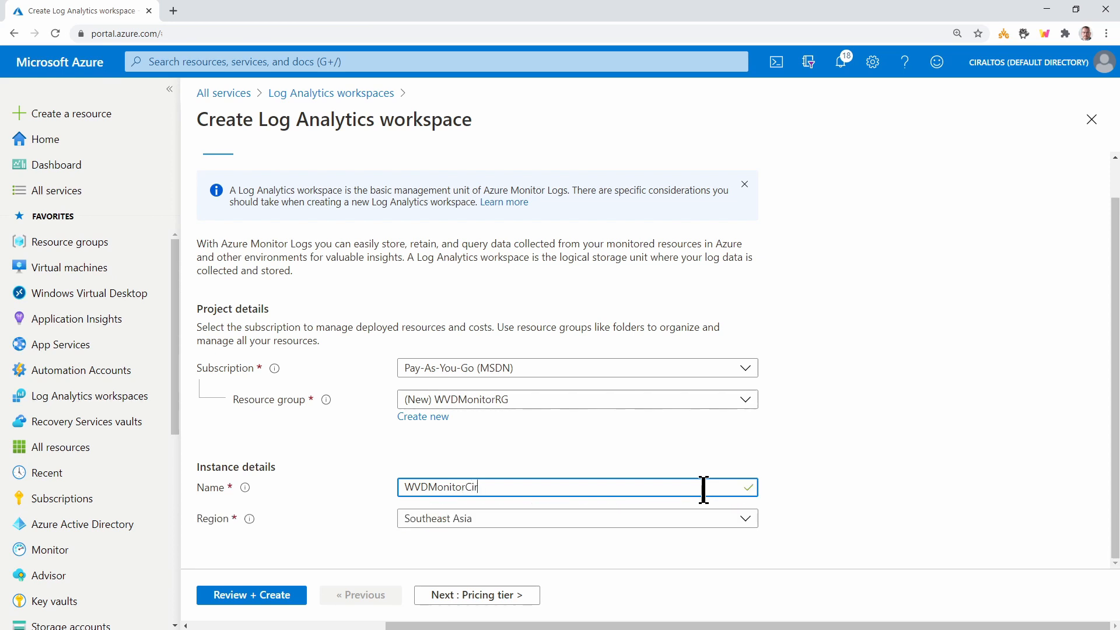
pyautogui.click(576, 519)
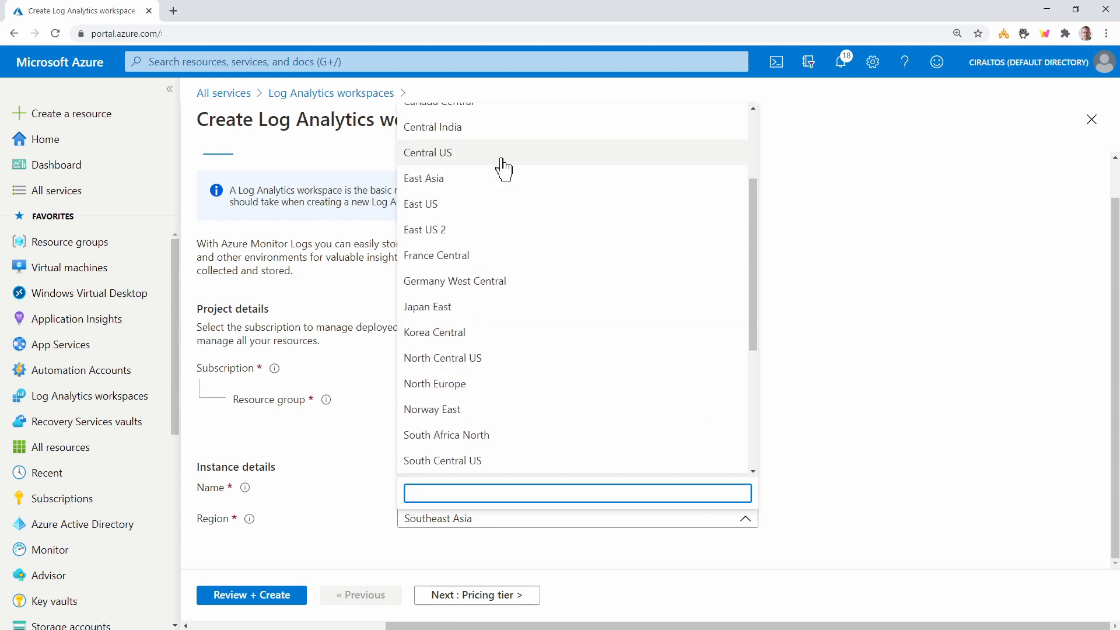
pyautogui.click(427, 152)
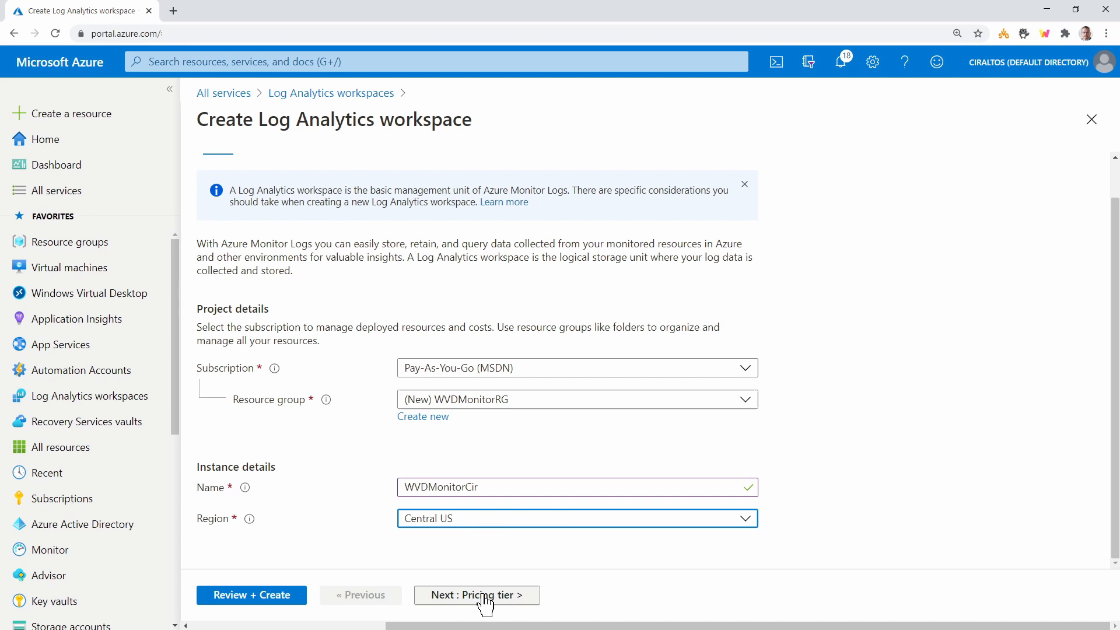
# Step: Advance through Pricing tier and Tags to Review + Create, keeping Pay-as-you-go pricing and no tags
pyautogui.click(477, 595)
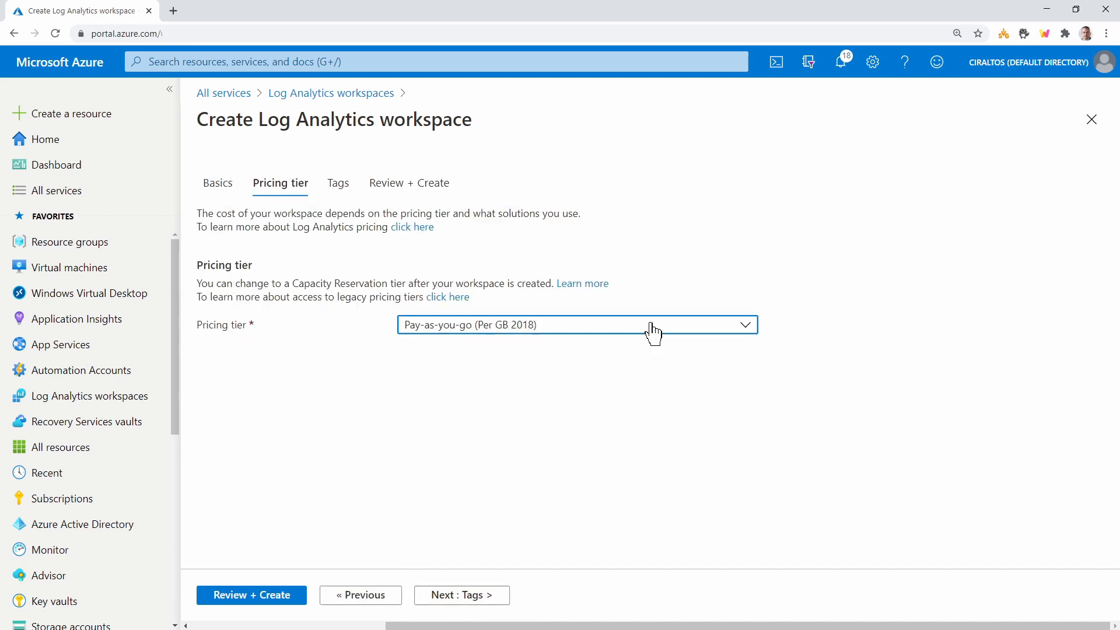
pyautogui.moveTo(661, 372)
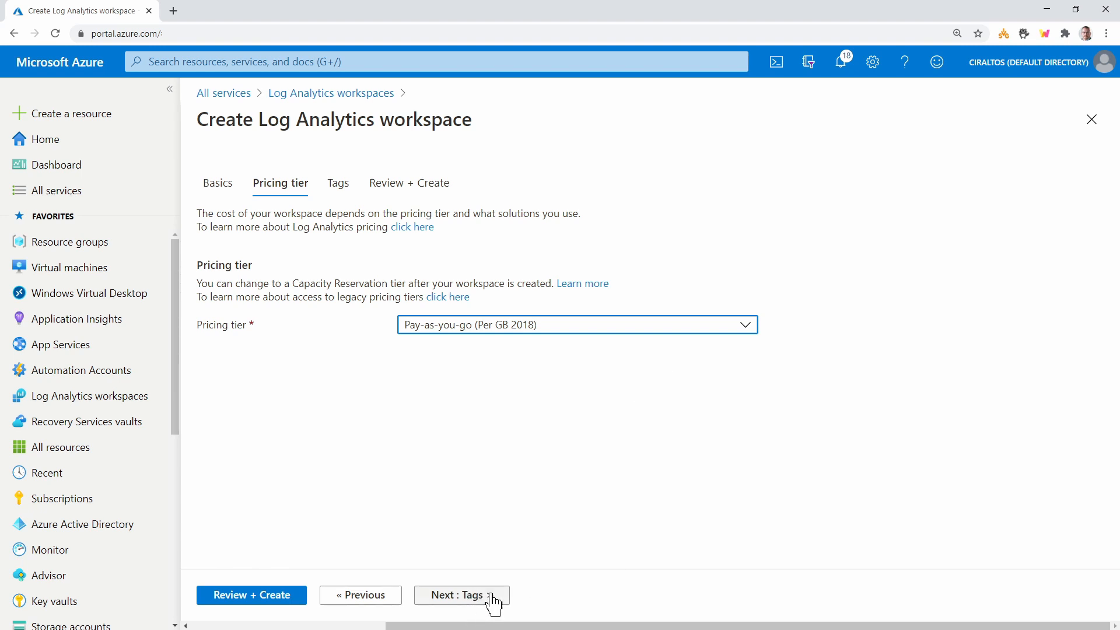
pyautogui.click(460, 594)
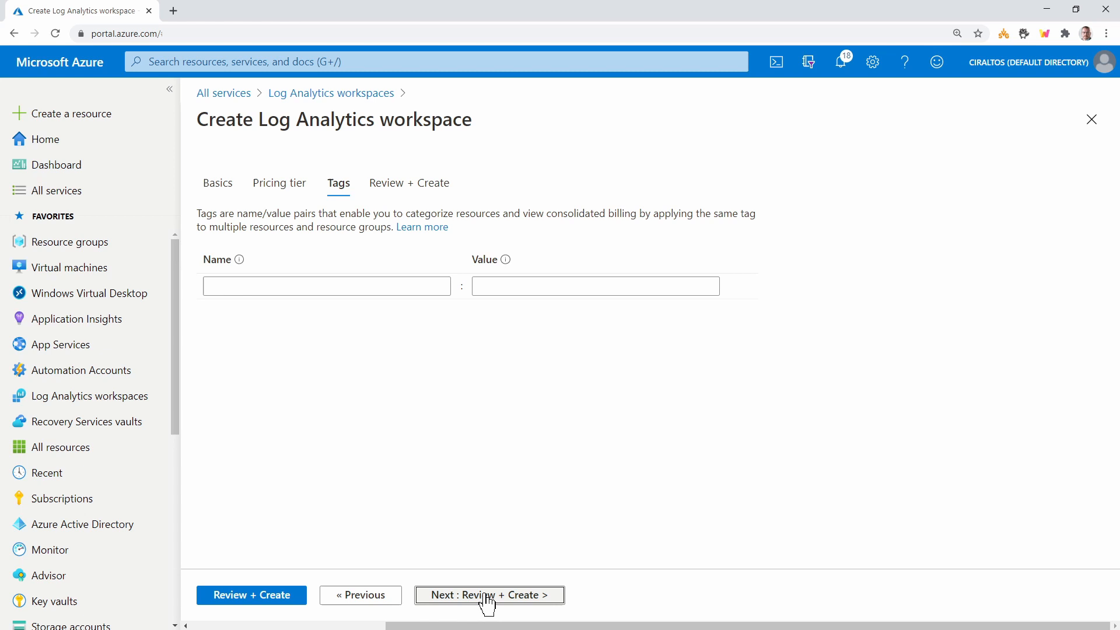
pyautogui.click(489, 595)
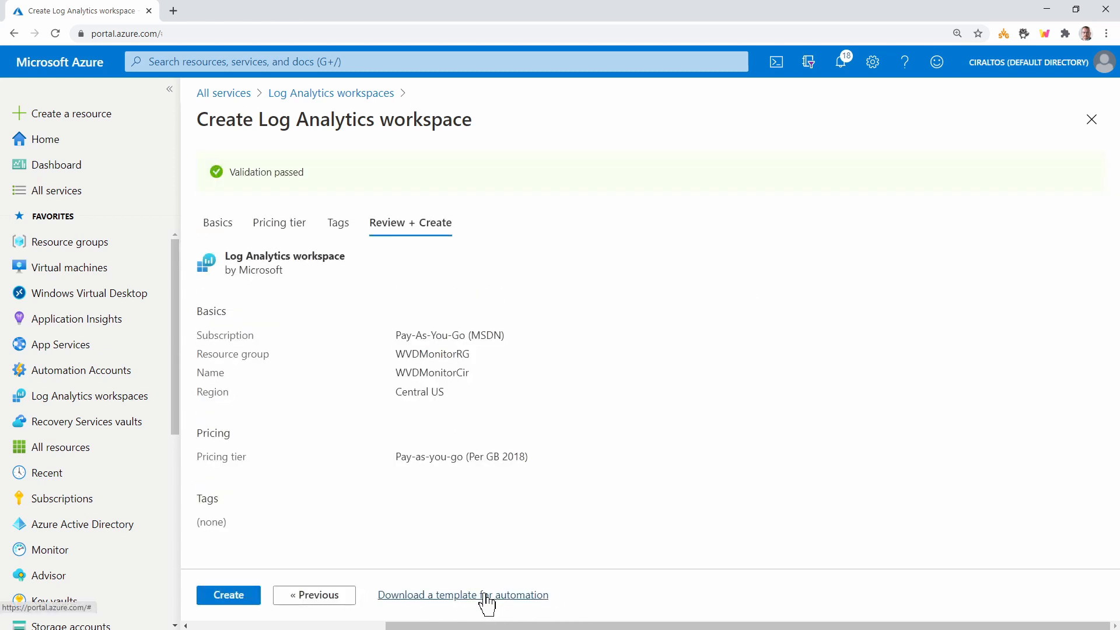
# Step: Create the WVDMonitorCir workspace and wait for the WVDMonitorRG deployment to finish
pyautogui.click(228, 595)
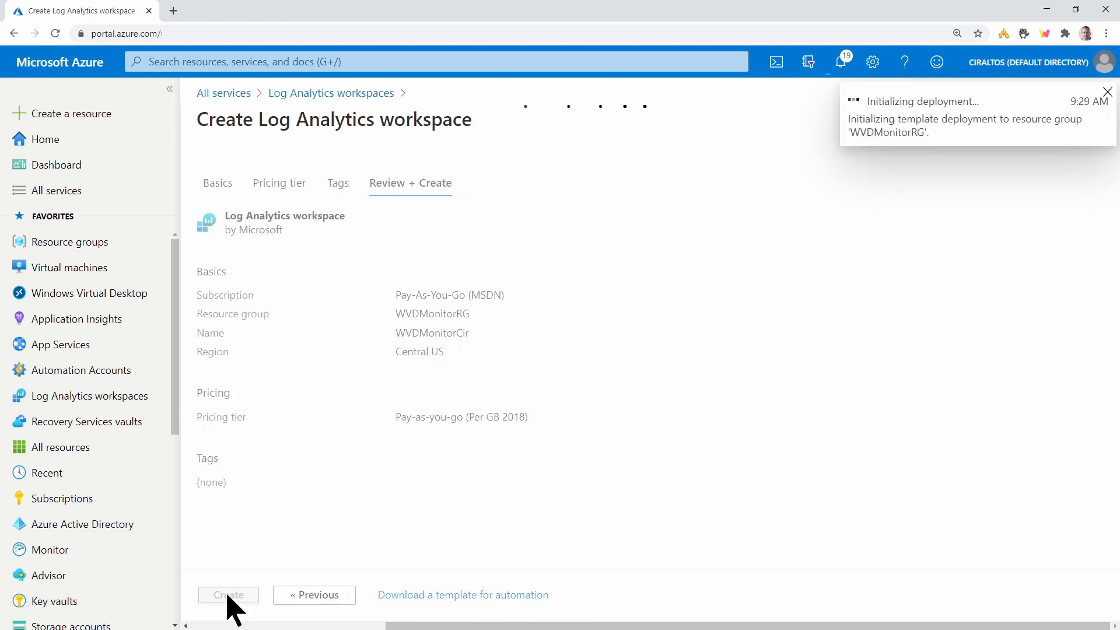
pyautogui.click(228, 594)
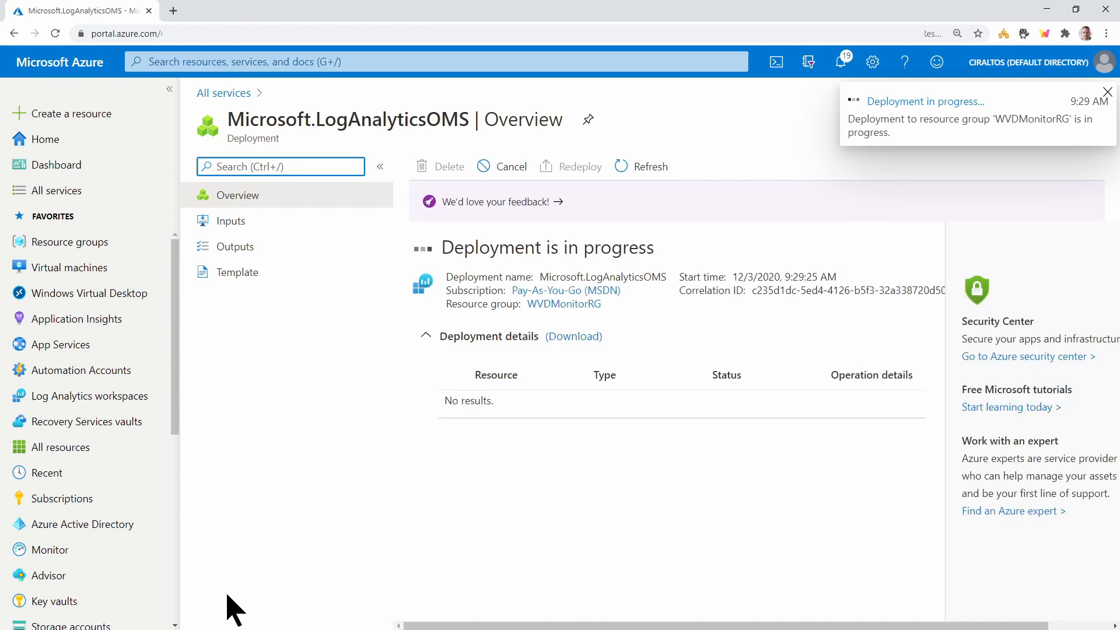
pyautogui.click(1107, 92)
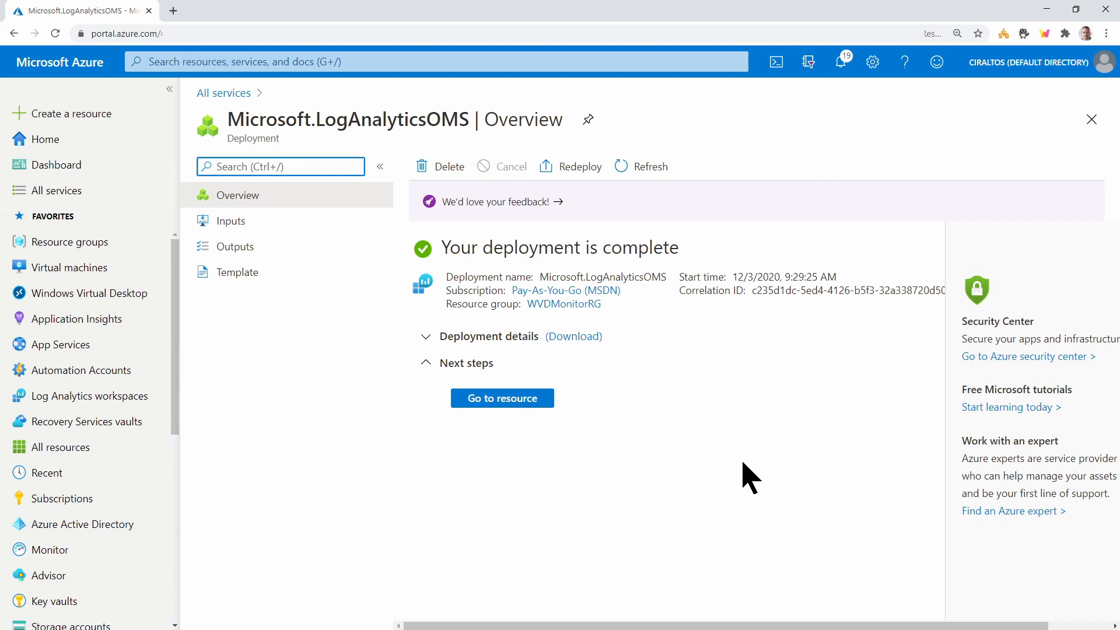
# Step: Open Windows Virtual Desktop Insights and select host pool WVDDemoHP01 in resource group wvddemorg01
pyautogui.click(89, 293)
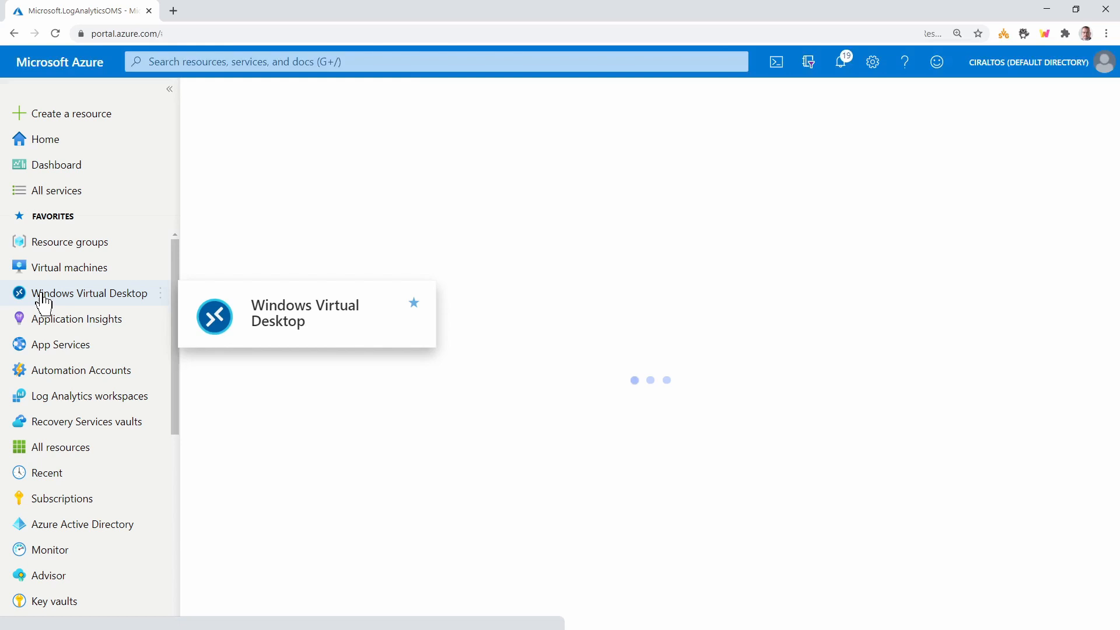
pyautogui.click(76, 293)
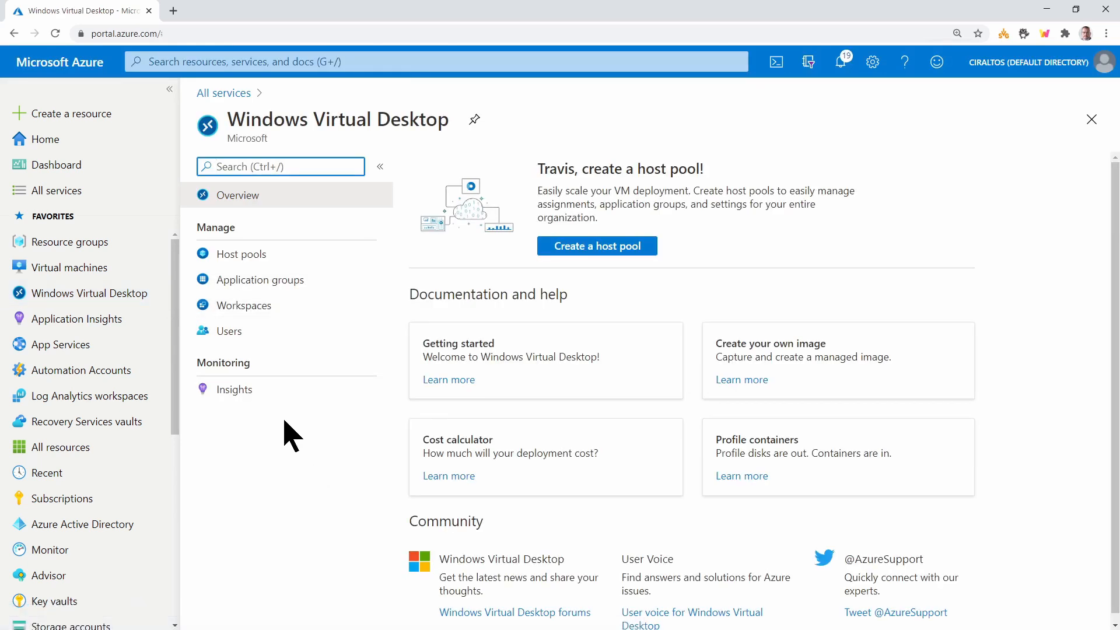
pyautogui.moveTo(290, 418)
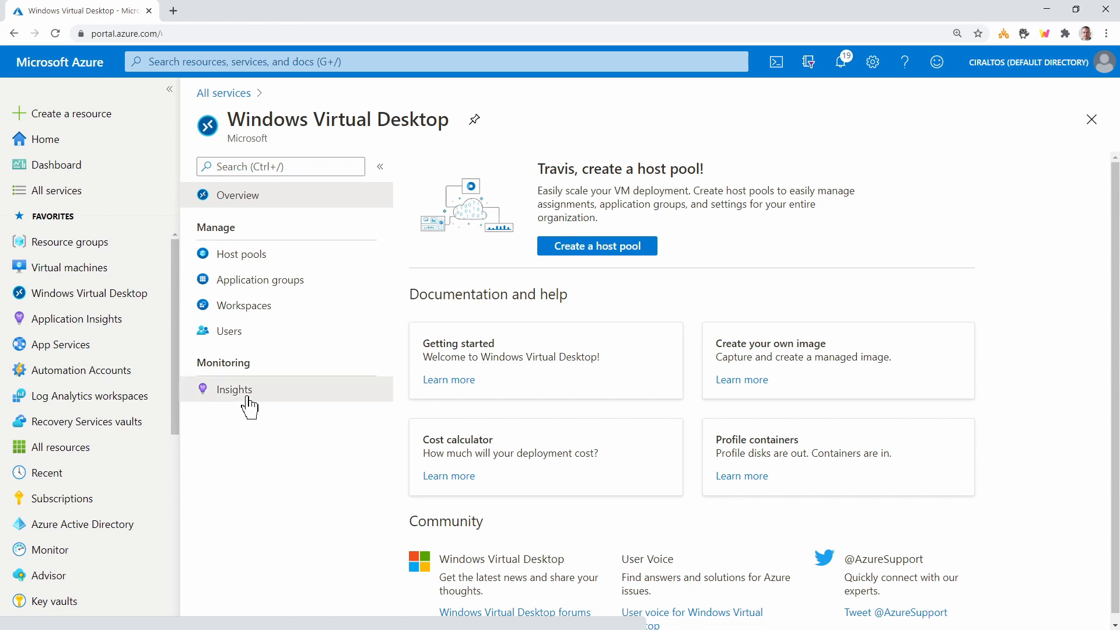
pyautogui.click(234, 389)
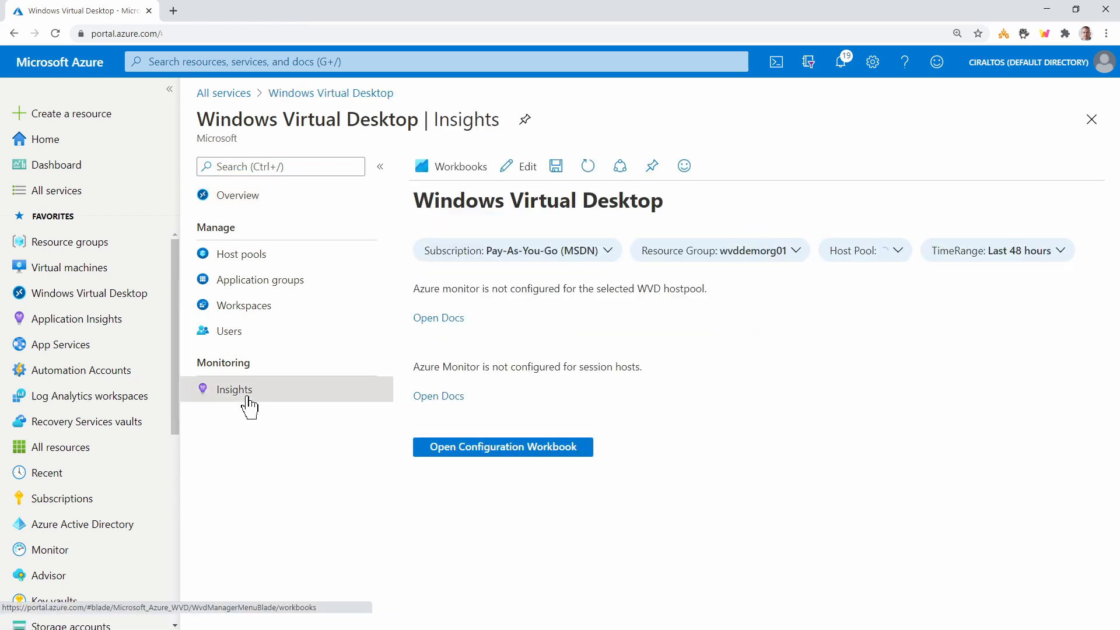
pyautogui.click(897, 250)
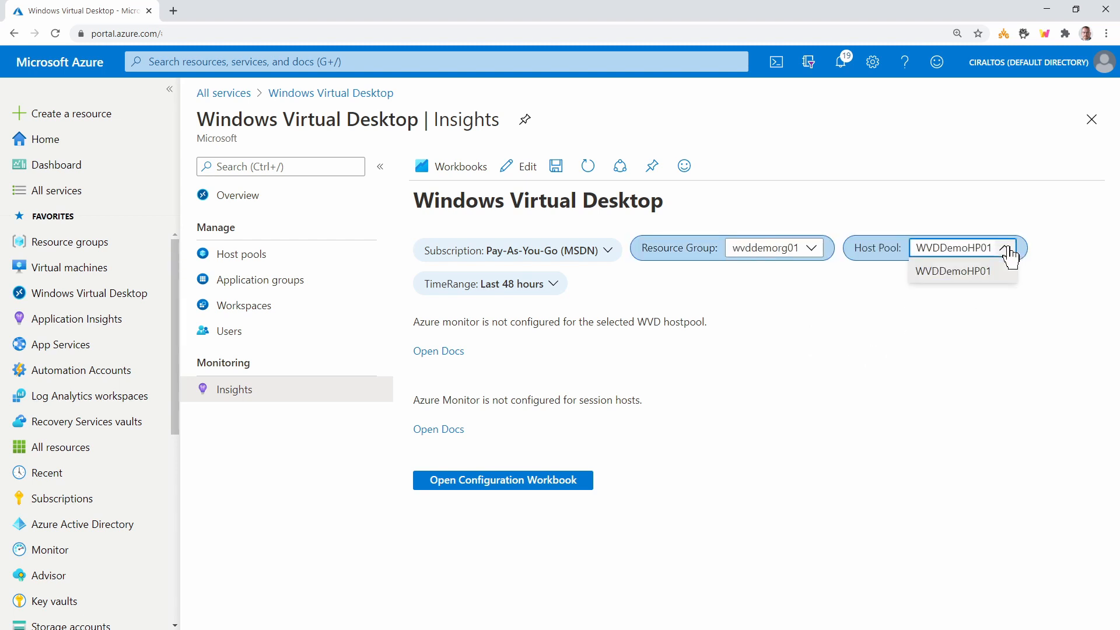
pyautogui.click(954, 271)
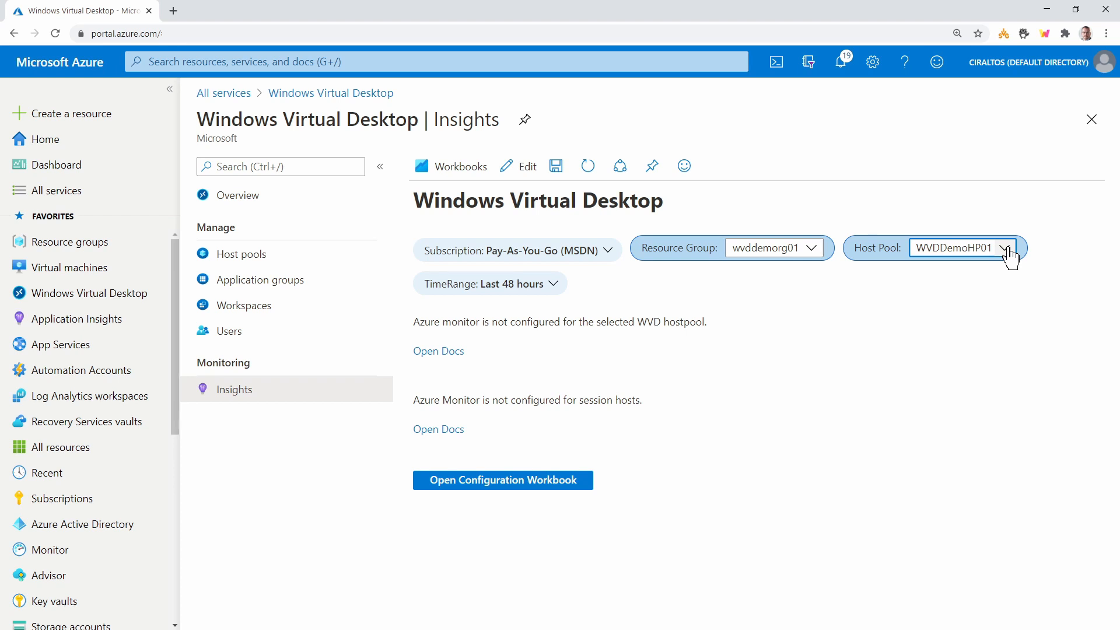
pyautogui.moveTo(809, 439)
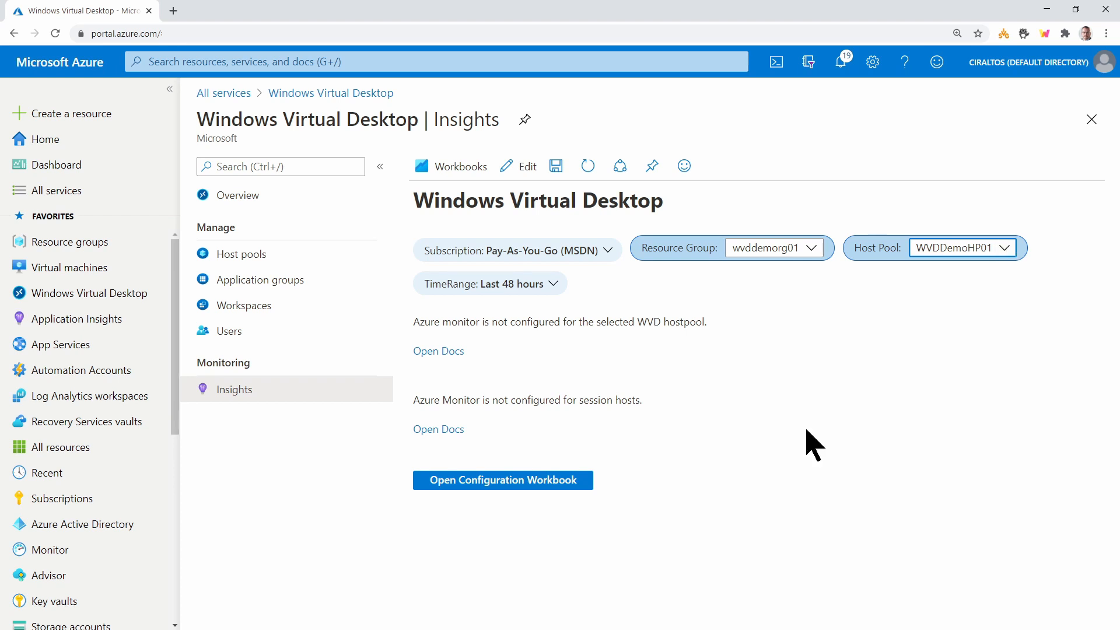
pyautogui.moveTo(731, 471)
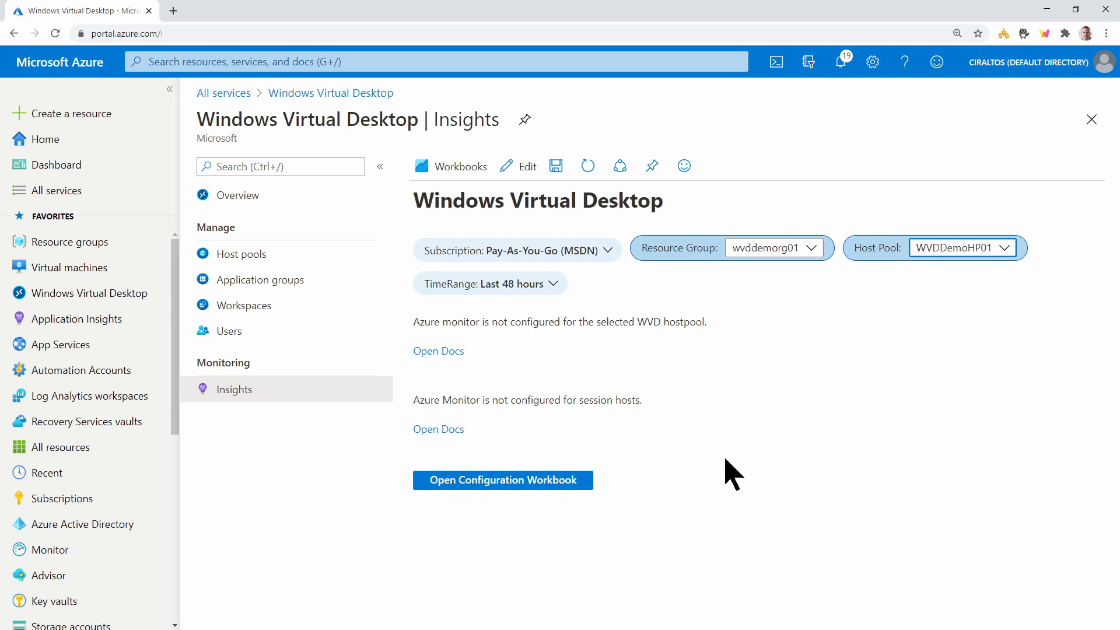
# Step: Open the Check Configuration workbook for WVDDemoHP01 to see its unset pool workspace
pyautogui.click(503, 480)
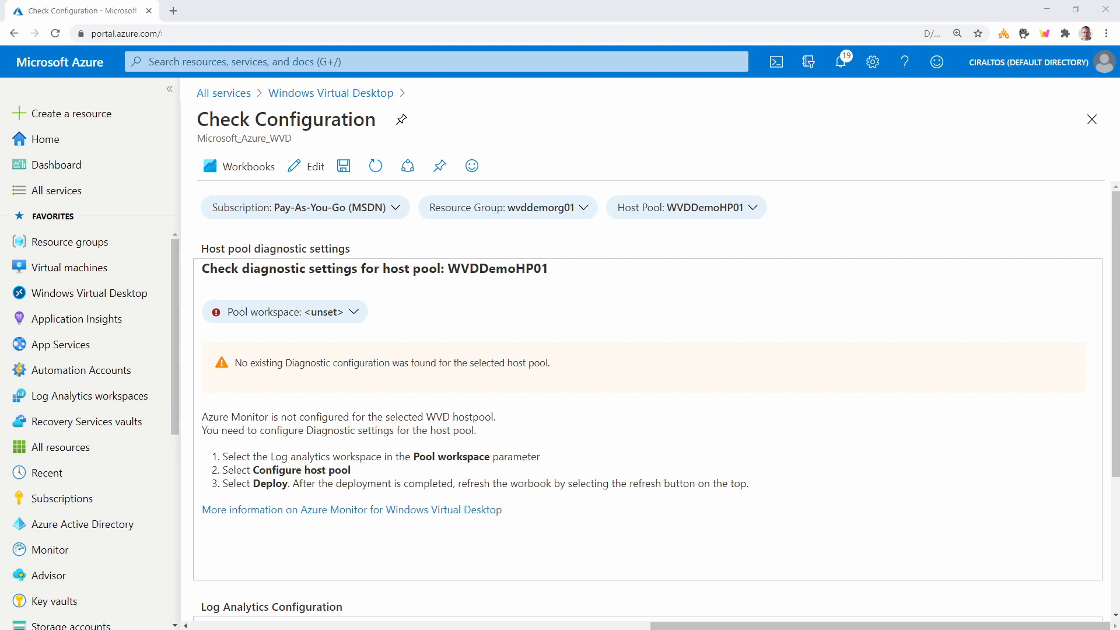
pyautogui.moveTo(357, 345)
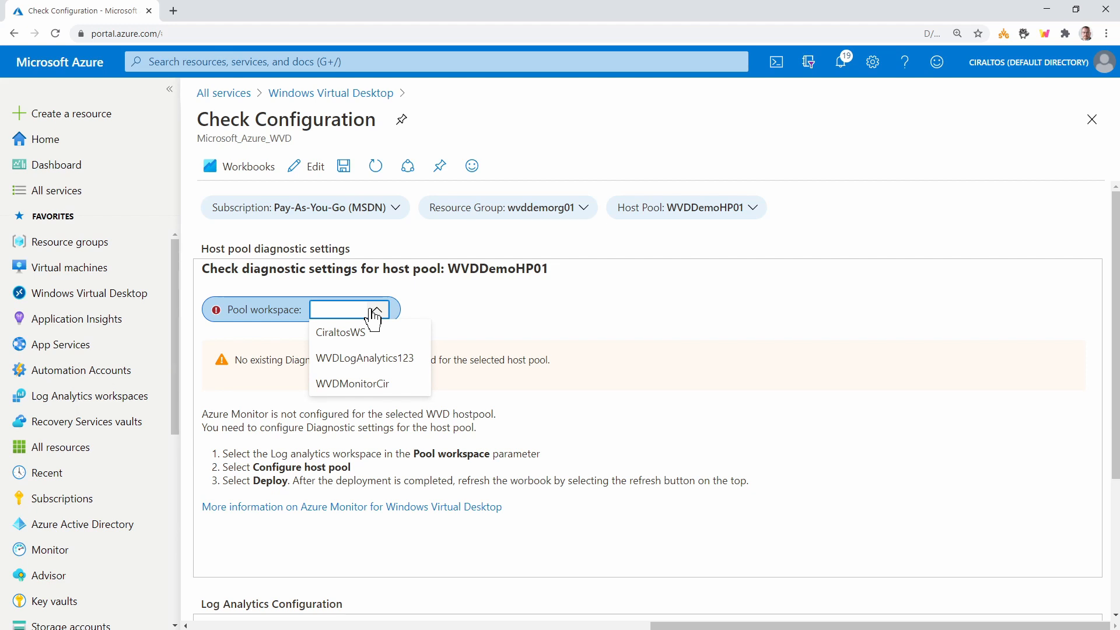
pyautogui.moveTo(369, 397)
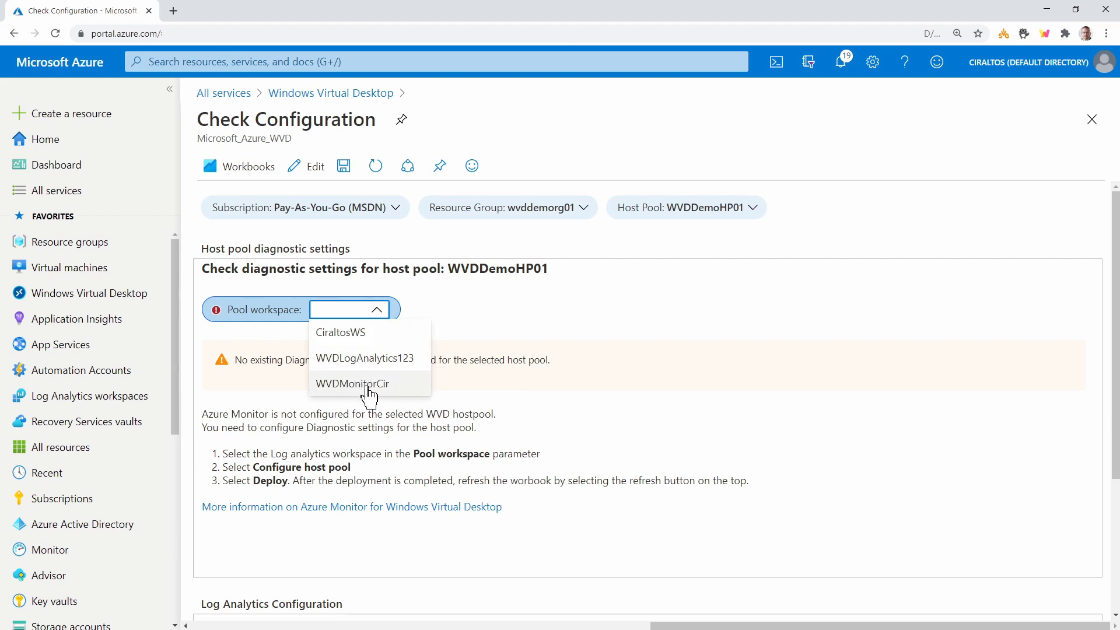
# Step: Set WVDMonitorCir as the pool workspace and deploy the host pool diagnostic settings template
pyautogui.click(366, 384)
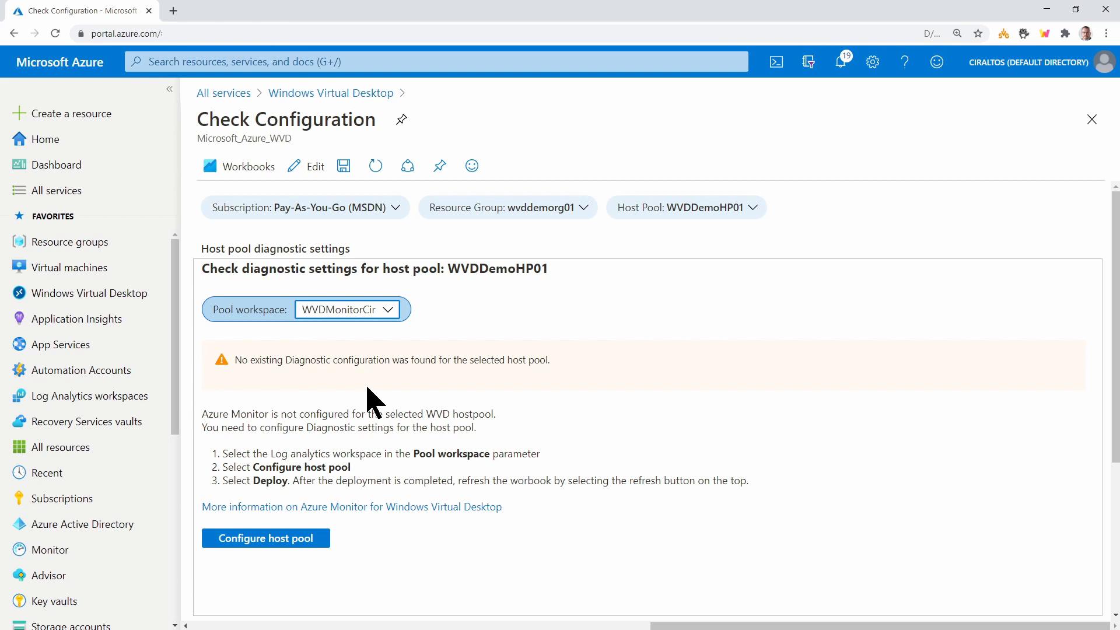
pyautogui.click(266, 538)
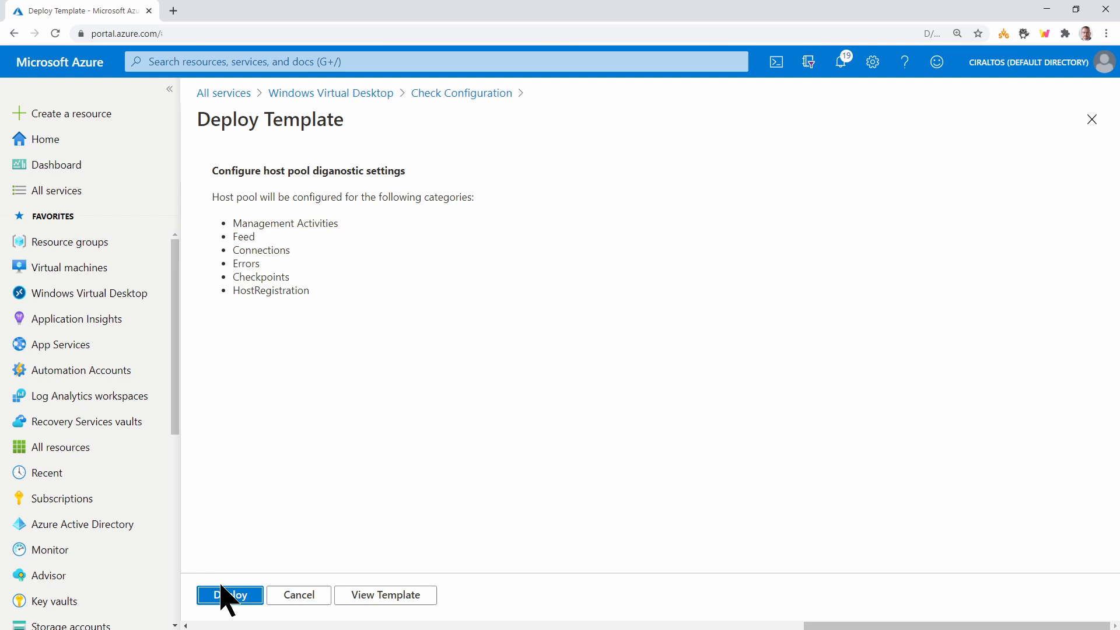
pyautogui.click(230, 595)
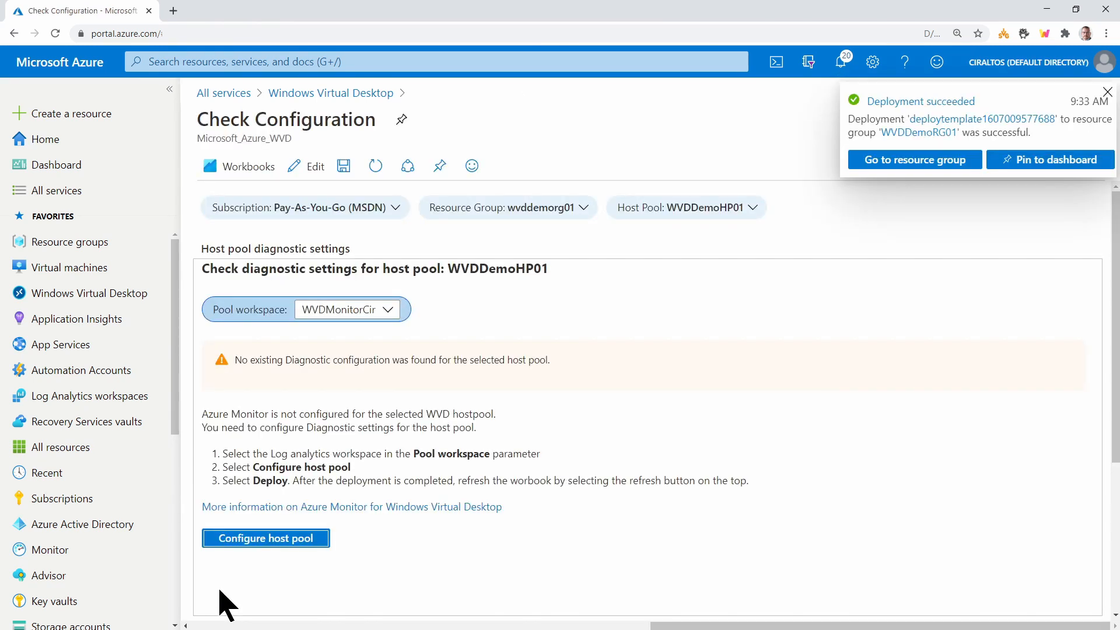
pyautogui.moveTo(376, 168)
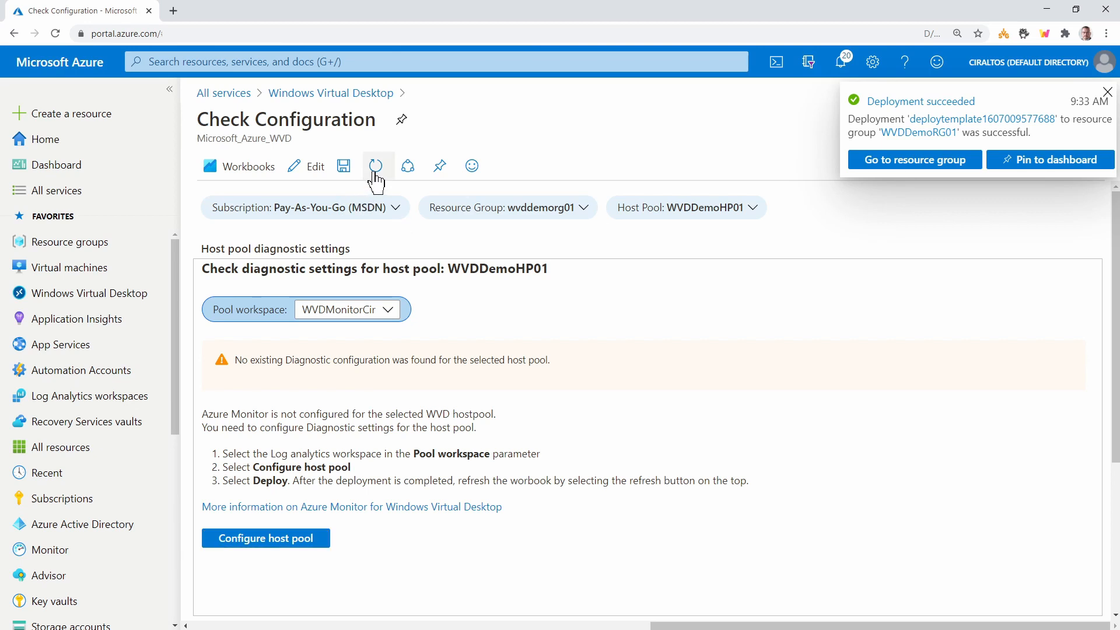
# Step: Refresh the workbook to list the new WVDInsights diagnostic settings
pyautogui.click(376, 165)
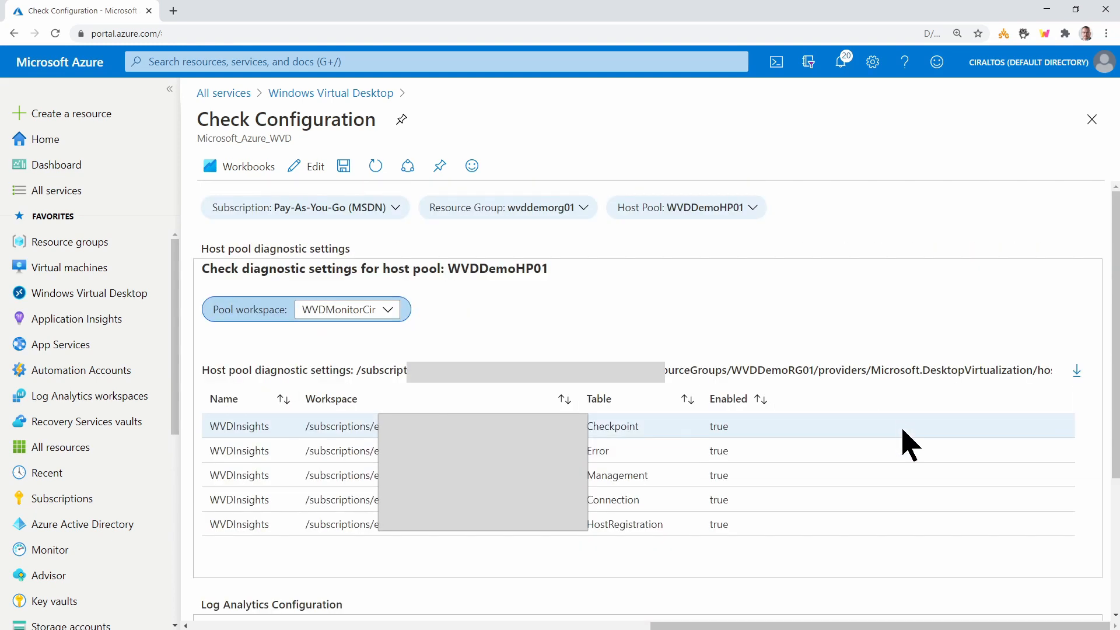
# Step: Scroll to Log Analytics Configuration and list the available hosts workspaces
pyautogui.scroll(-3)
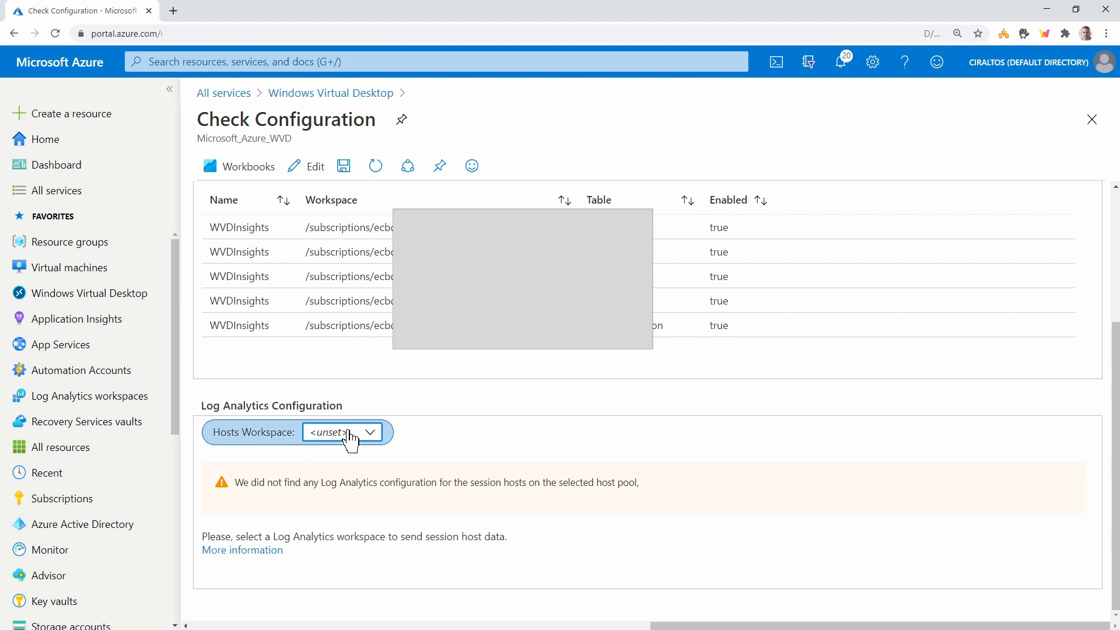
pyautogui.click(342, 432)
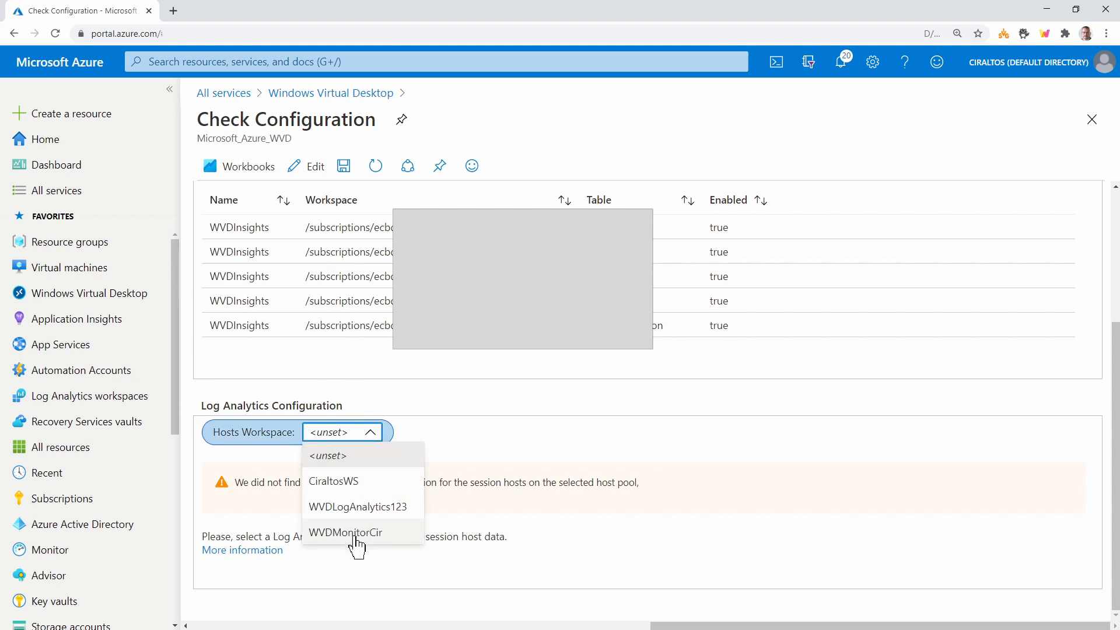
# Step: Select WVDMonitorCir as the hosts workspace and review the list of missing performance counters
pyautogui.click(345, 532)
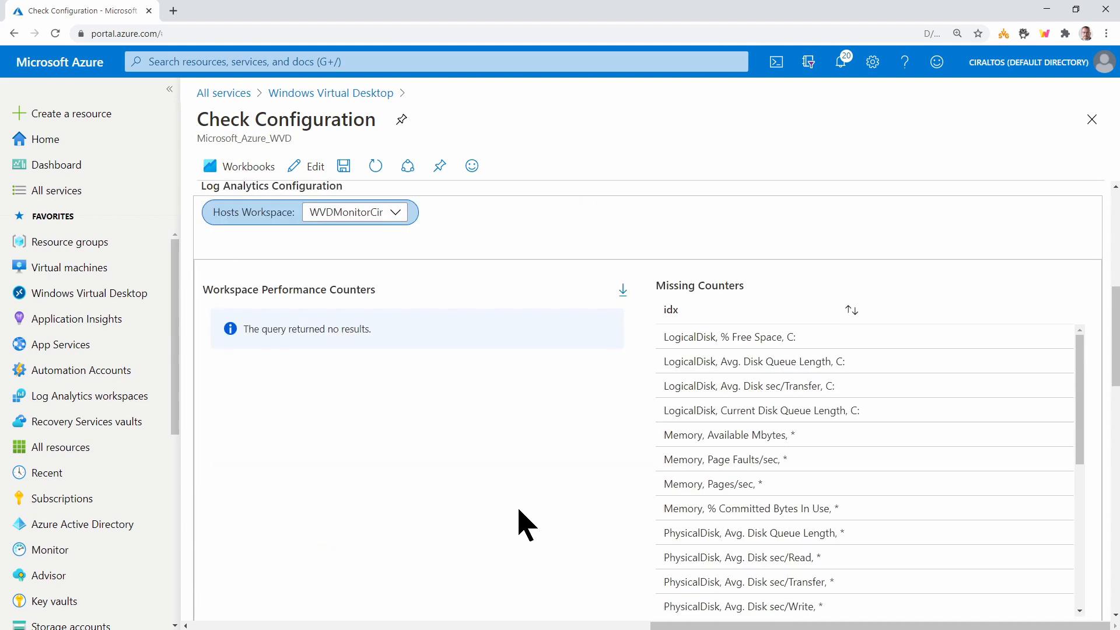
pyautogui.scroll(-3)
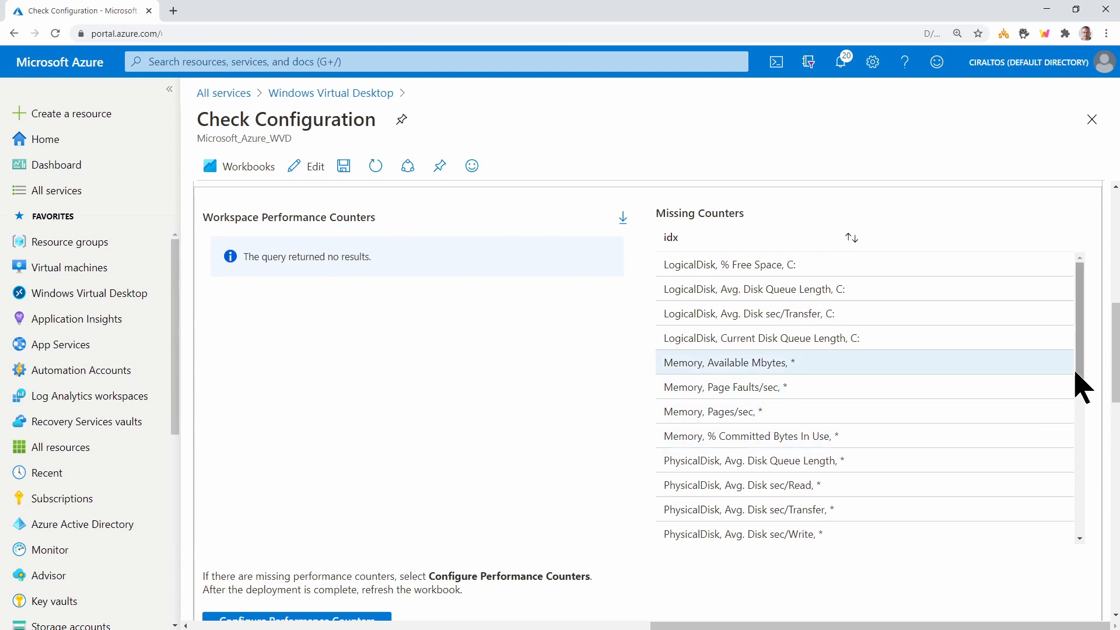
pyautogui.scroll(-3)
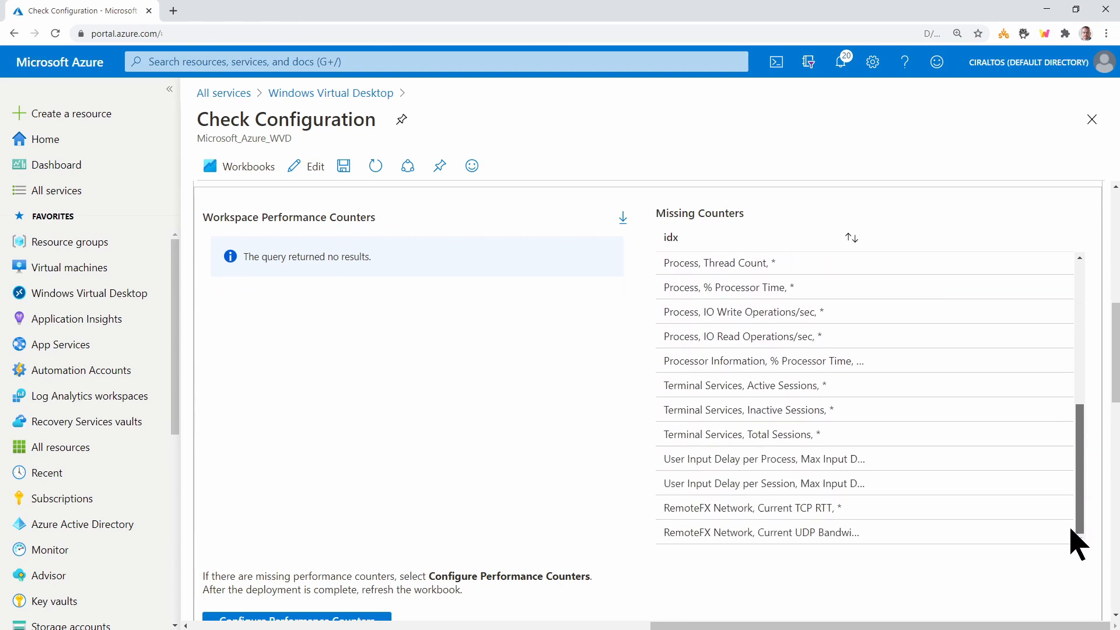
pyautogui.scroll(-3)
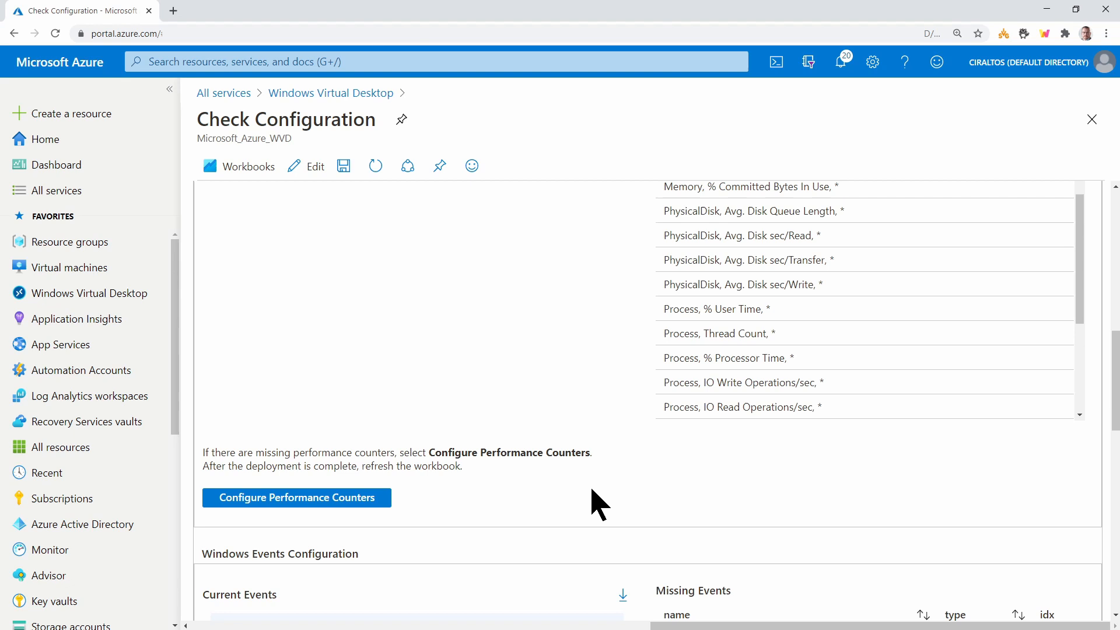
# Step: Deploy the missing performance counter configuration to WVDMonitorCir
pyautogui.click(297, 498)
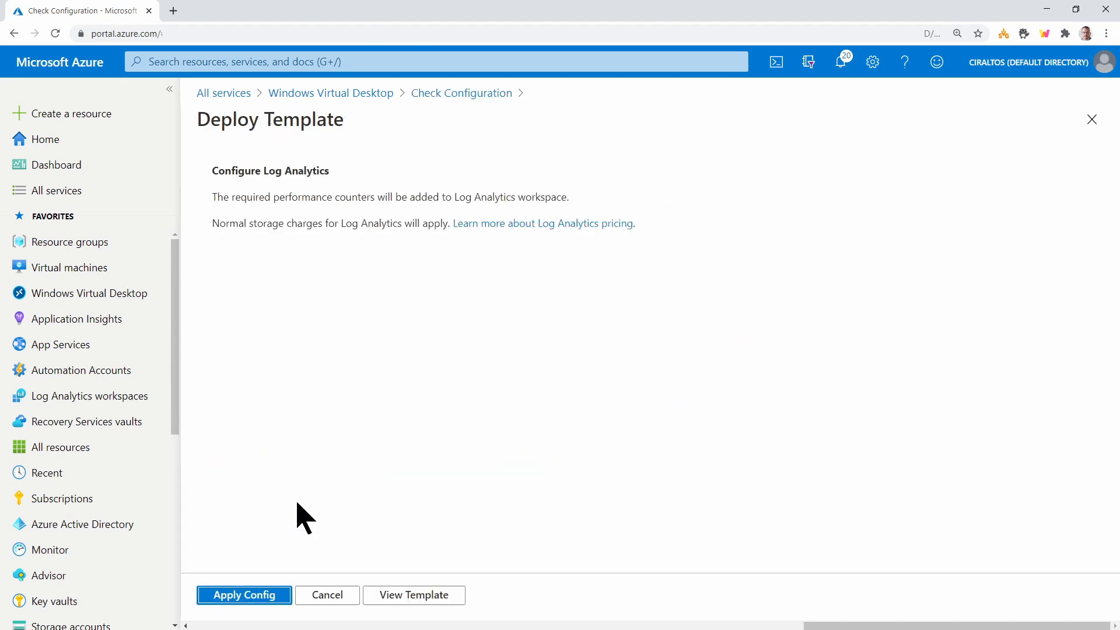
pyautogui.click(244, 595)
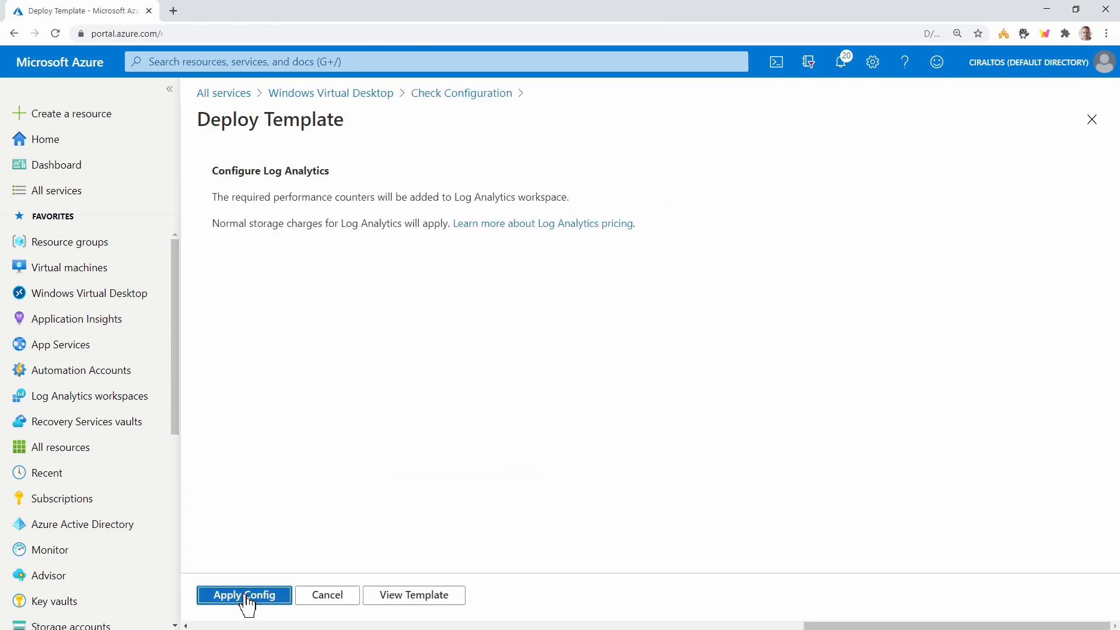
pyautogui.click(244, 594)
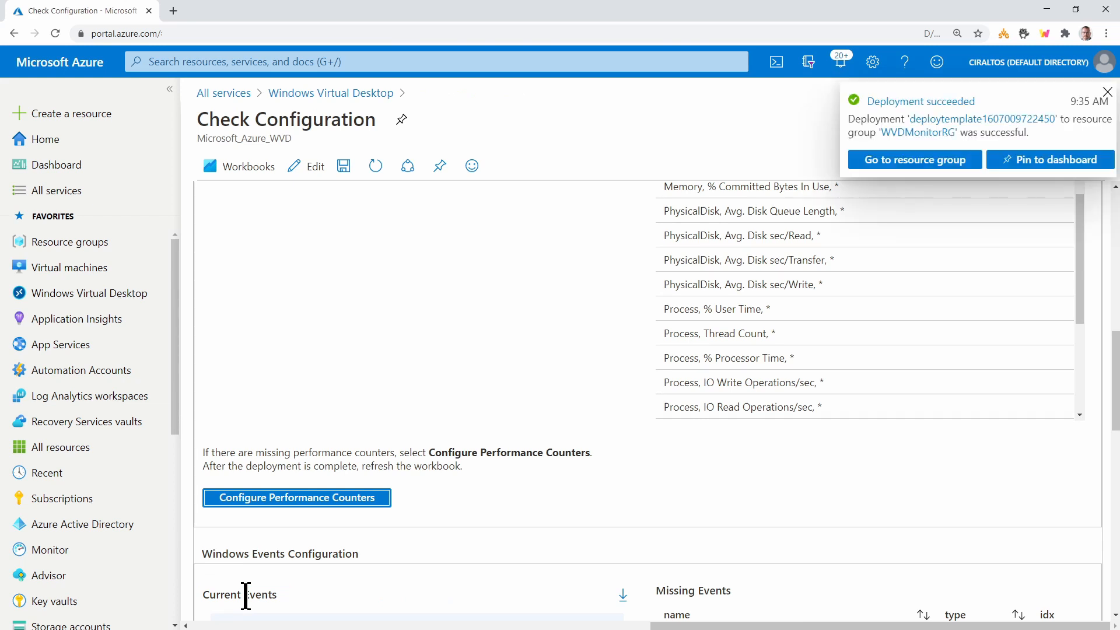
pyautogui.moveTo(405, 403)
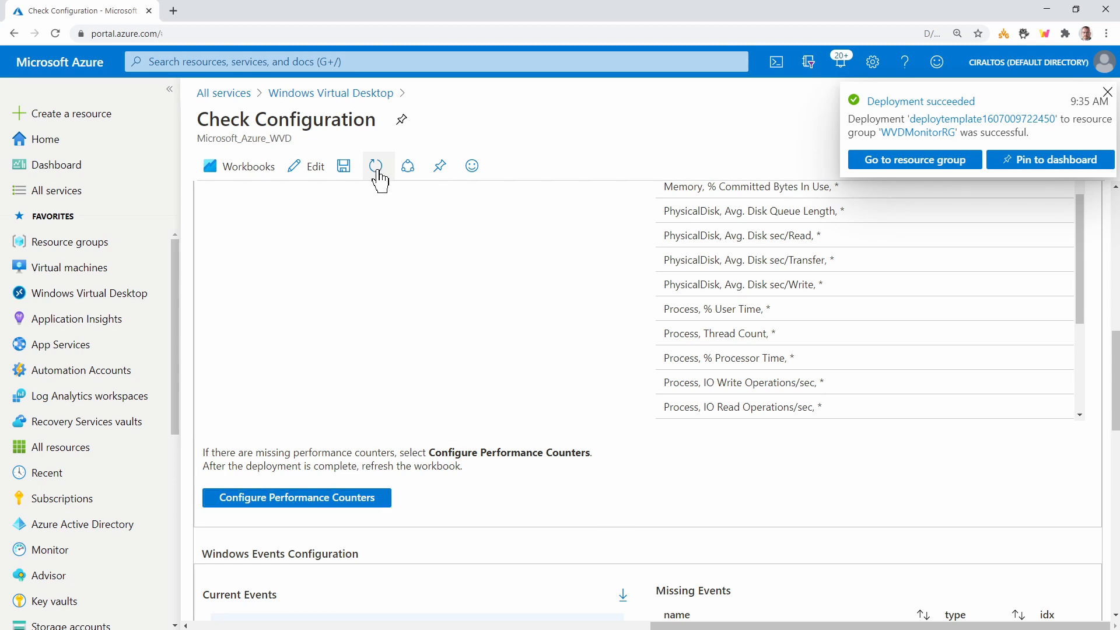
# Step: Refresh the workbook to confirm no missing counters, then view Windows Events Configuration
pyautogui.click(377, 166)
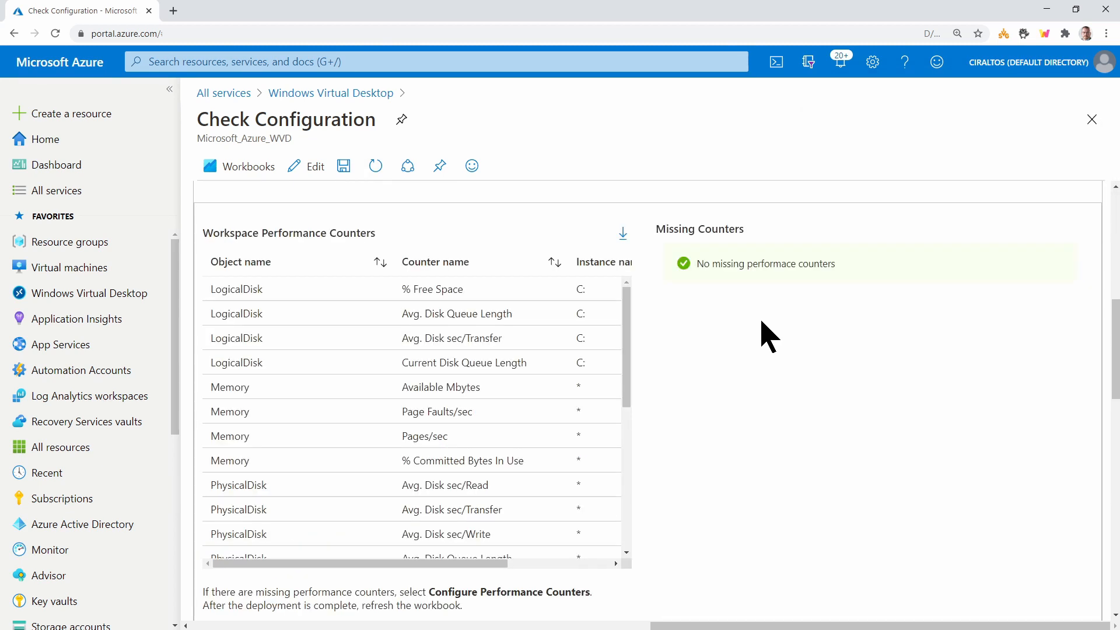
pyautogui.scroll(-3)
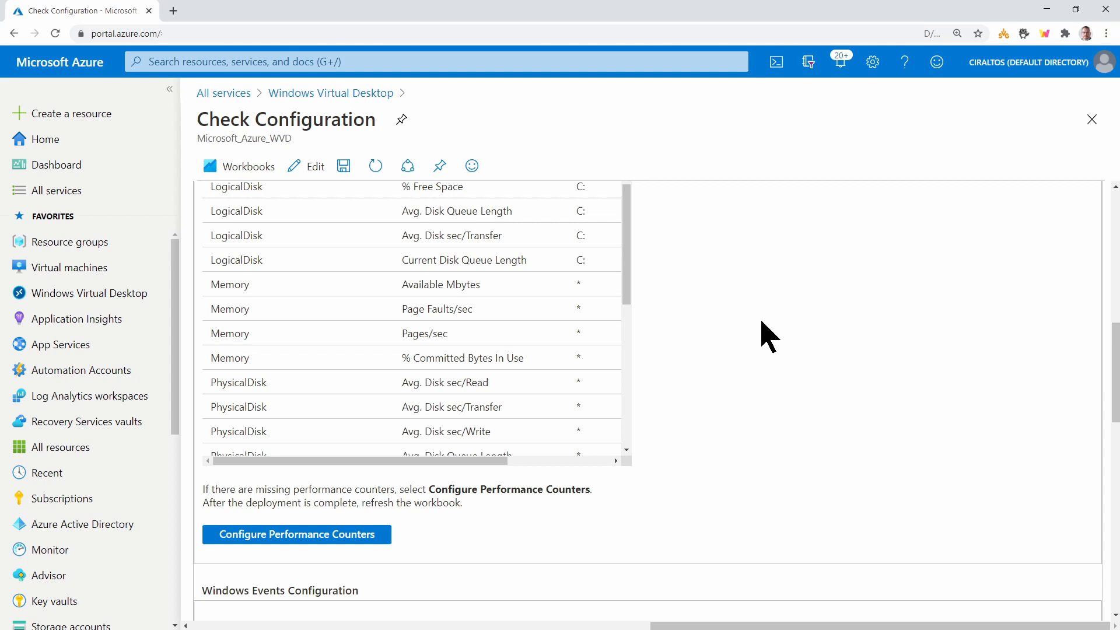
pyautogui.scroll(-3)
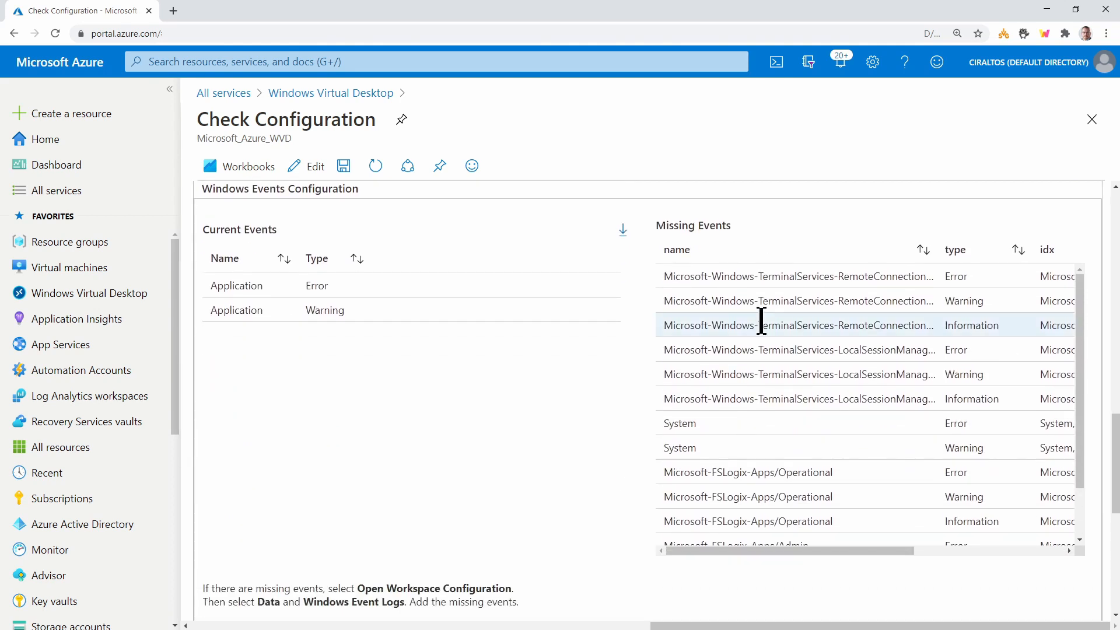
# Step: Scroll down to the Missing Events list of Windows event log names
pyautogui.scroll(-3)
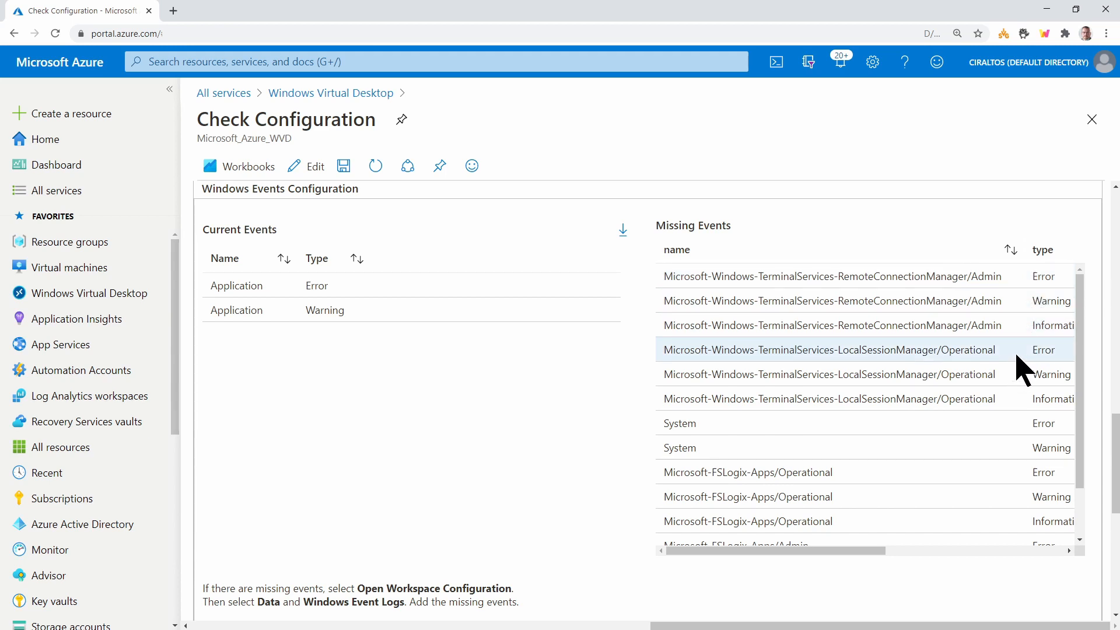
pyautogui.moveTo(998, 457)
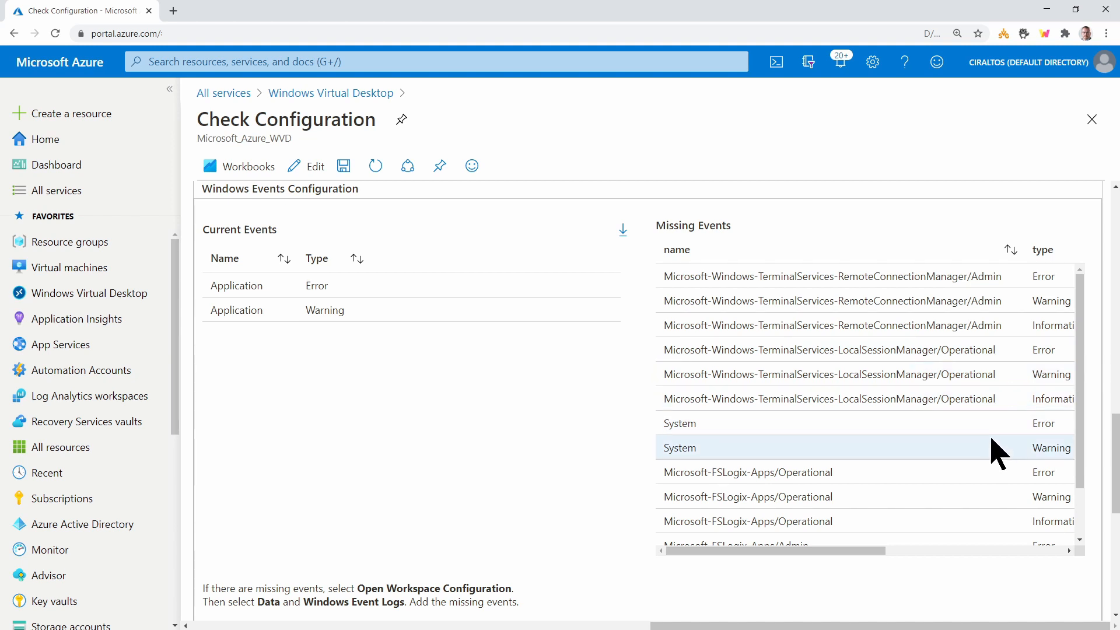
pyautogui.moveTo(1010, 467)
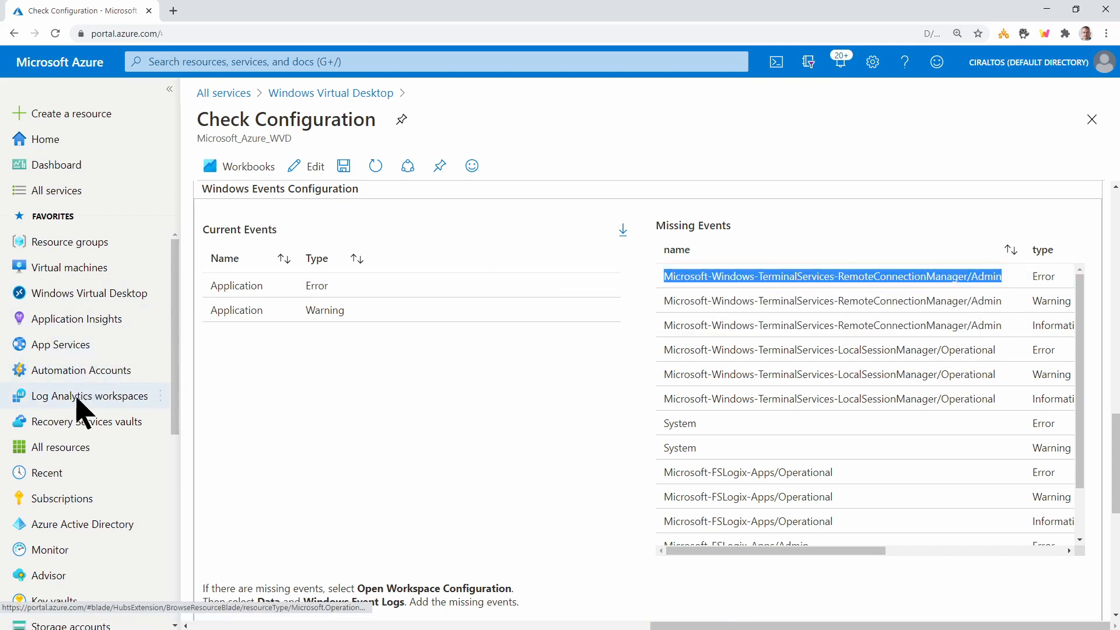
# Step: Open WVDMonitorCir's Windows Event Logs settings in a new tab, showing only Application collected
pyautogui.click(91, 396)
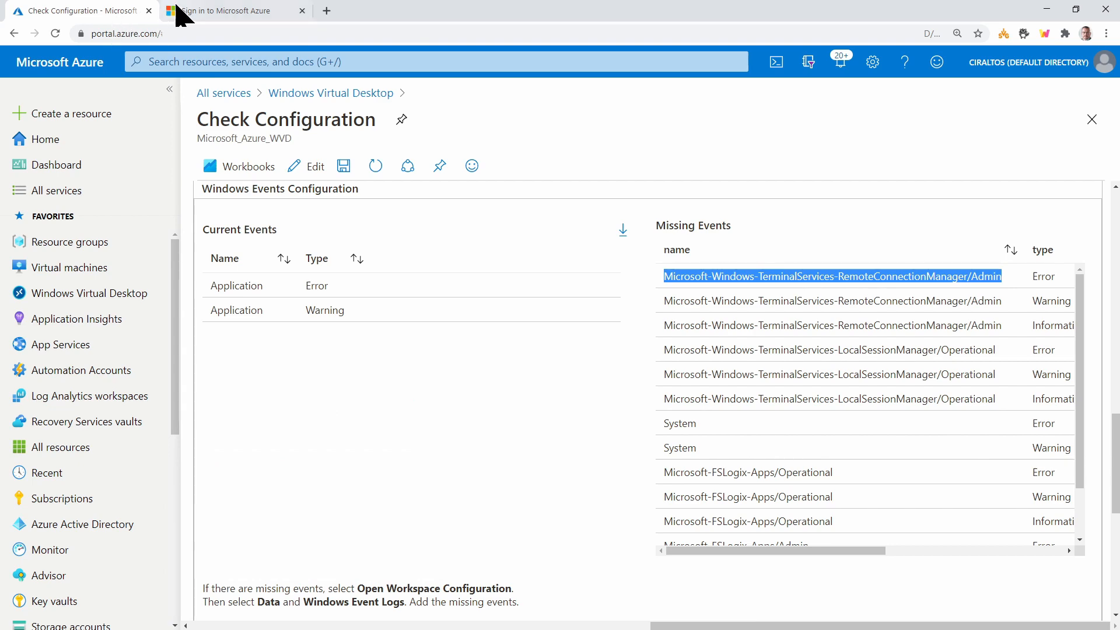
pyautogui.click(220, 11)
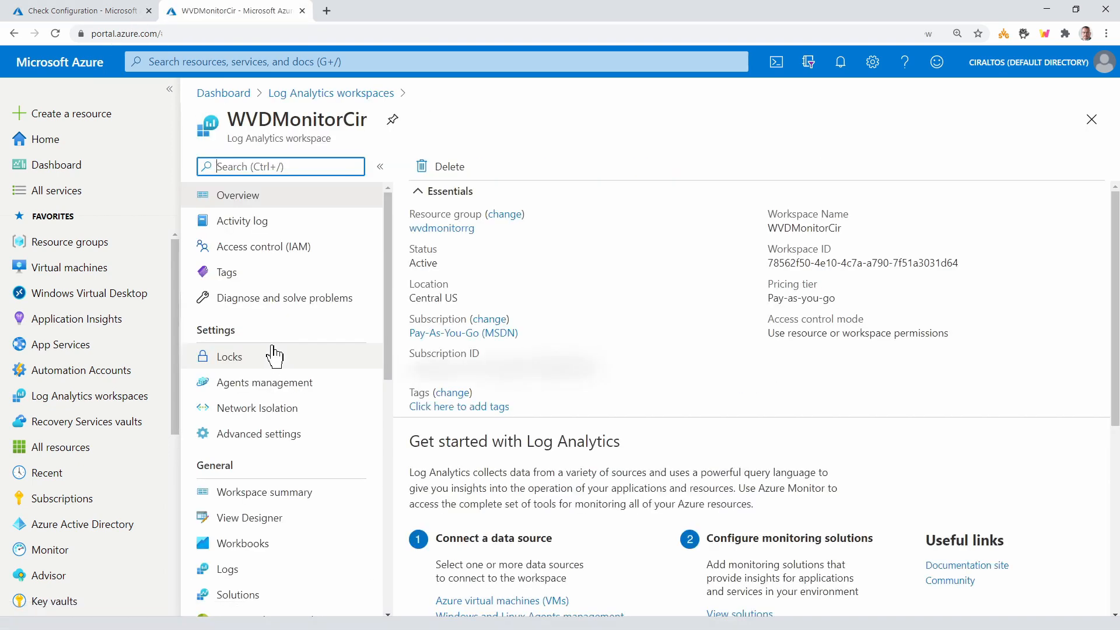
pyautogui.click(258, 434)
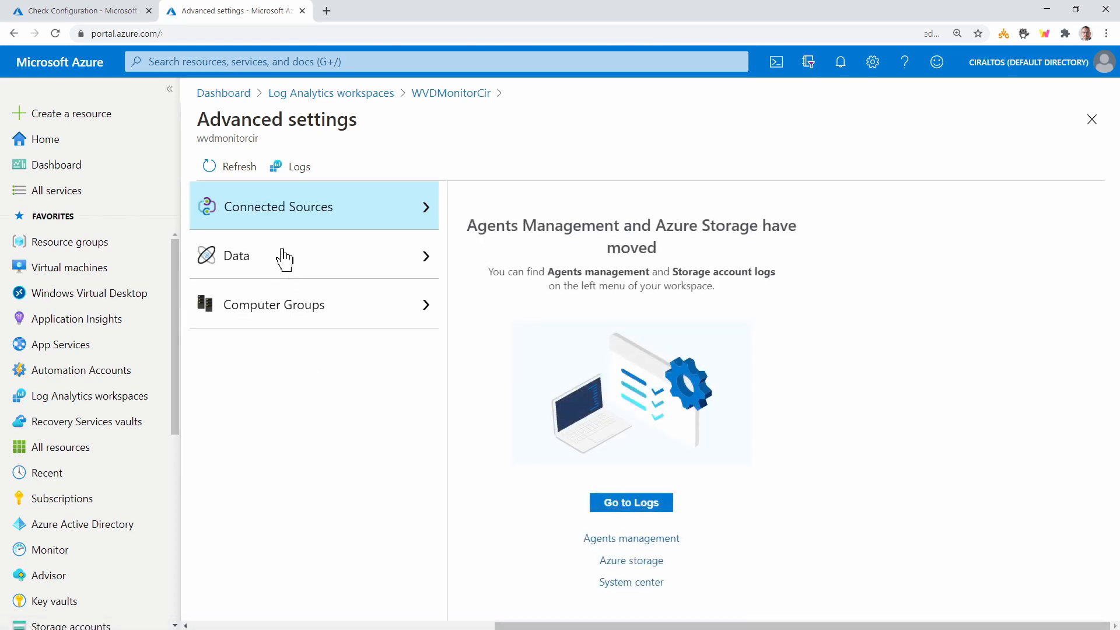
pyautogui.click(236, 256)
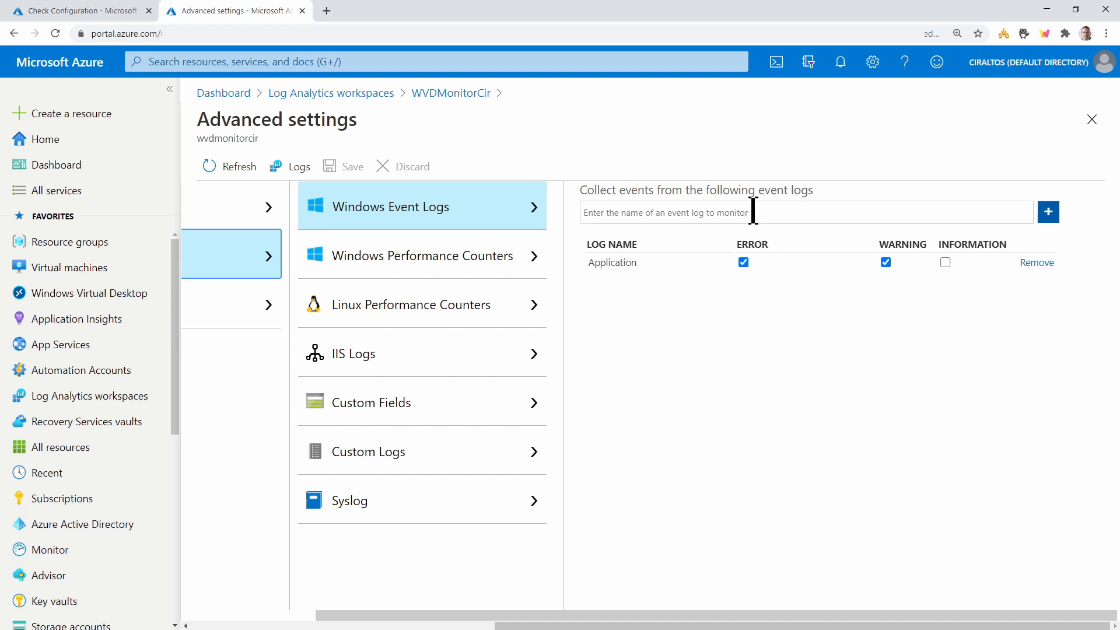
# Step: Add TerminalServices RemoteConnectionManager/Admin and LocalSessionManager/Operational logs to collection
pyautogui.write('Microsoft-Windows-TerminalServices-RemoteConnectionManager/Admin')
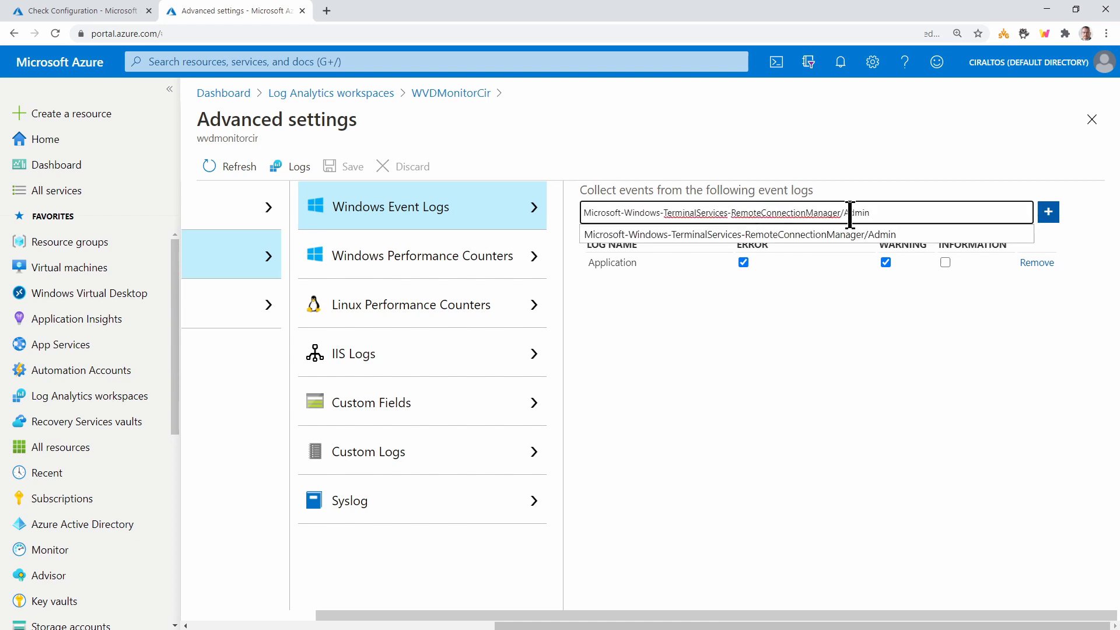
pyautogui.click(1048, 212)
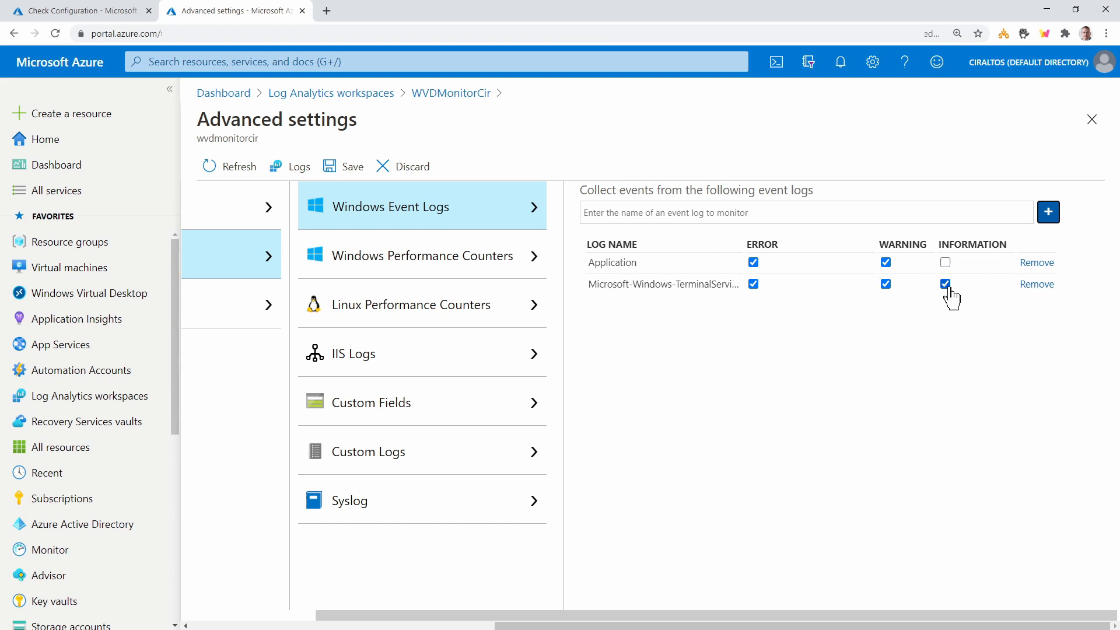
pyautogui.click(70, 10)
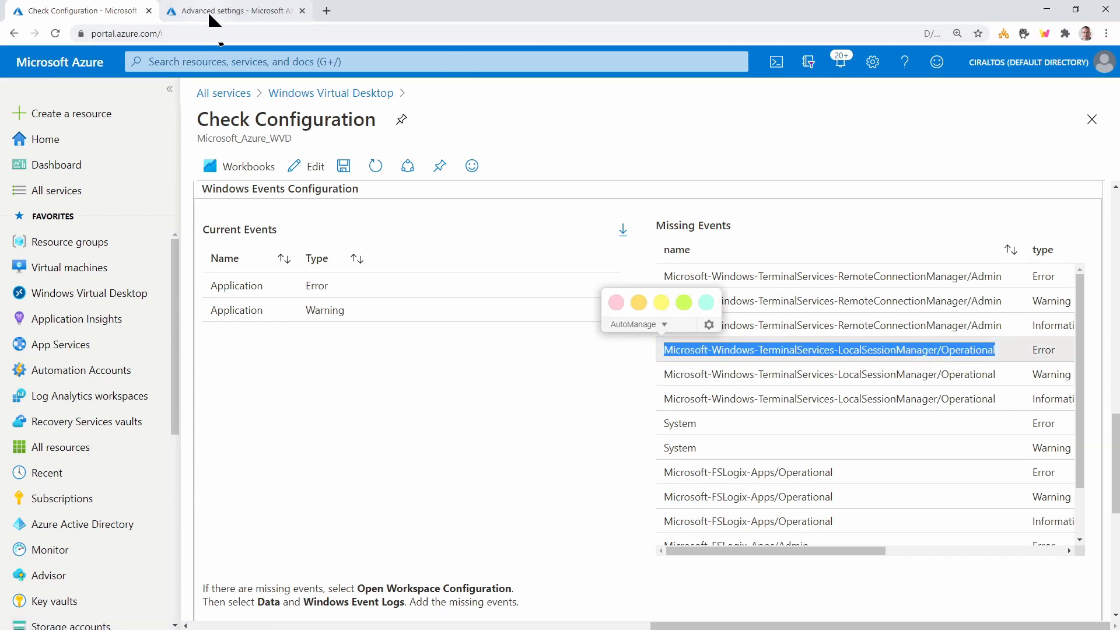
pyautogui.click(234, 12)
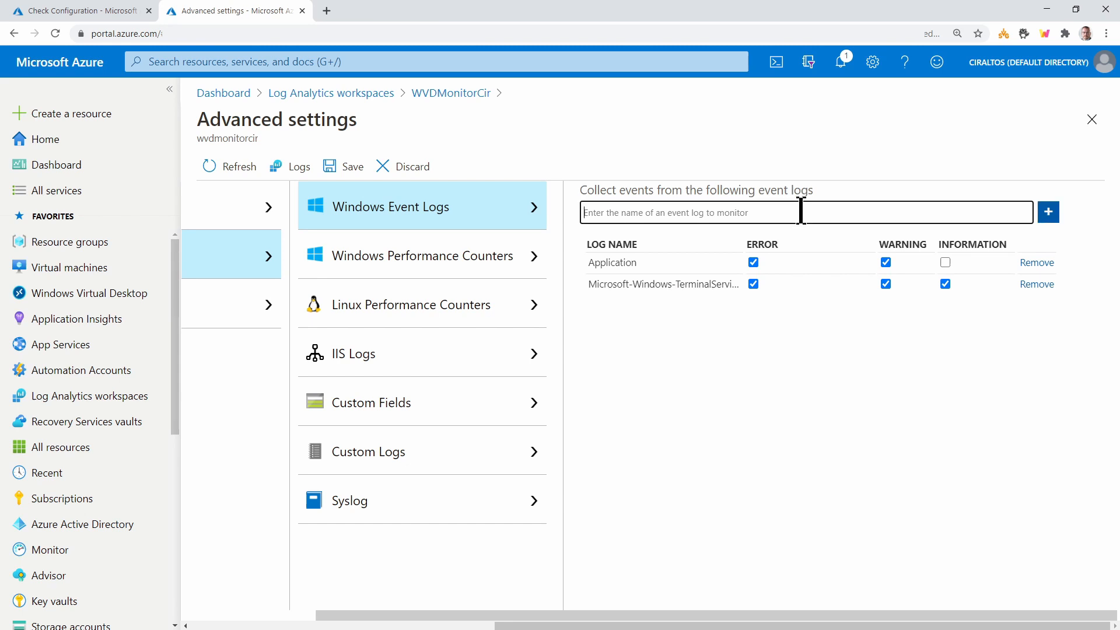
pyautogui.write('Microsoft-Windows-TerminalServices-LocalSessionManager/Operational')
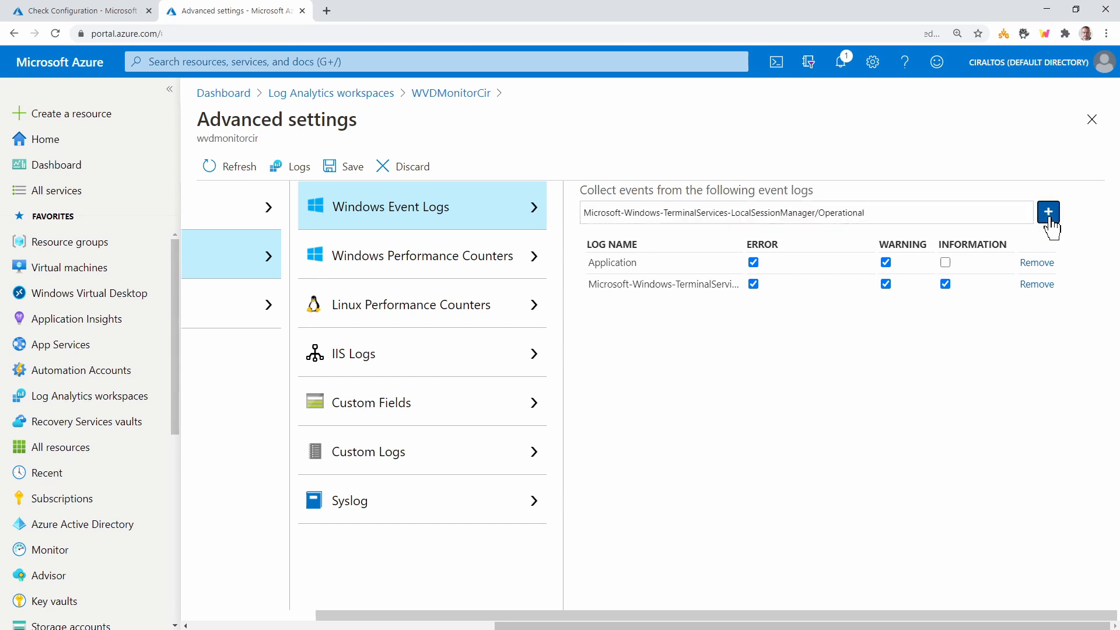
pyautogui.click(1047, 212)
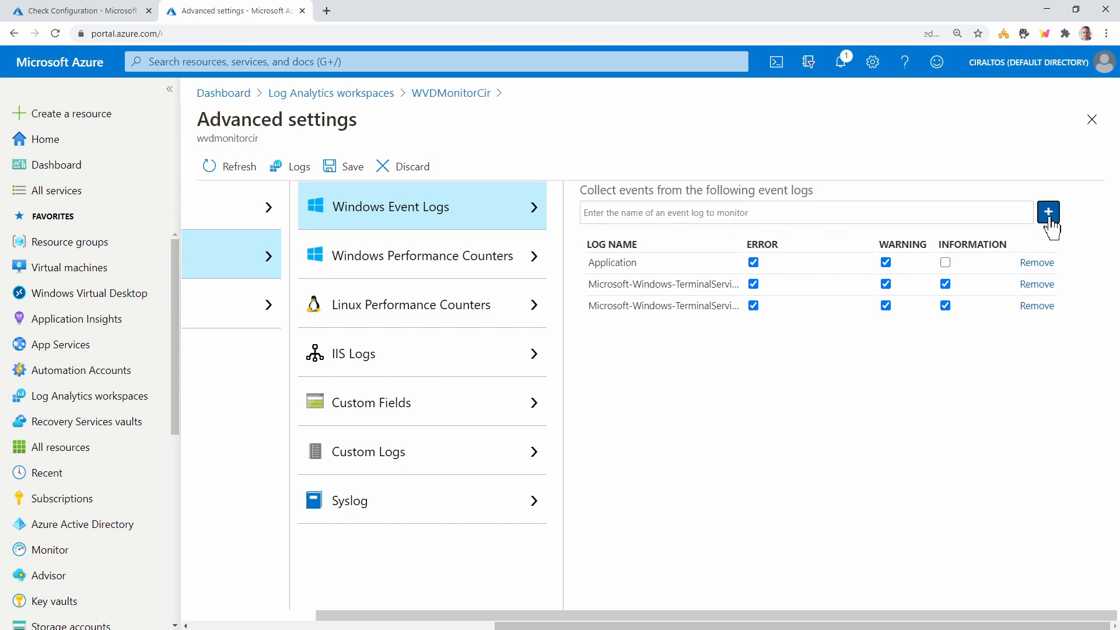
pyautogui.click(75, 10)
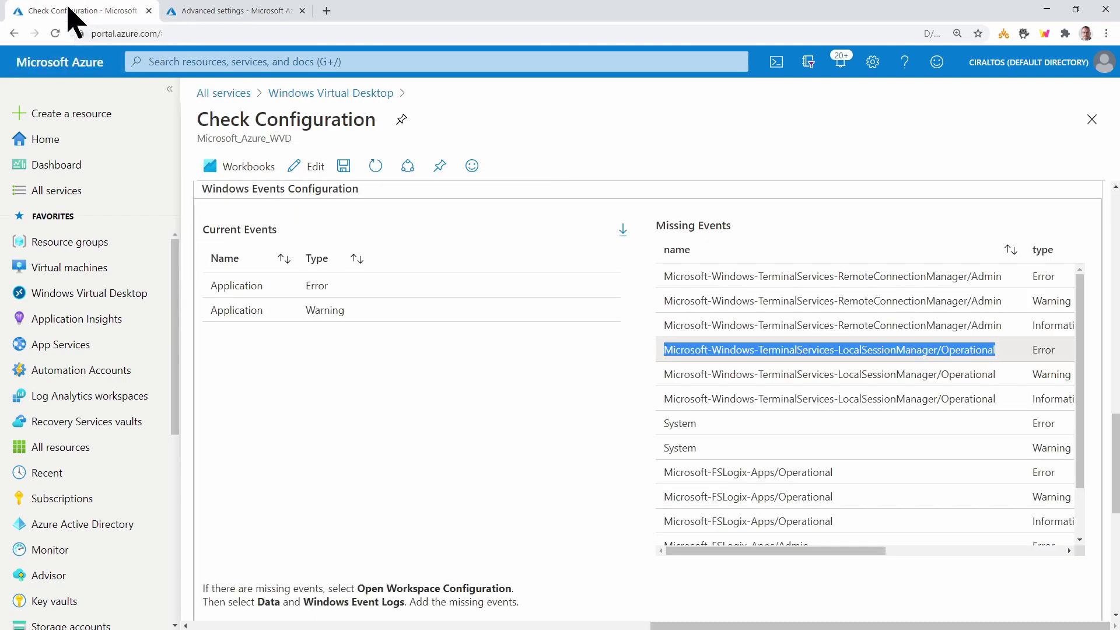
# Step: Add the System event log, collecting only Error and Warning events
pyautogui.doubleClick(679, 423)
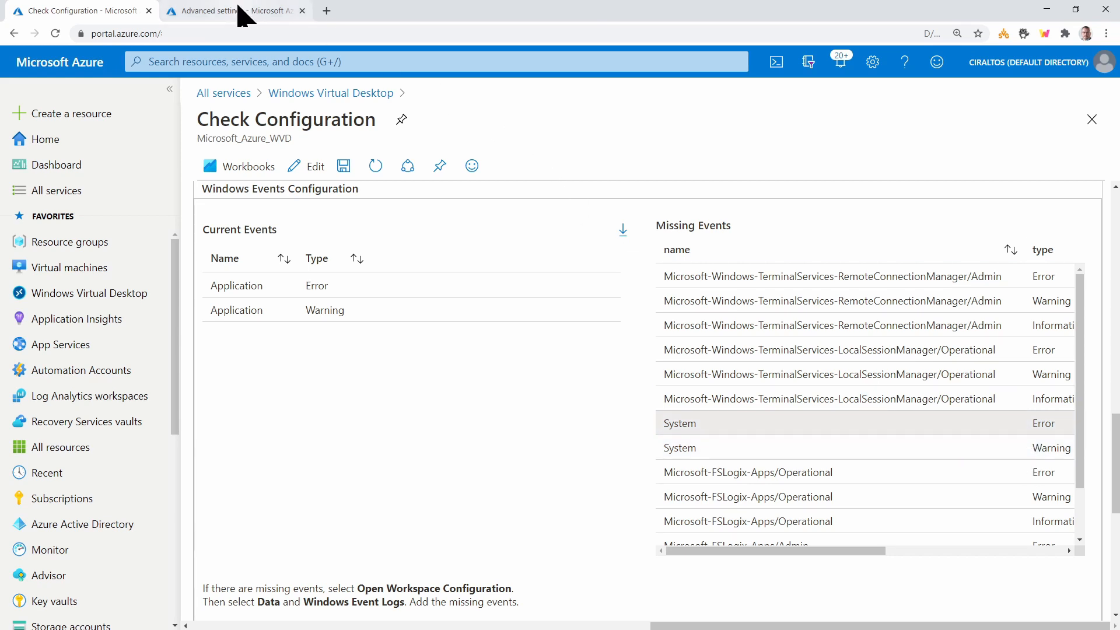
pyautogui.click(230, 11)
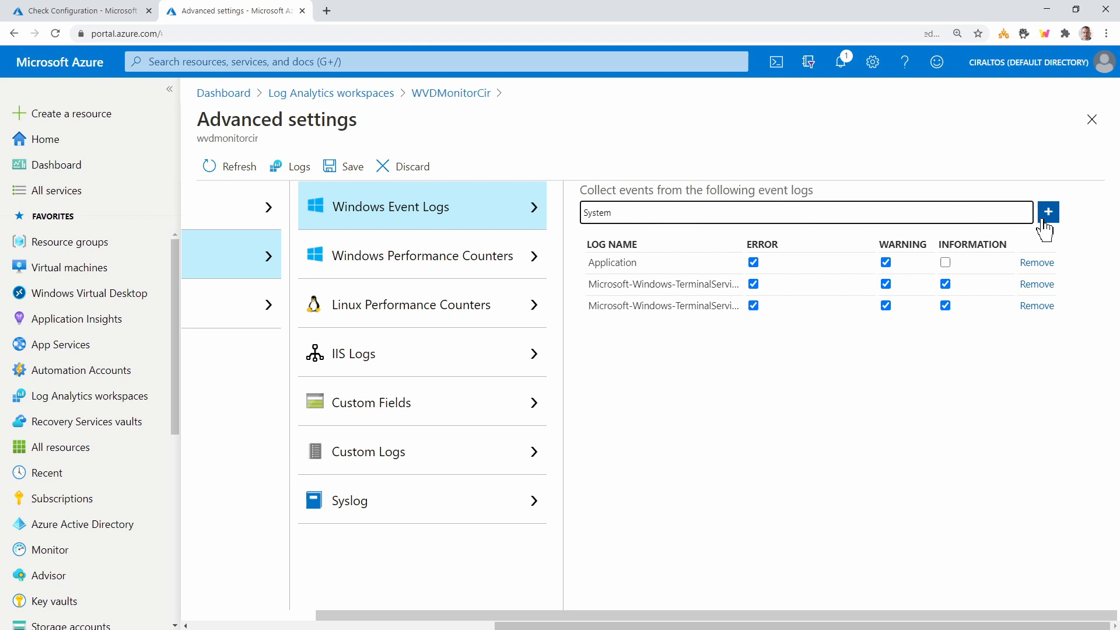
pyautogui.click(1047, 211)
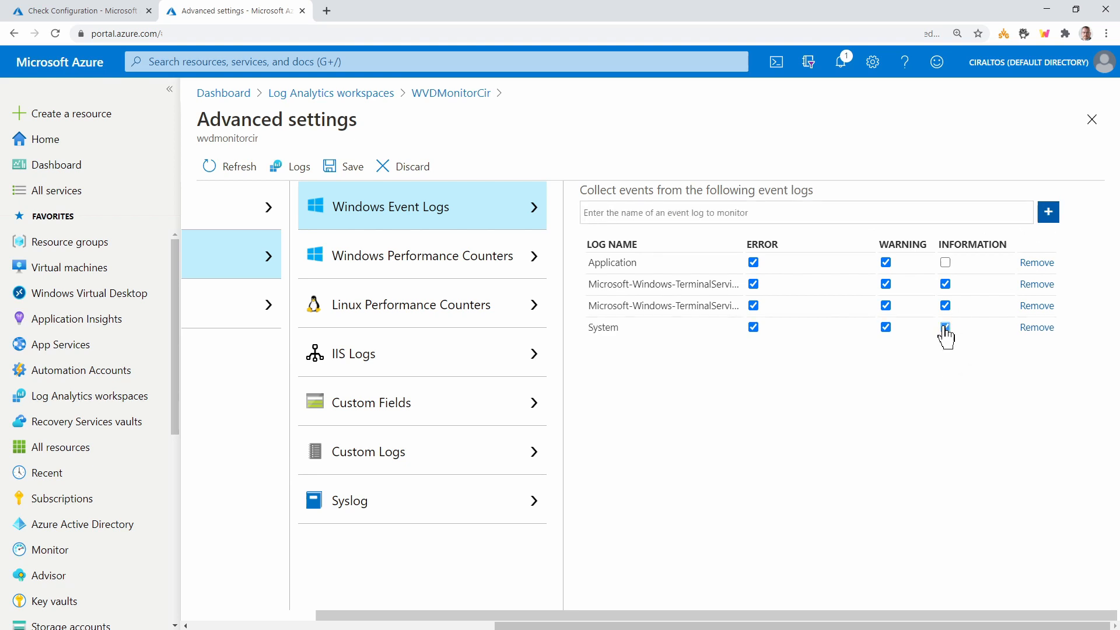
pyautogui.click(945, 327)
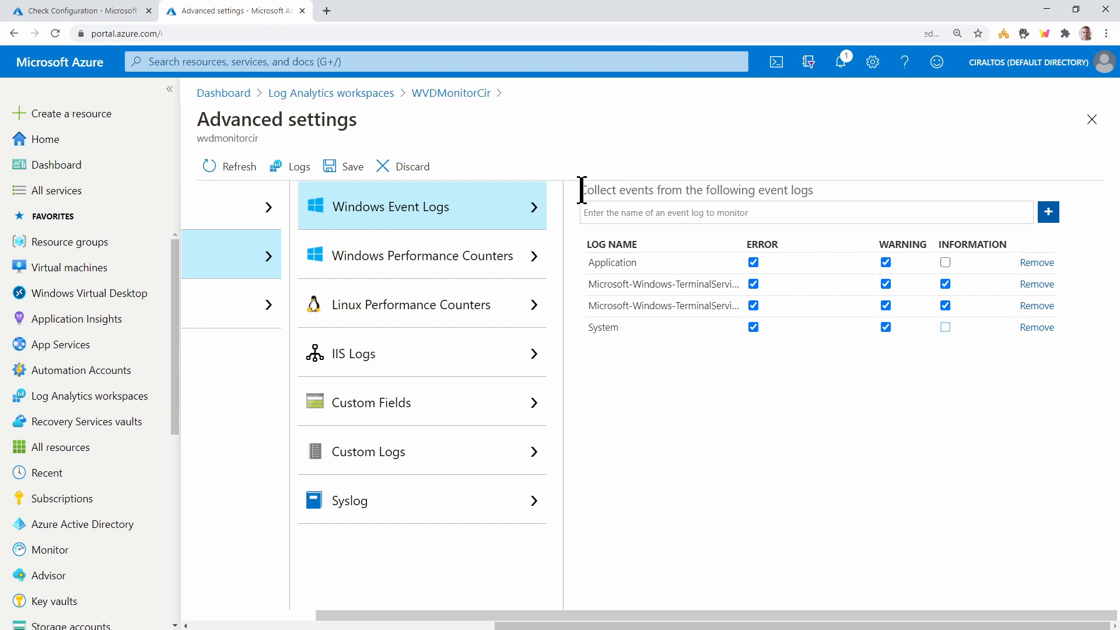
# Step: Copy both FSLogix names from Missing Events and add Operational and Admin logs
pyautogui.click(76, 10)
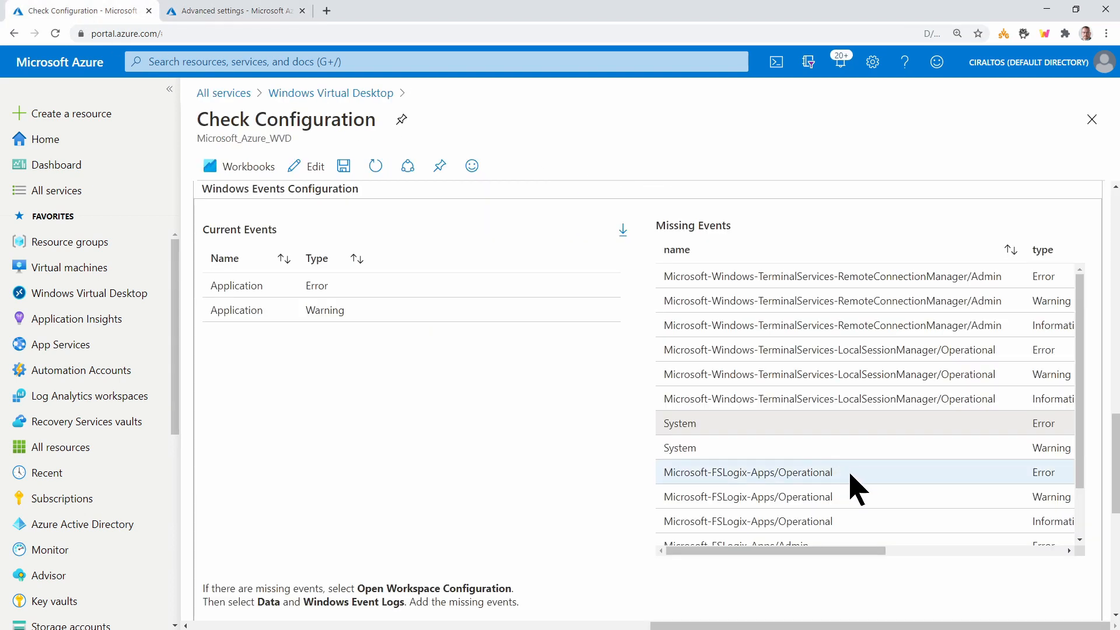
pyautogui.doubleClick(748, 473)
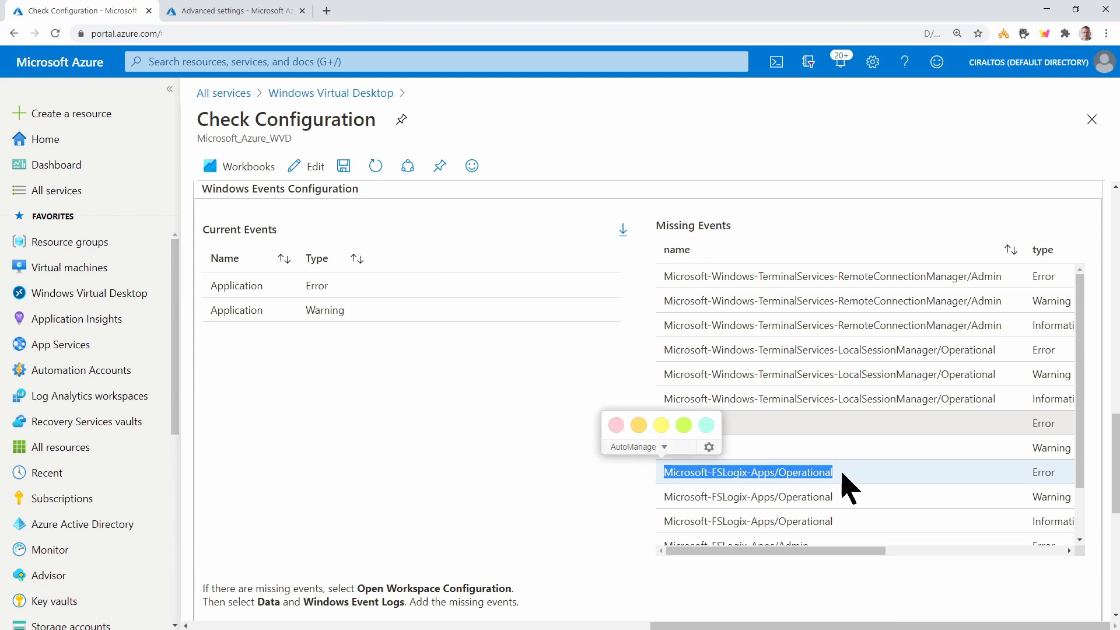
pyautogui.click(237, 11)
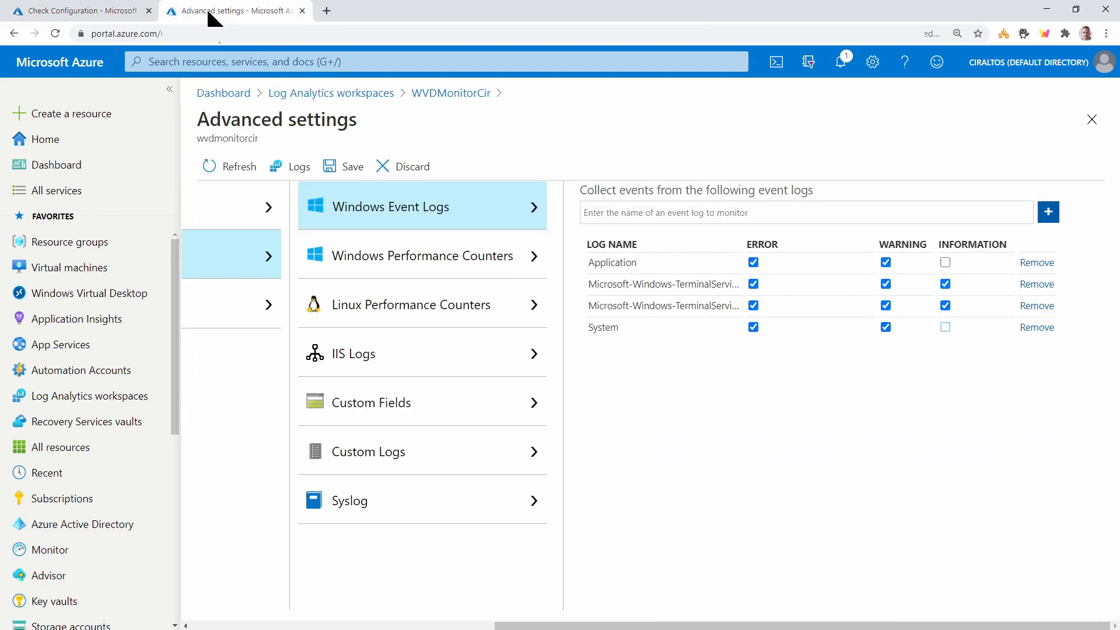
pyautogui.write('Microsoft-FSLogix-Apps/Operational')
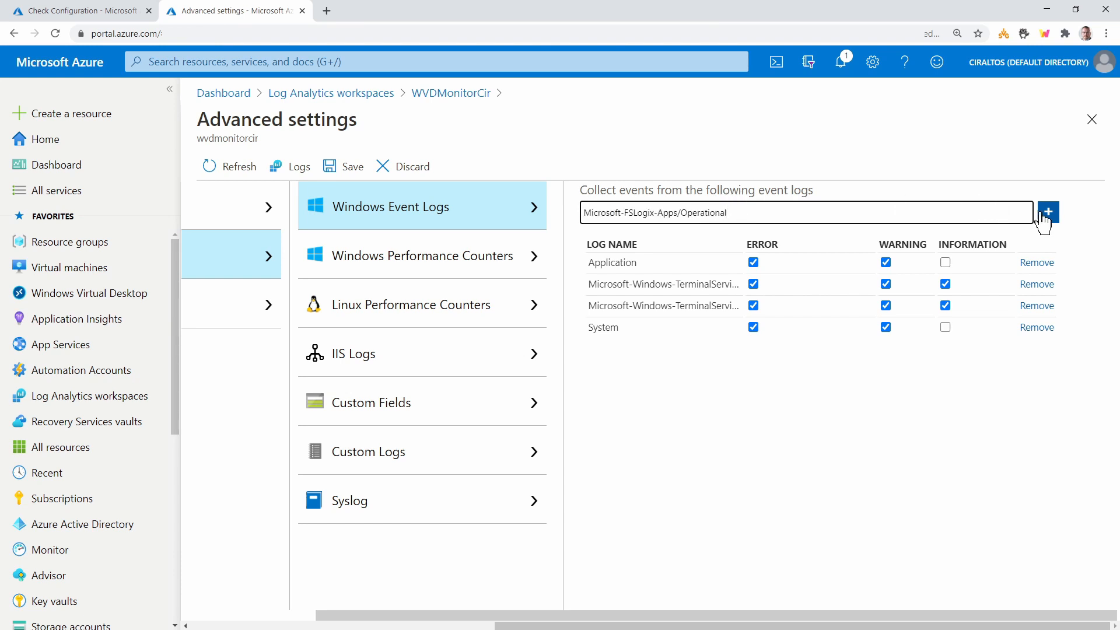
pyautogui.click(1048, 212)
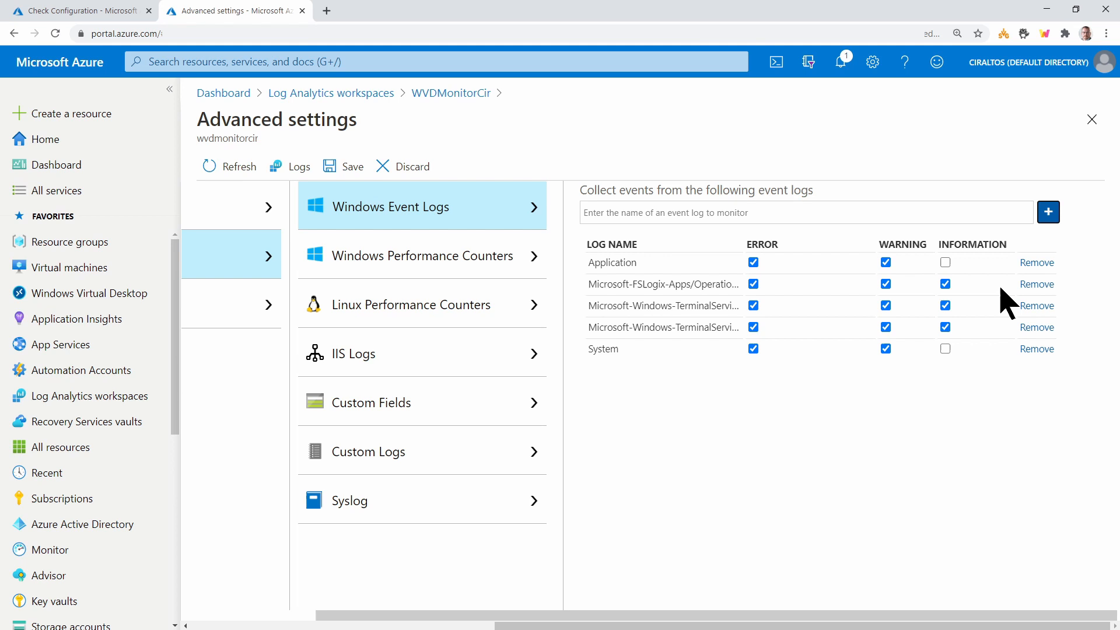
pyautogui.click(70, 10)
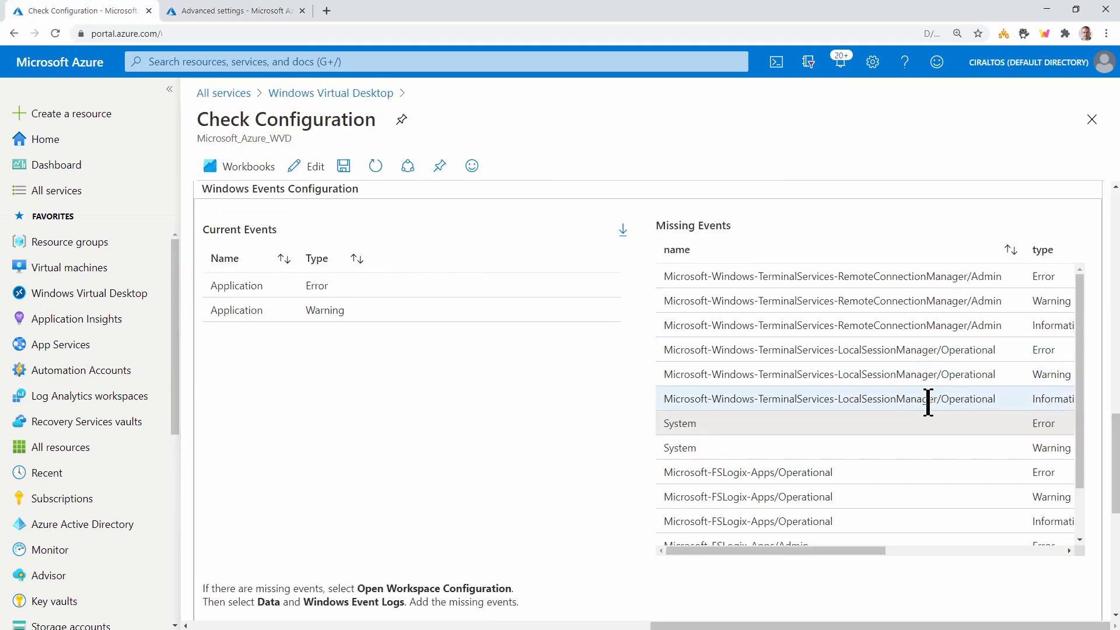
pyautogui.scroll(-3)
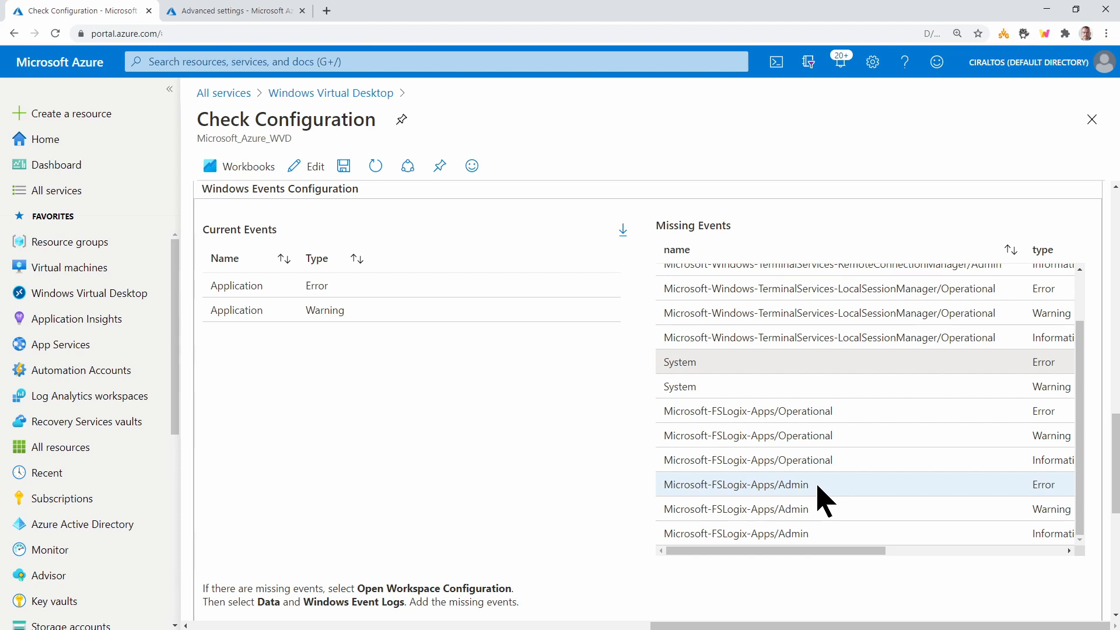
pyautogui.doubleClick(736, 485)
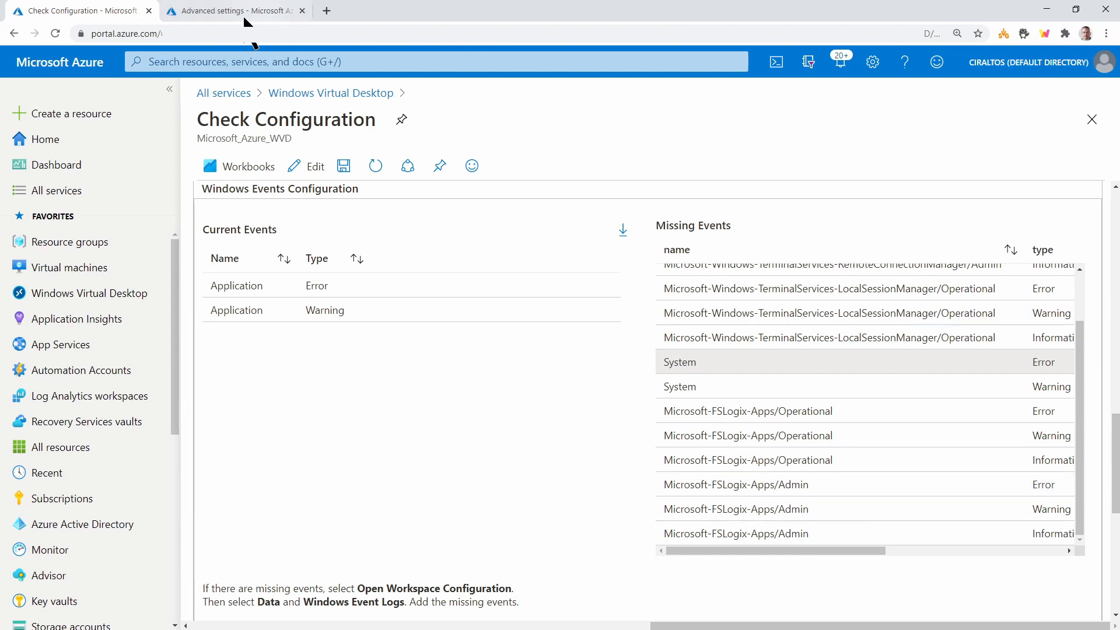
pyautogui.click(234, 11)
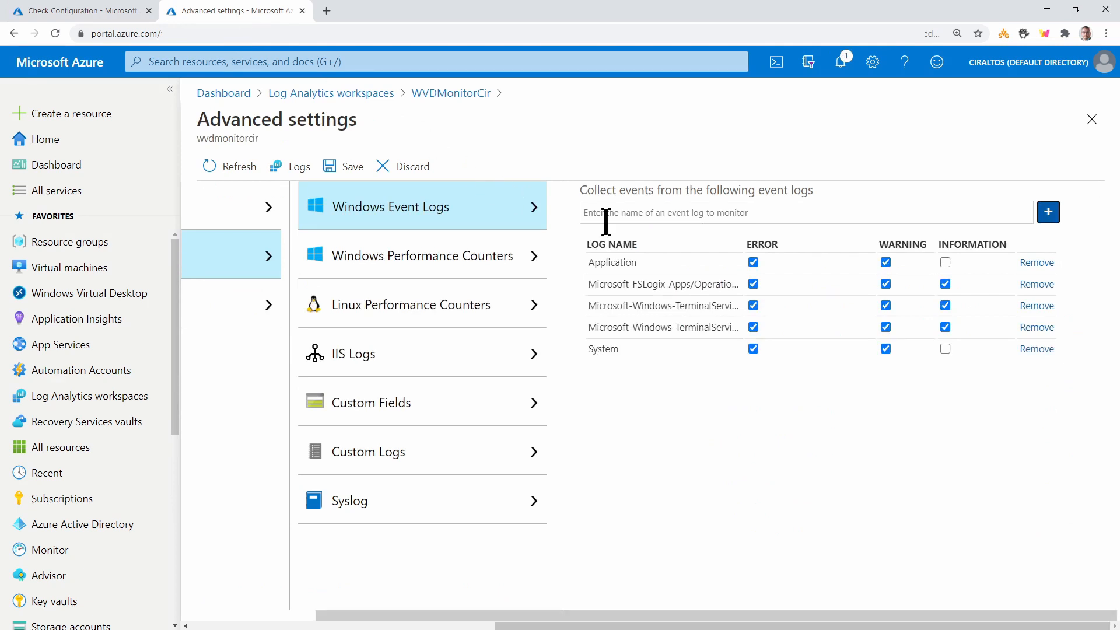
pyautogui.write('Microsoft-FSLogix-Apps/Admin')
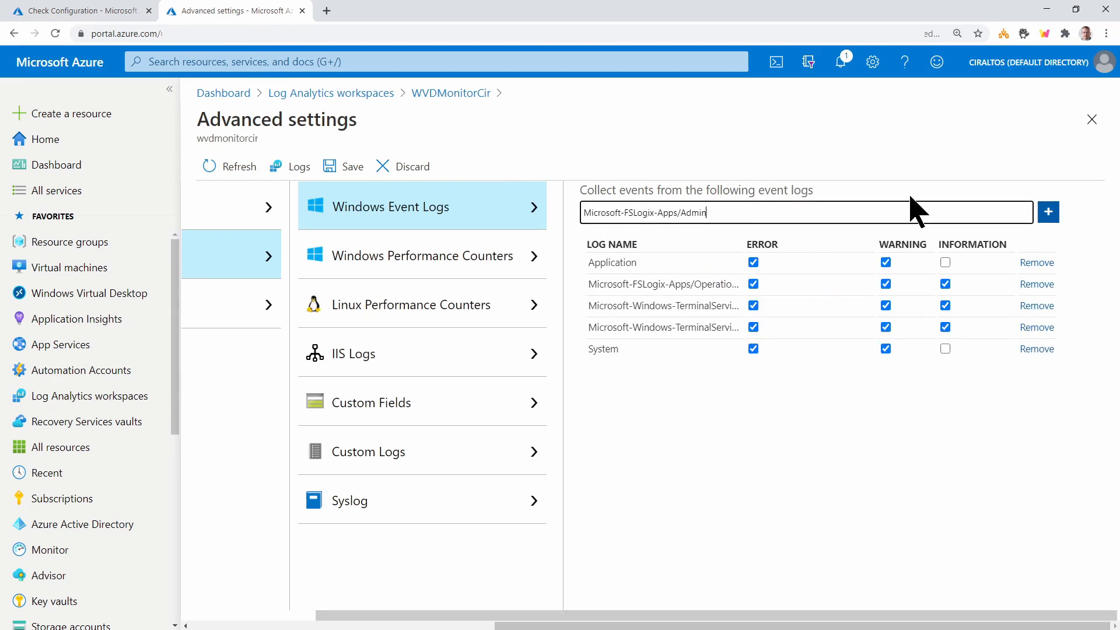
pyautogui.click(1048, 211)
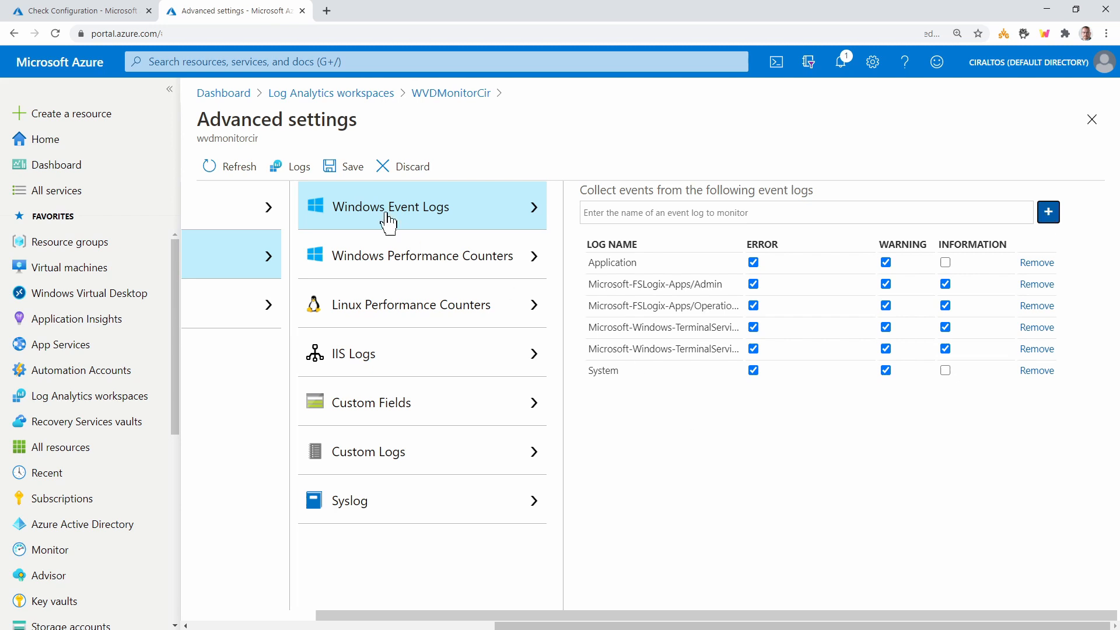
# Step: Save the Windows event log collection settings and dismiss the confirmation
pyautogui.click(343, 166)
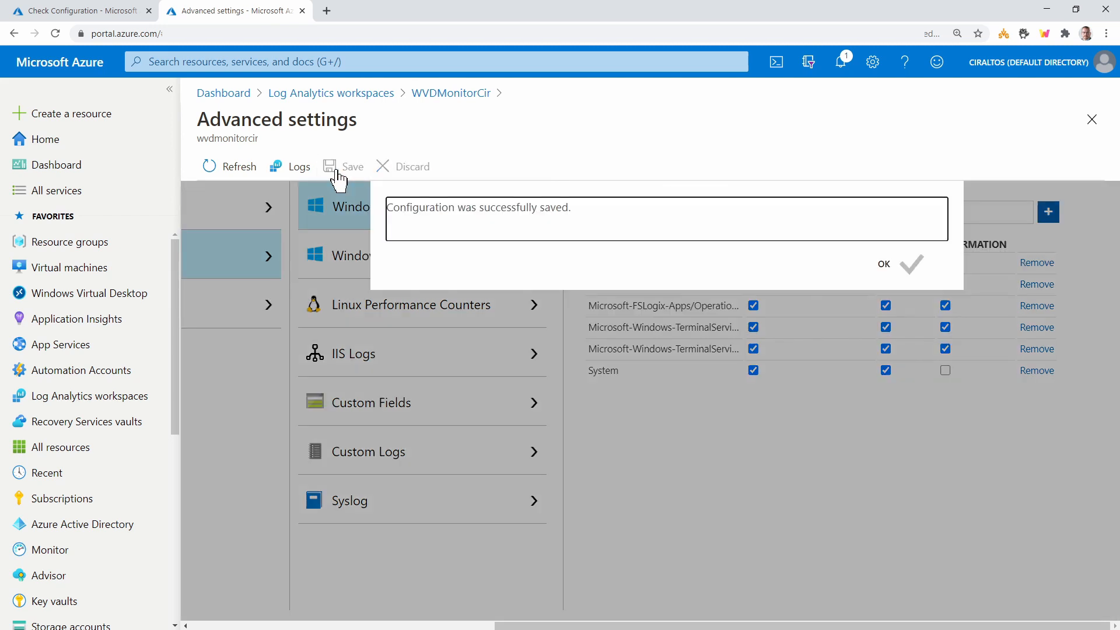
pyautogui.click(883, 264)
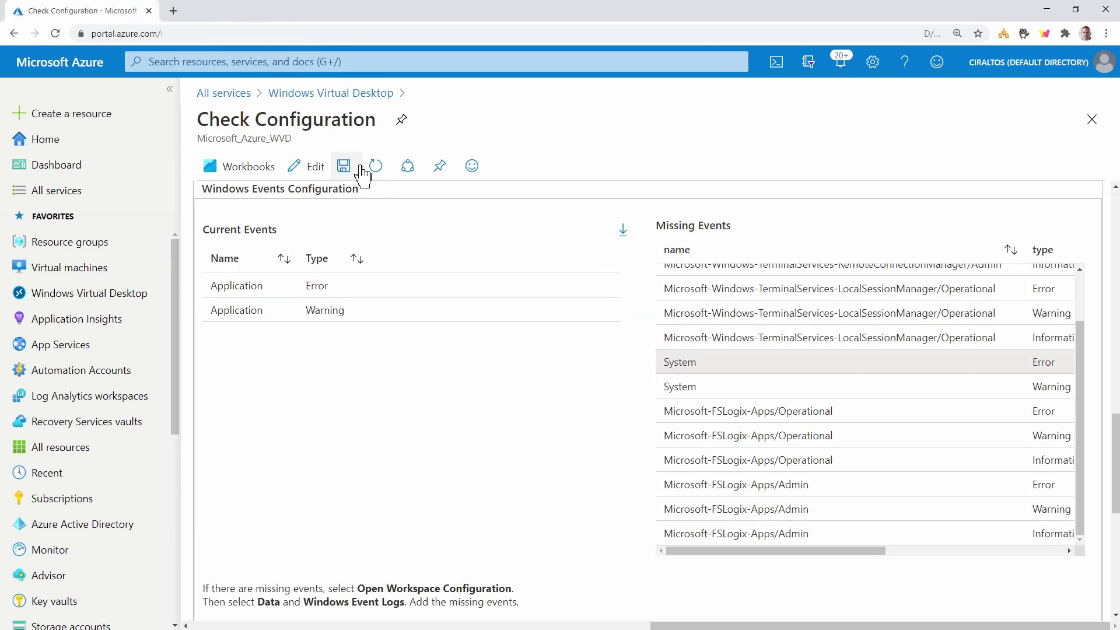
# Step: Refresh the check, showing no missing events and five wvddemosh hosts not sending data
pyautogui.click(376, 166)
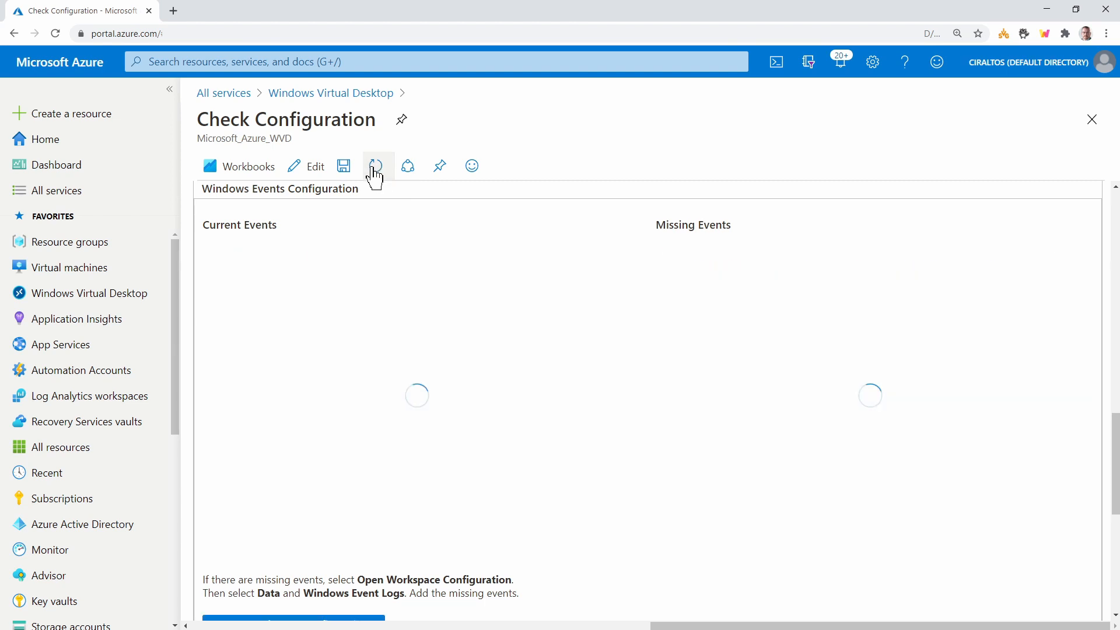
pyautogui.click(375, 166)
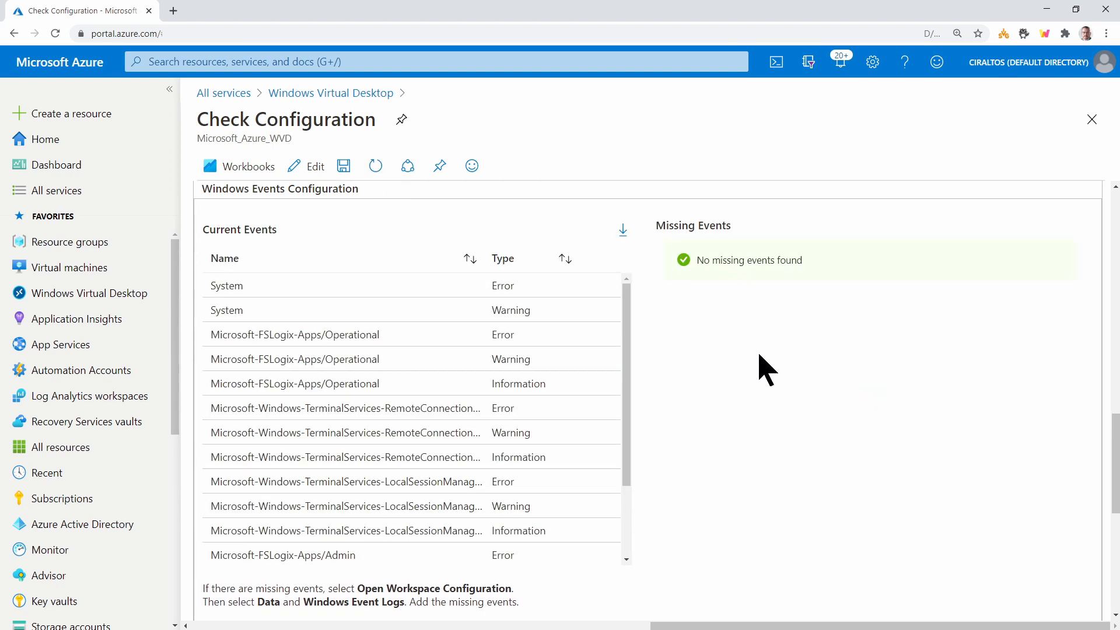
pyautogui.scroll(-3)
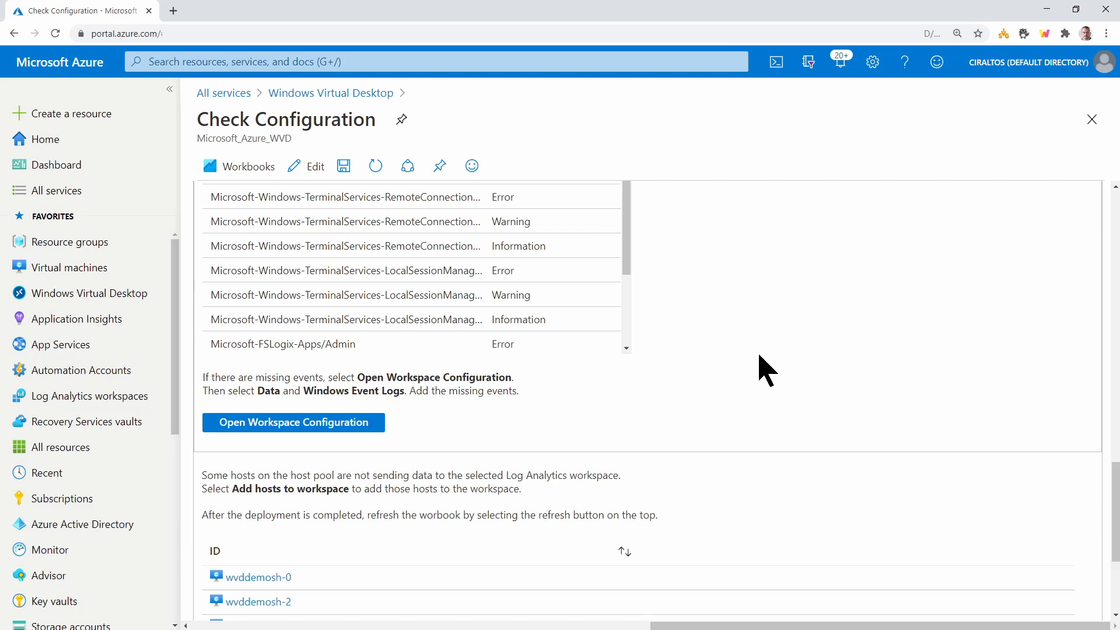
pyautogui.scroll(-3)
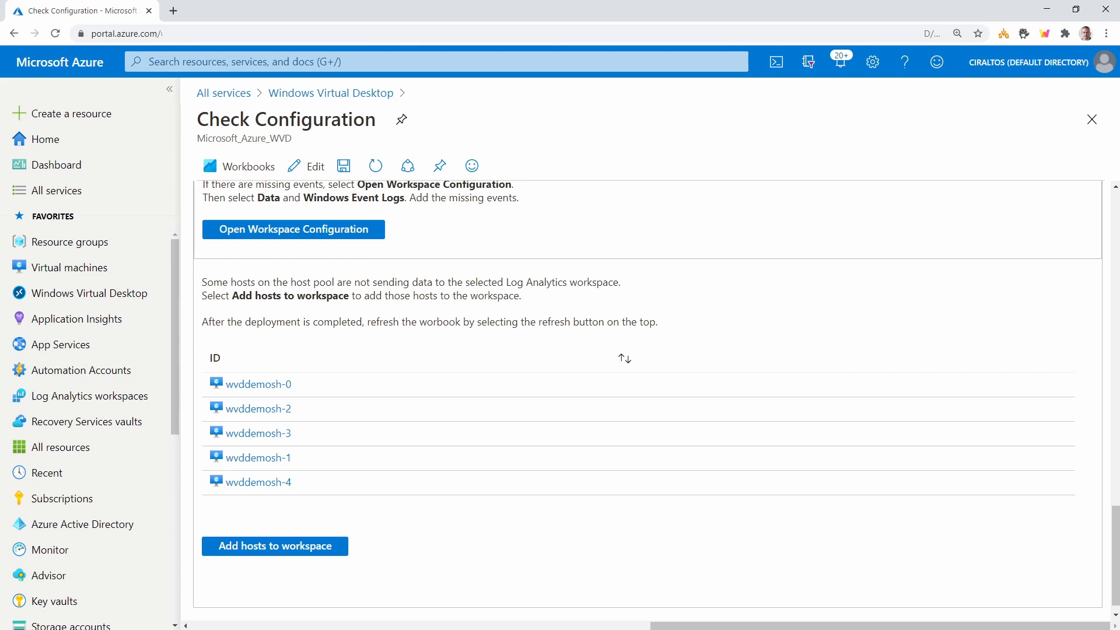
# Step: Deploy monitoring to the five non-reporting session hosts and close Check Configuration
pyautogui.click(275, 546)
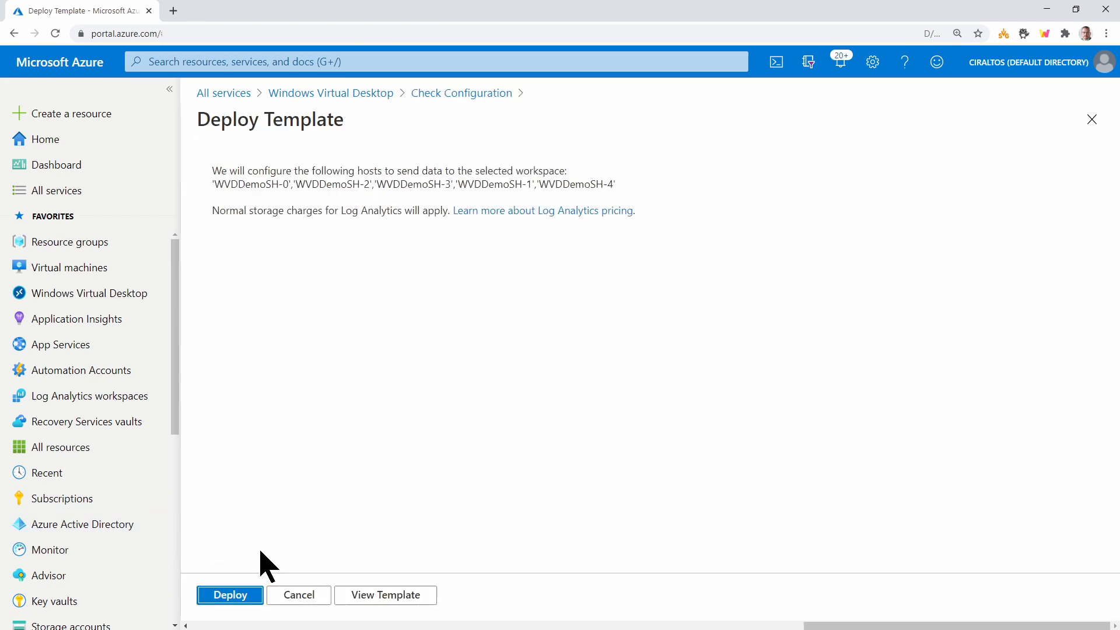
pyautogui.click(230, 595)
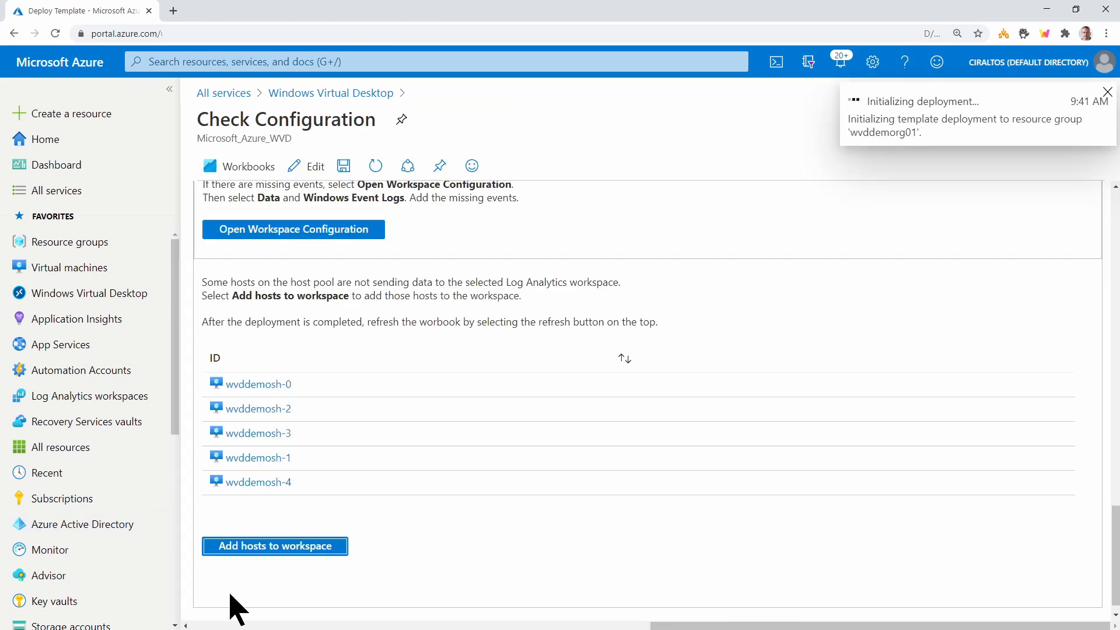
pyautogui.click(1108, 92)
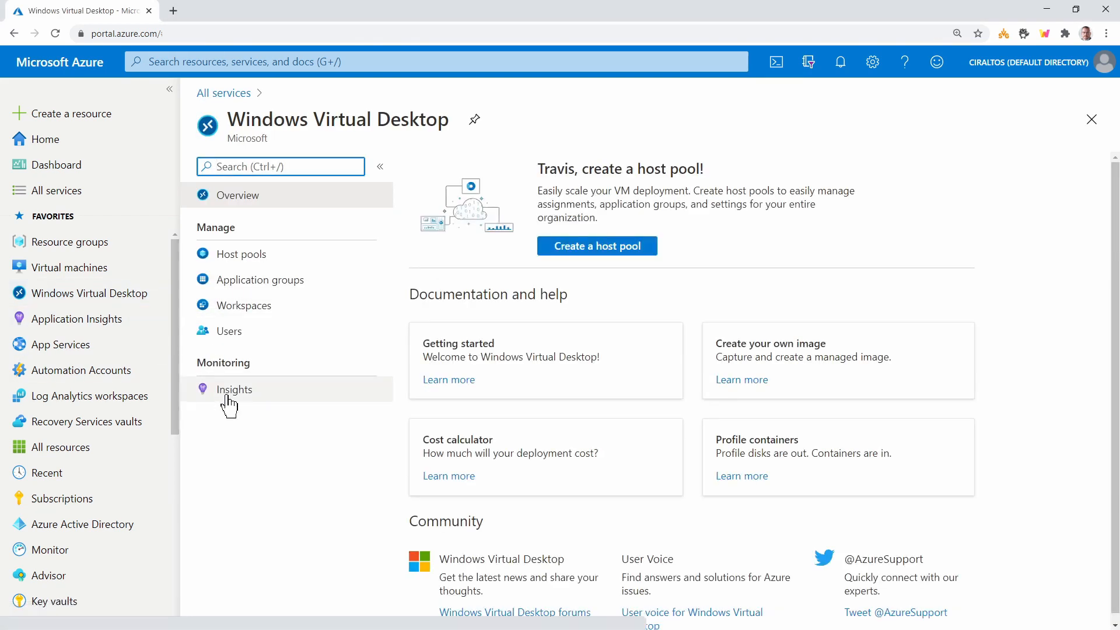
# Step: Open Insights for host pool WVDDemoHP01 and collapse the portal sidebar
pyautogui.click(233, 389)
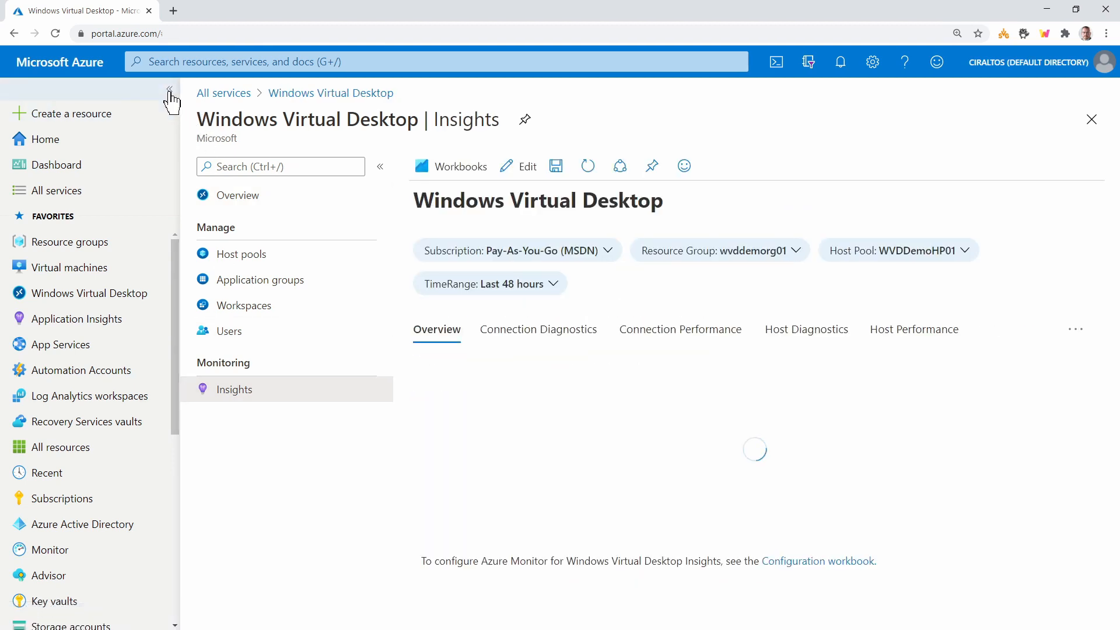
pyautogui.click(168, 90)
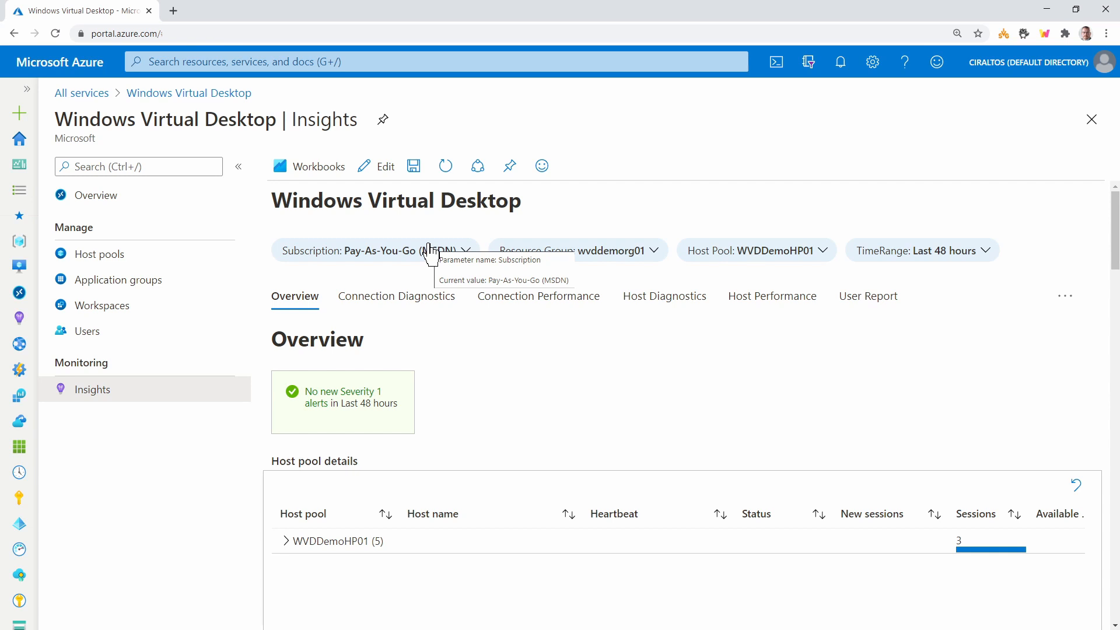
pyautogui.moveTo(464, 250)
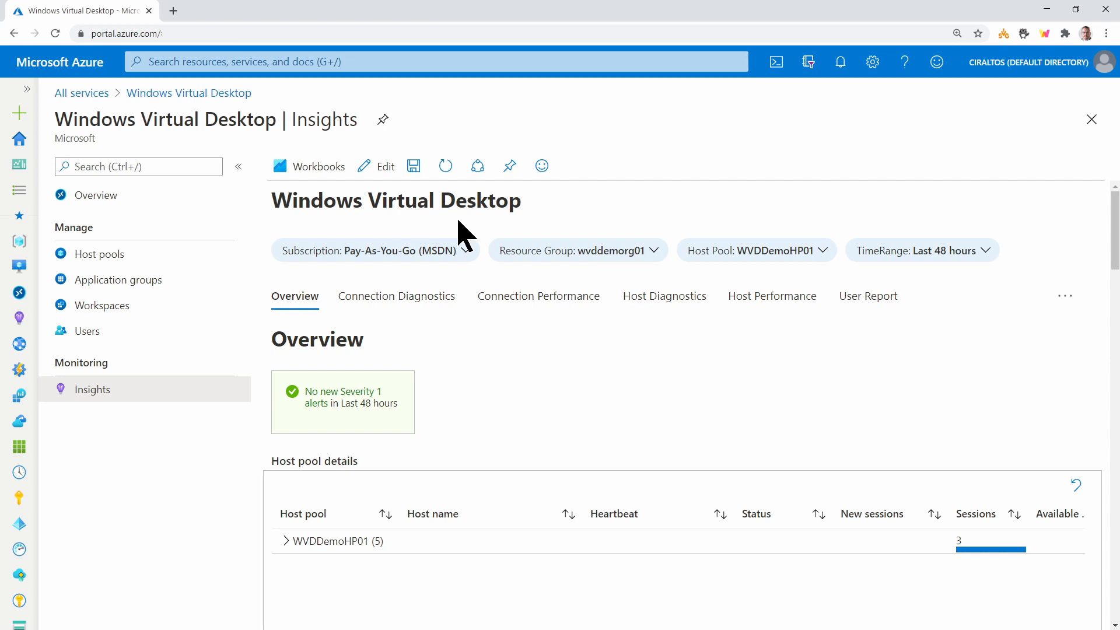
pyautogui.moveTo(503, 256)
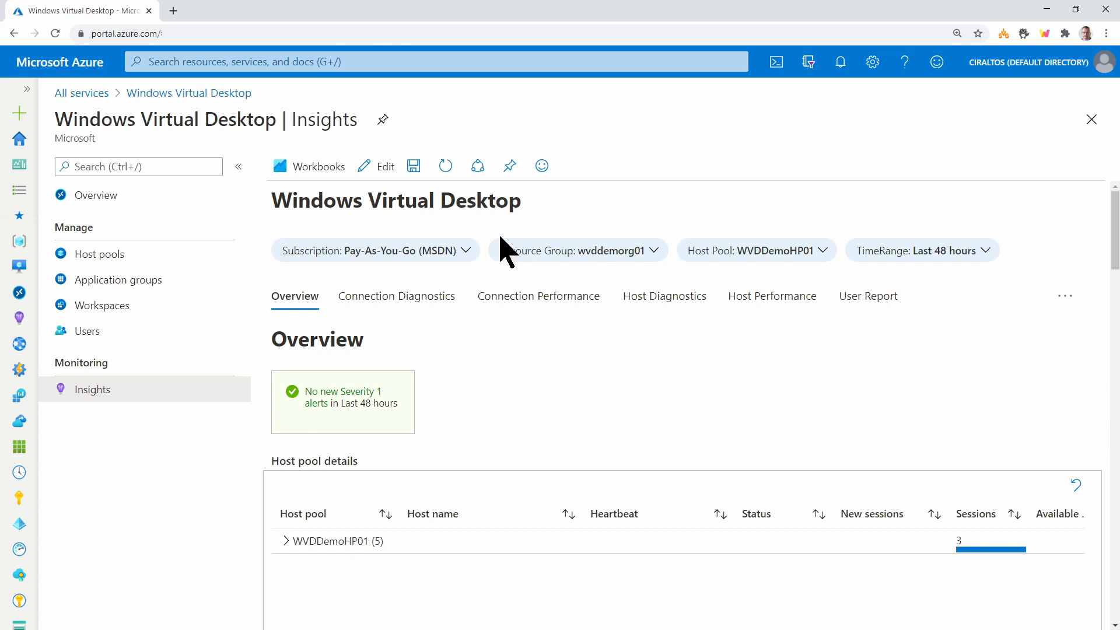
# Step: Expand WVDDemoHP01 to its five hosts and show WVDDemoSH-4's one active session
pyautogui.scroll(-3)
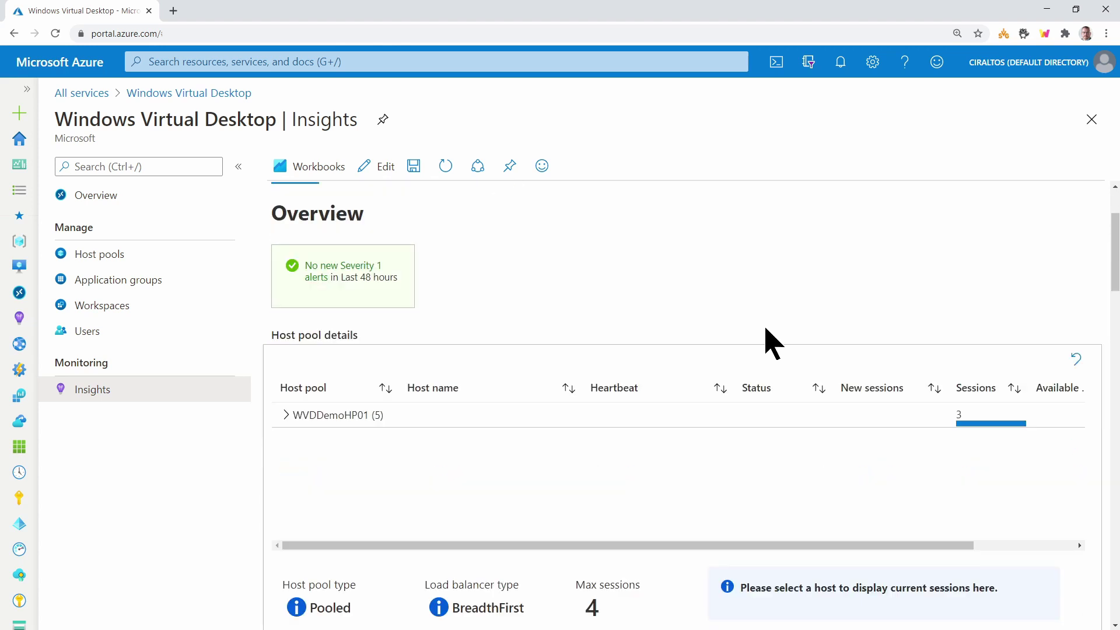
pyautogui.scroll(-3)
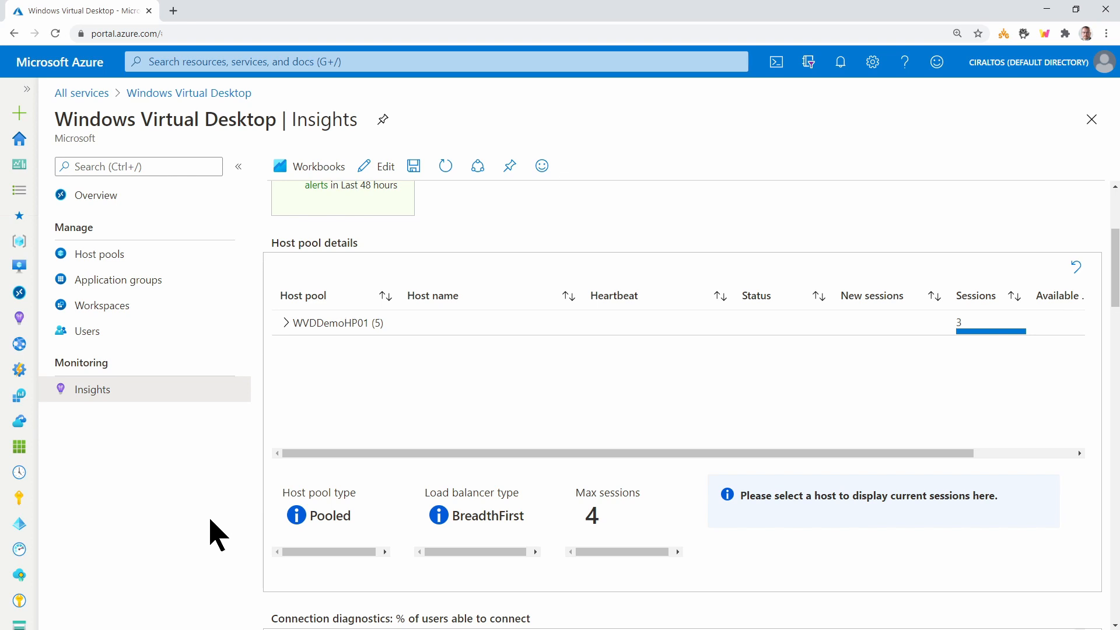
pyautogui.moveTo(290, 377)
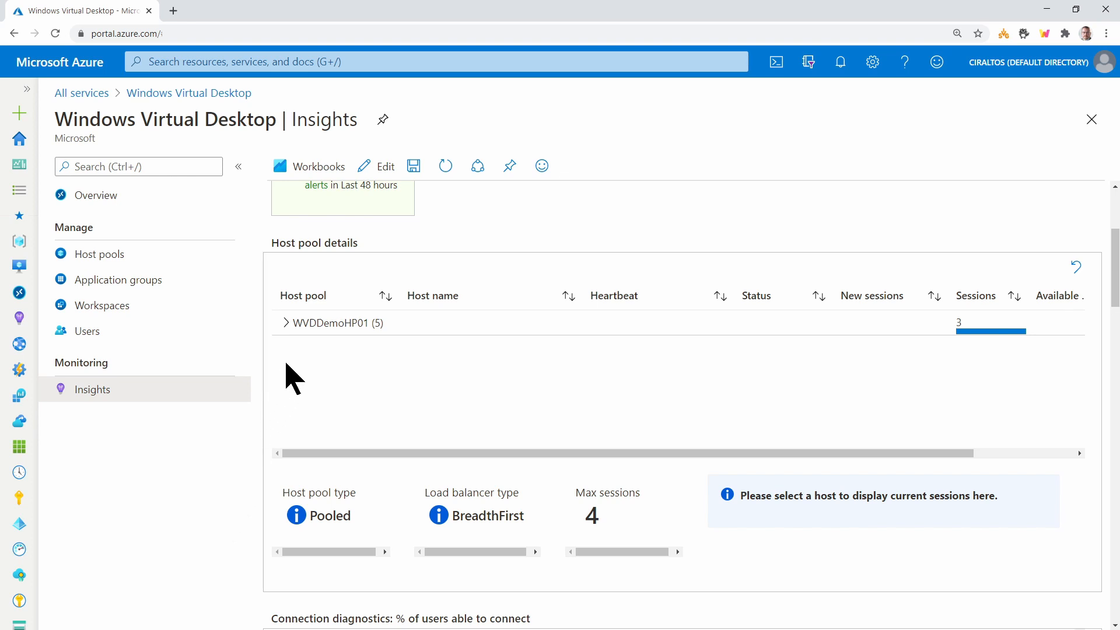
pyautogui.click(286, 322)
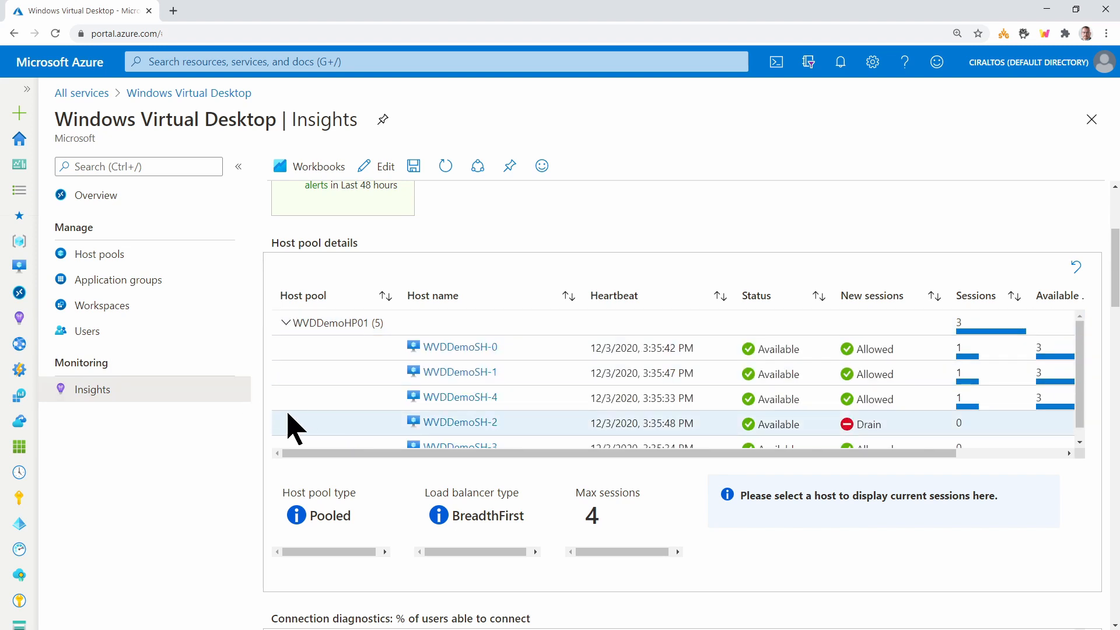
pyautogui.scroll(-3)
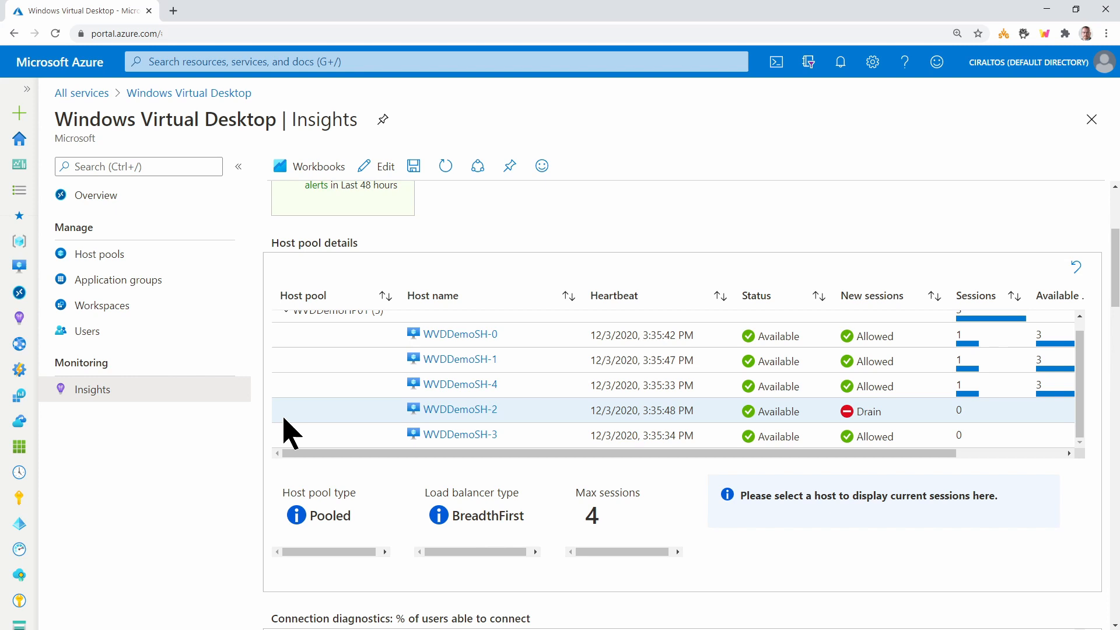
pyautogui.moveTo(298, 433)
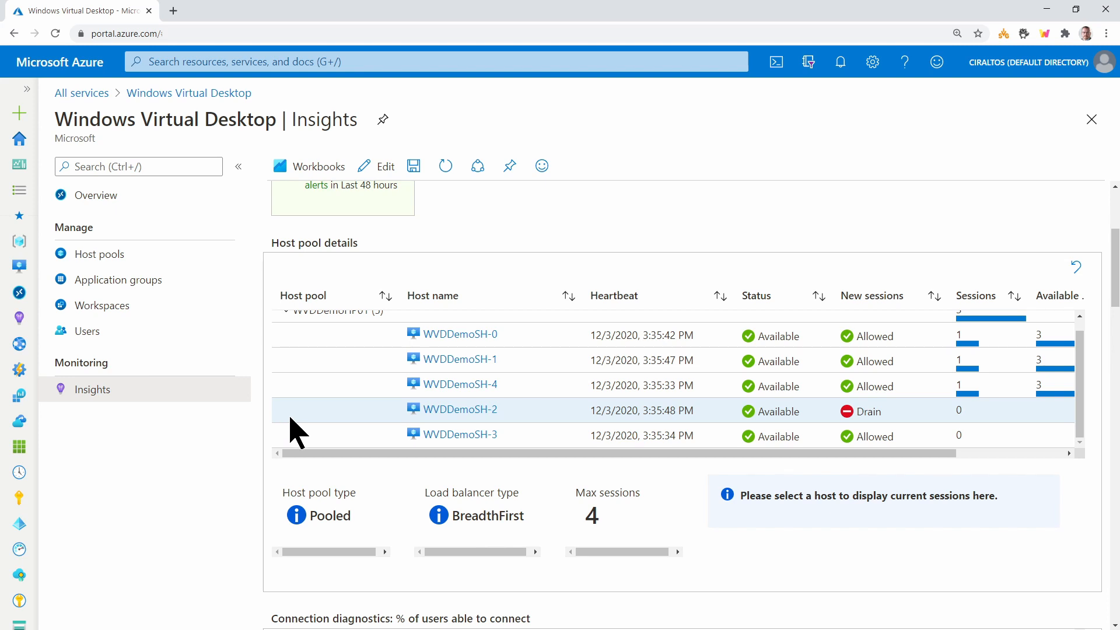
pyautogui.moveTo(317, 454)
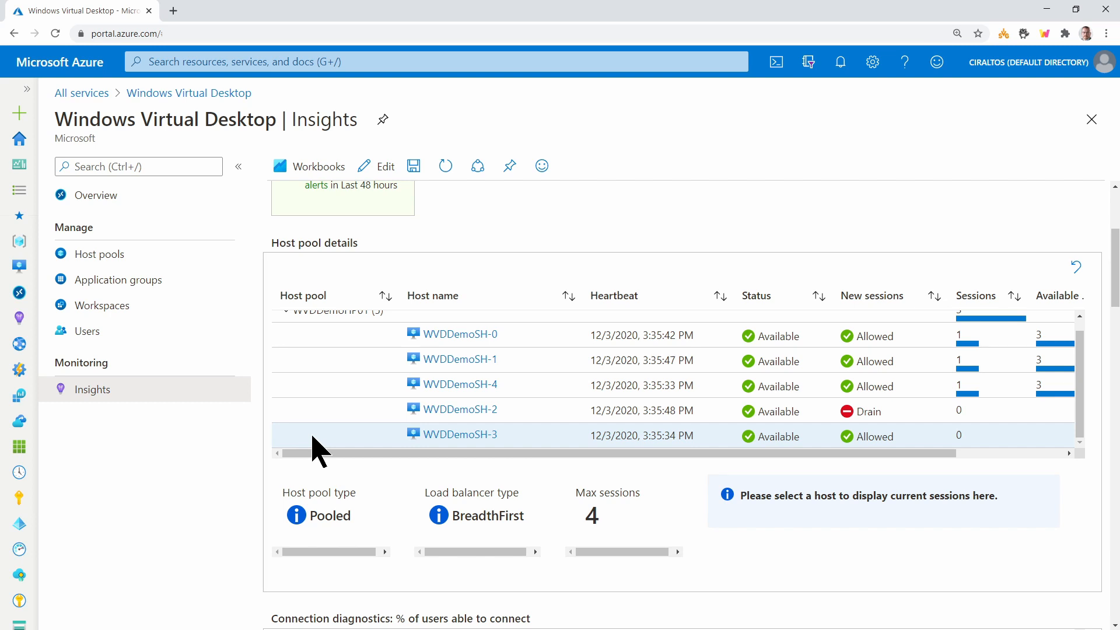
pyautogui.click(459, 385)
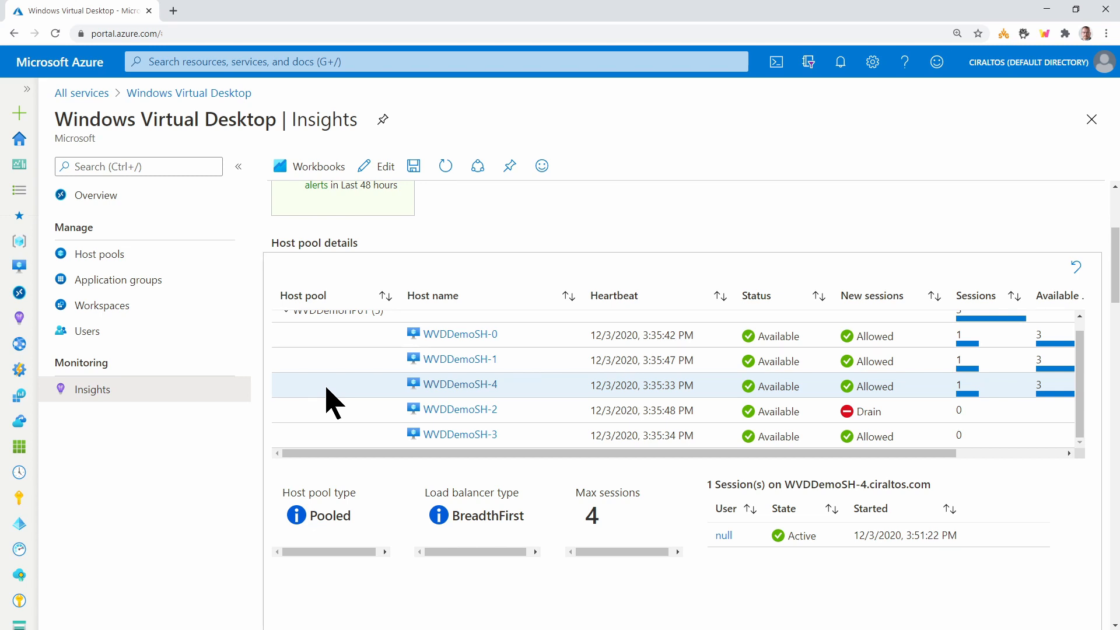
pyautogui.moveTo(346, 432)
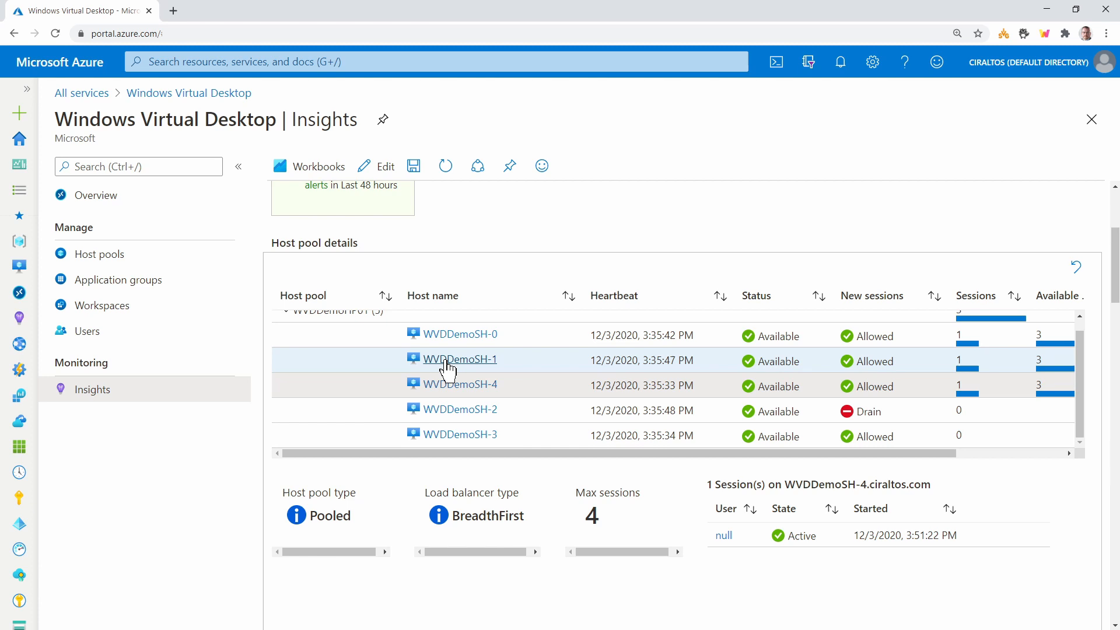
pyautogui.moveTo(423, 387)
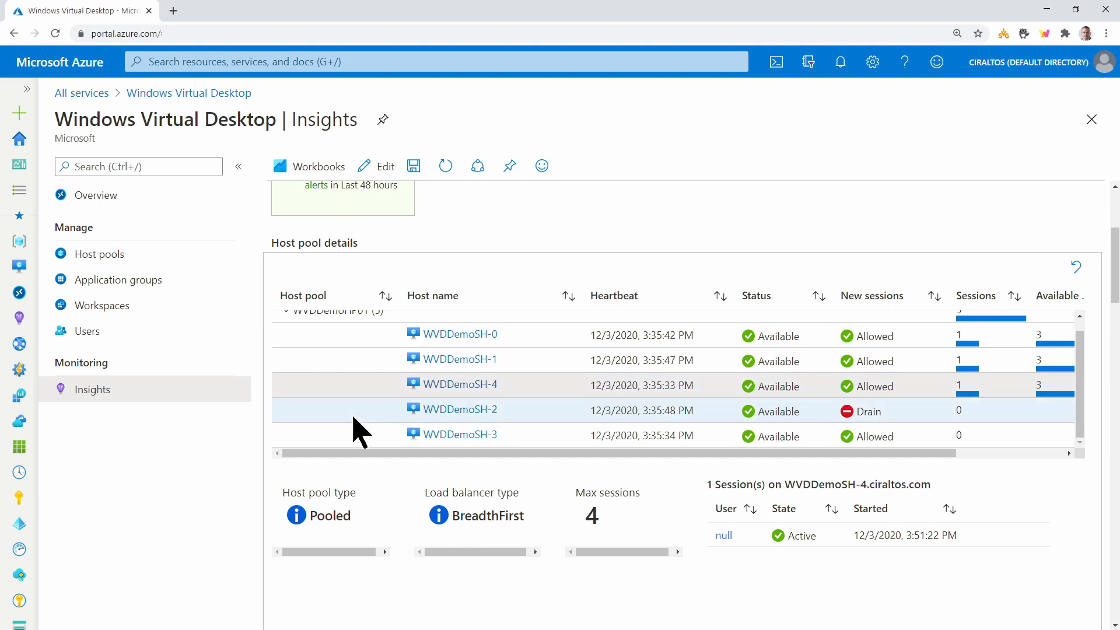
pyautogui.scroll(-3)
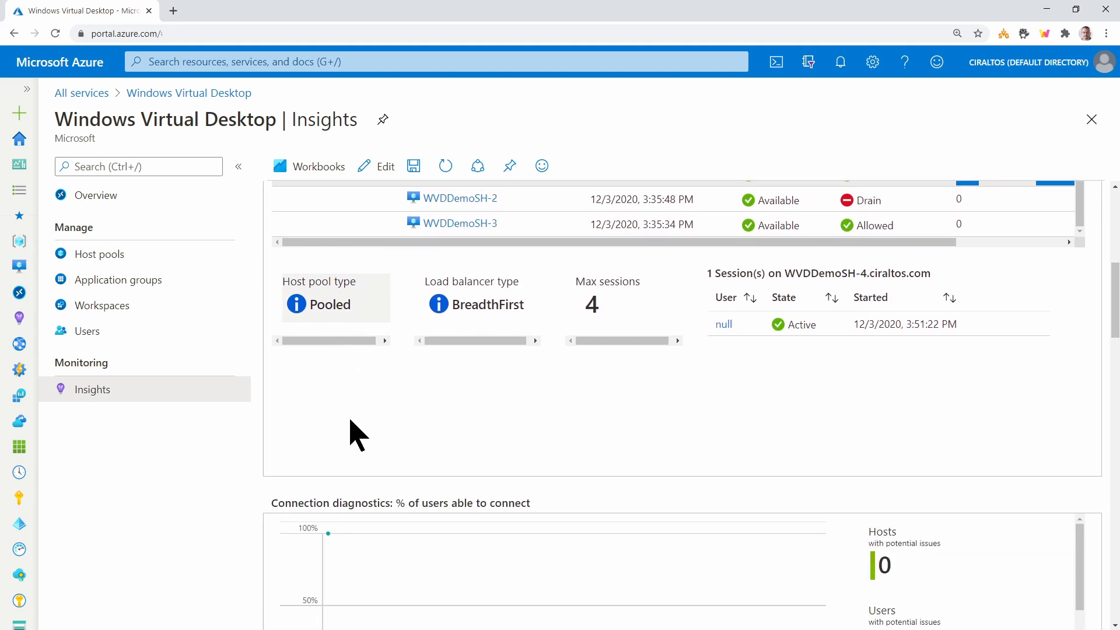
# Step: Scroll the Overview report through diagnostics, performance, utilization and Daily alerts sections
pyautogui.scroll(-3)
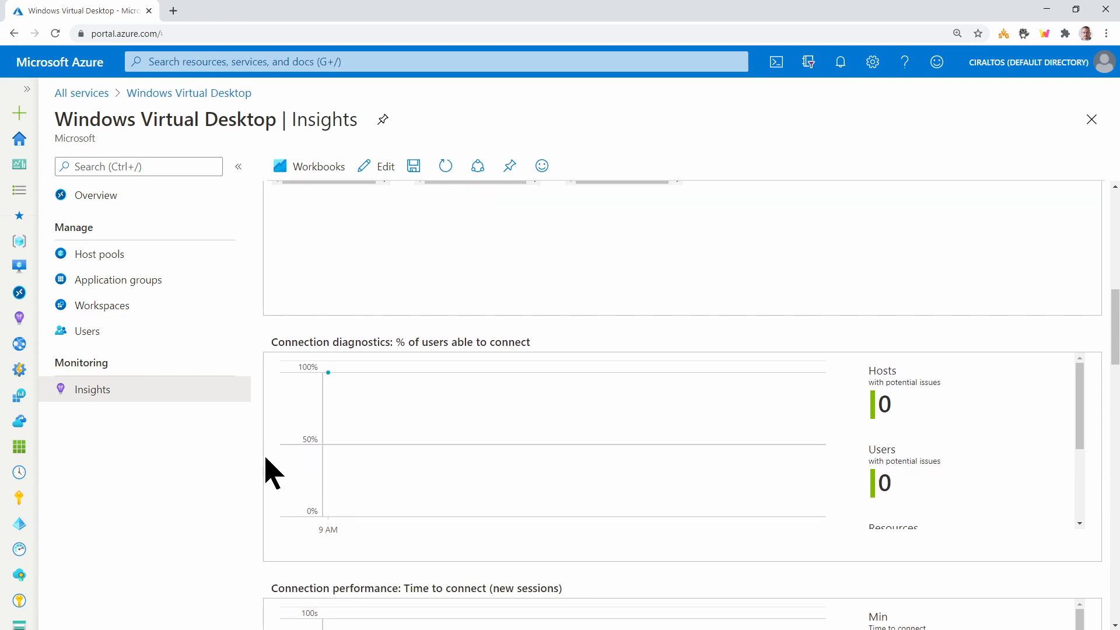
pyautogui.scroll(-3)
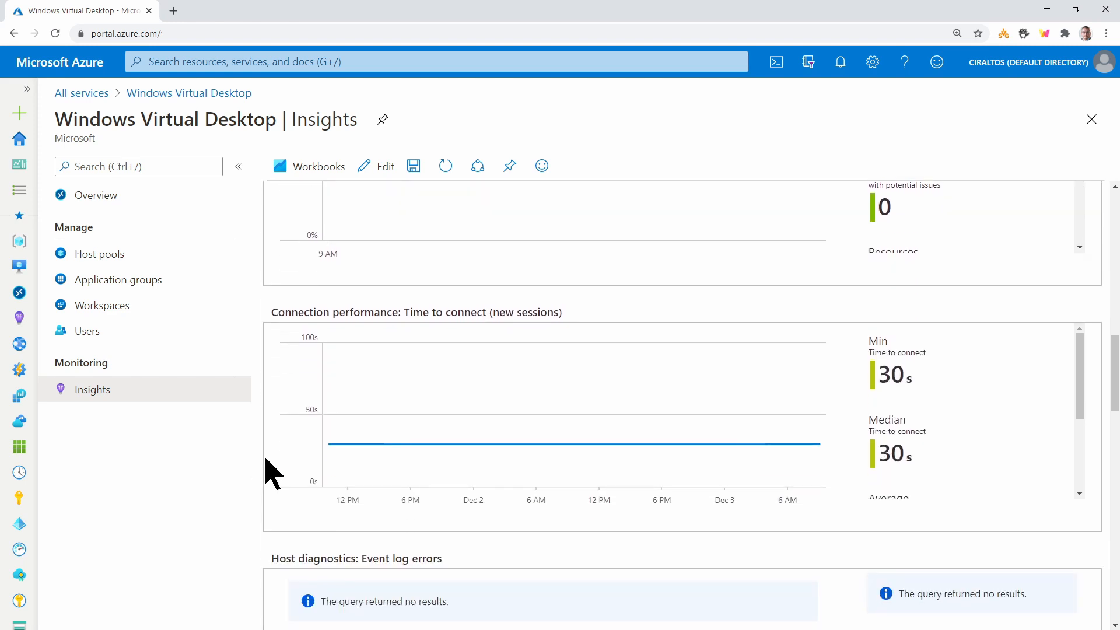
pyautogui.scroll(-3)
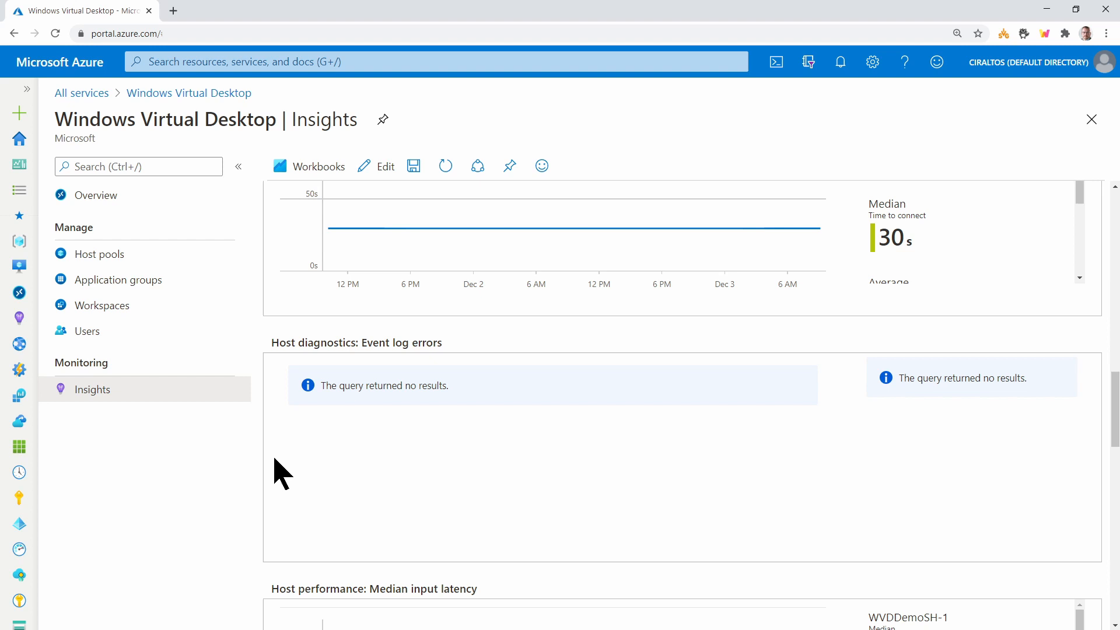
pyautogui.scroll(-3)
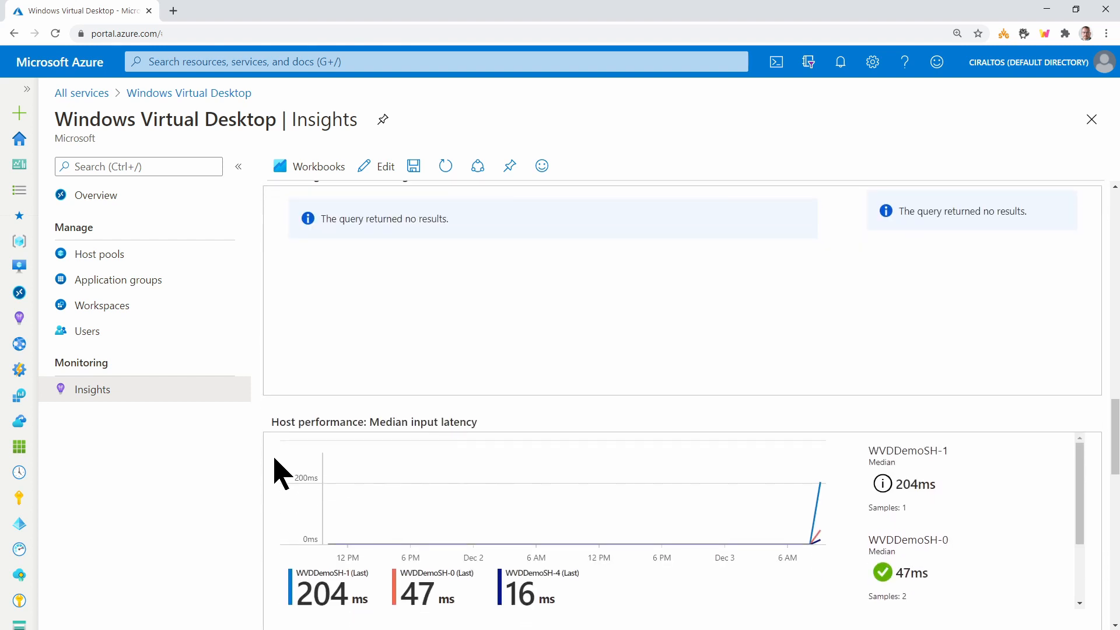
pyautogui.scroll(-3)
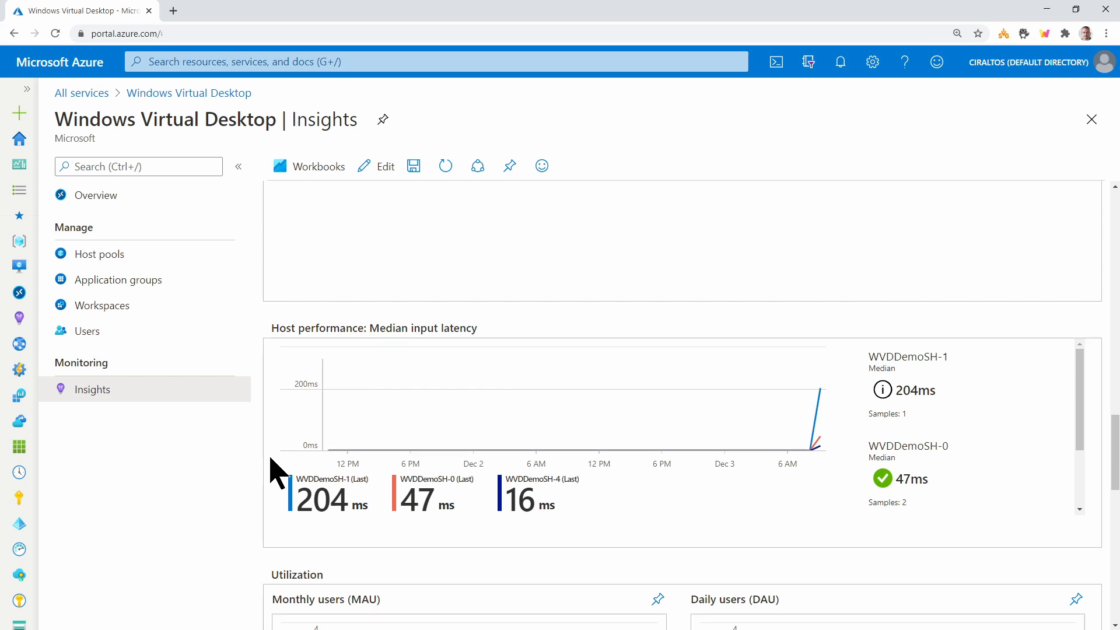
pyautogui.scroll(-3)
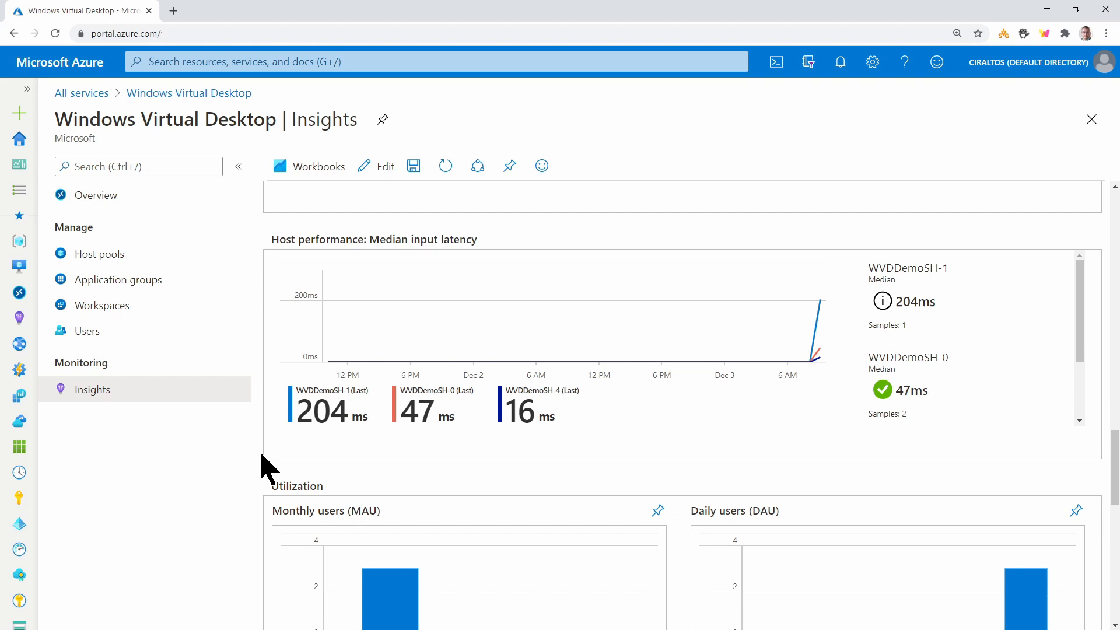
pyautogui.scroll(-3)
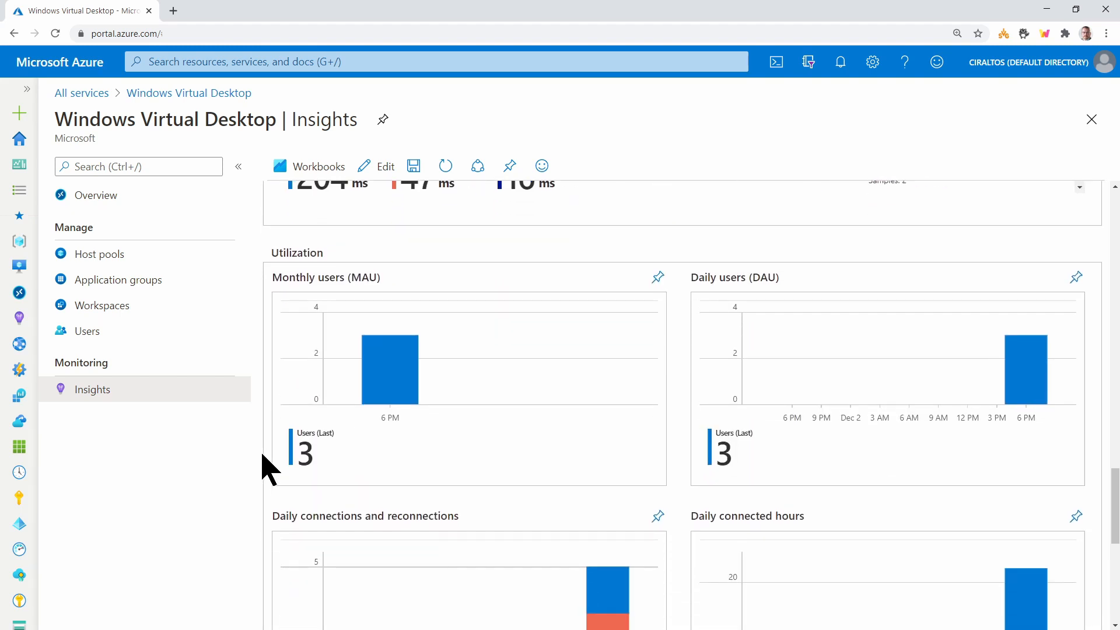
pyautogui.scroll(-3)
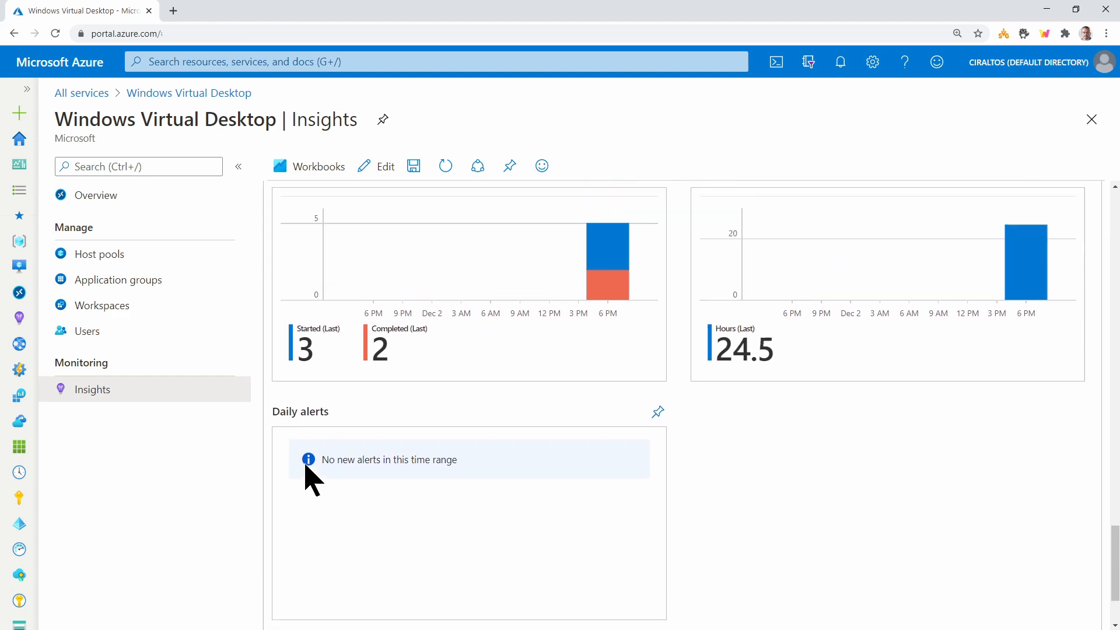
pyautogui.scroll(-3)
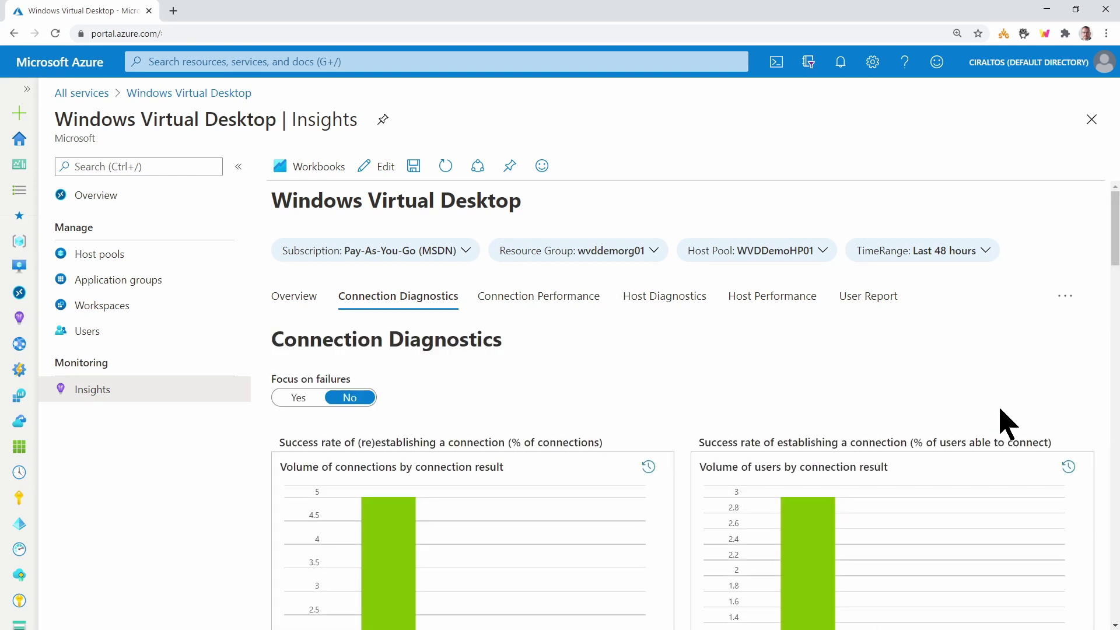
# Step: Expand the first user's connection activity to WVDDemoSH-4, then view Connection Performance
pyautogui.scroll(-3)
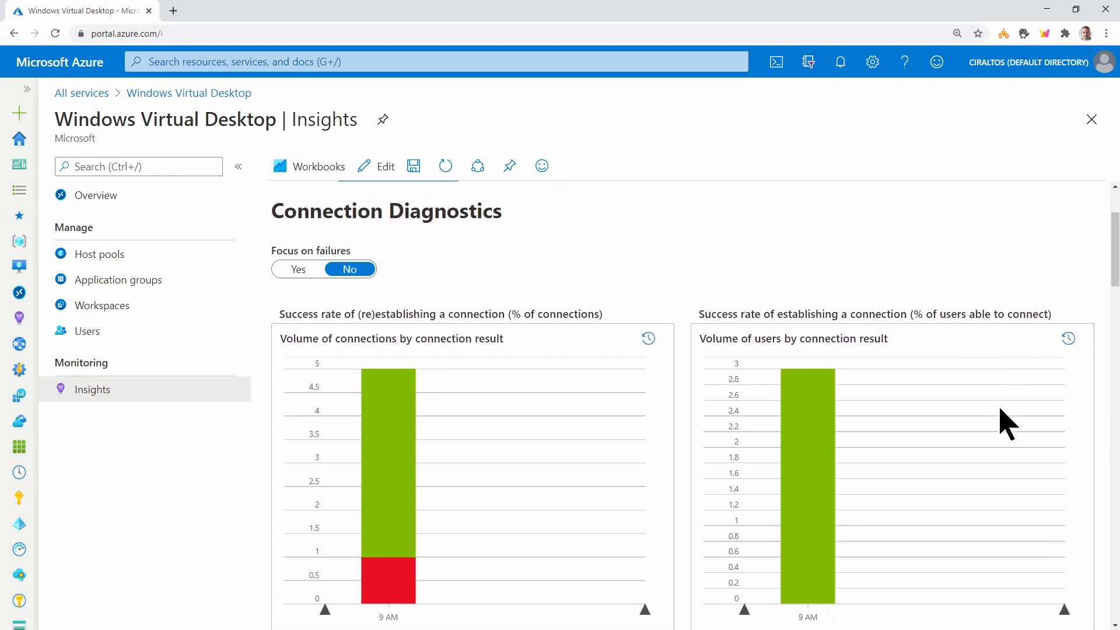
pyautogui.scroll(-3)
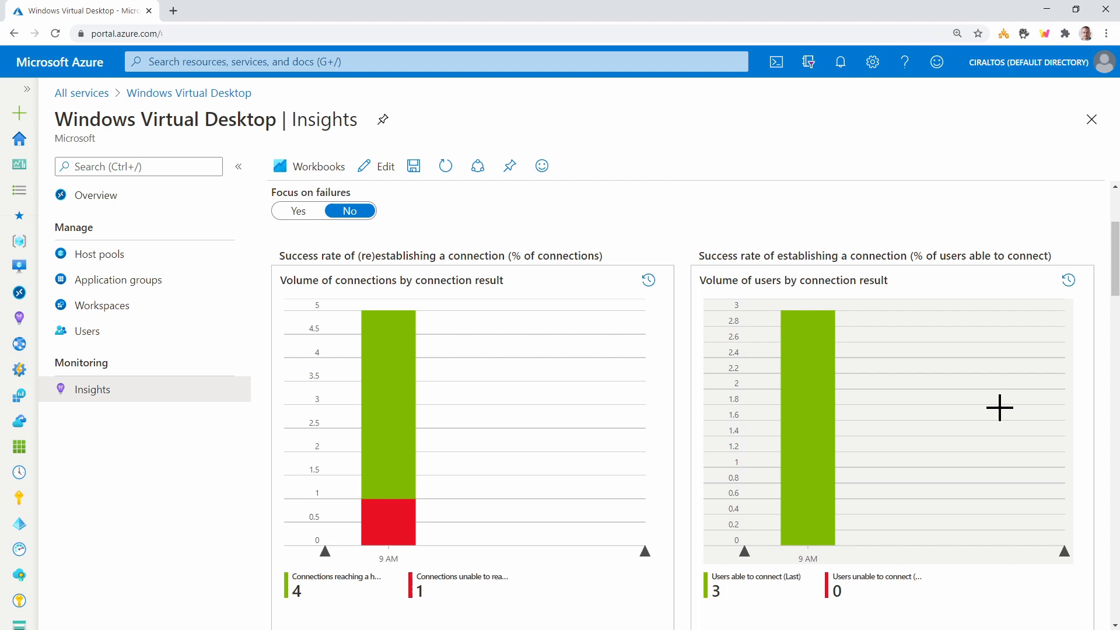
pyautogui.scroll(-3)
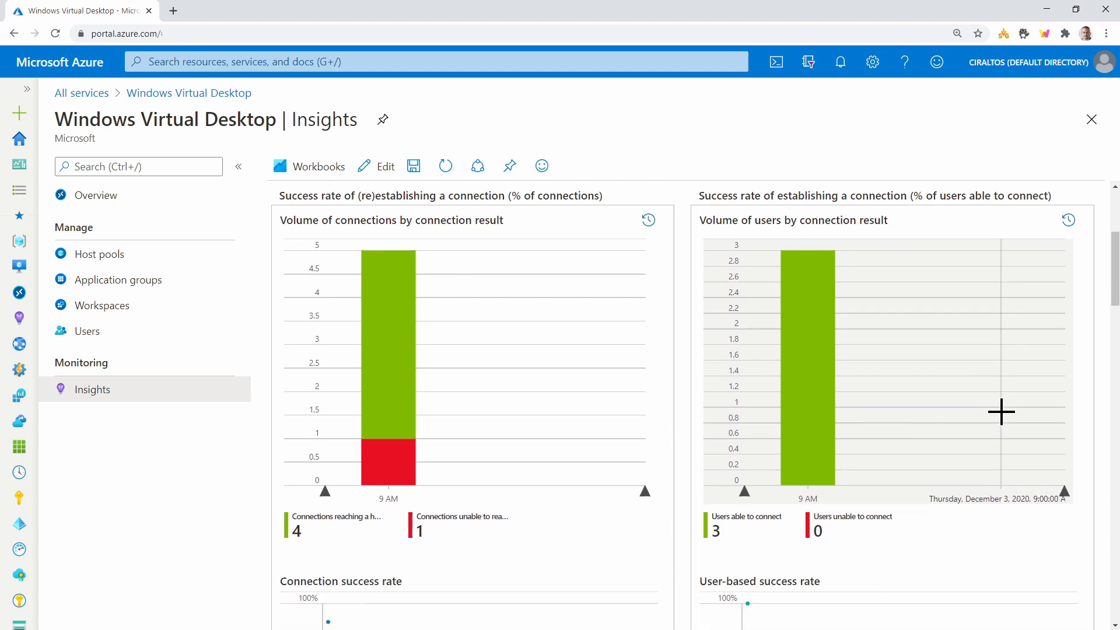
pyautogui.scroll(-3)
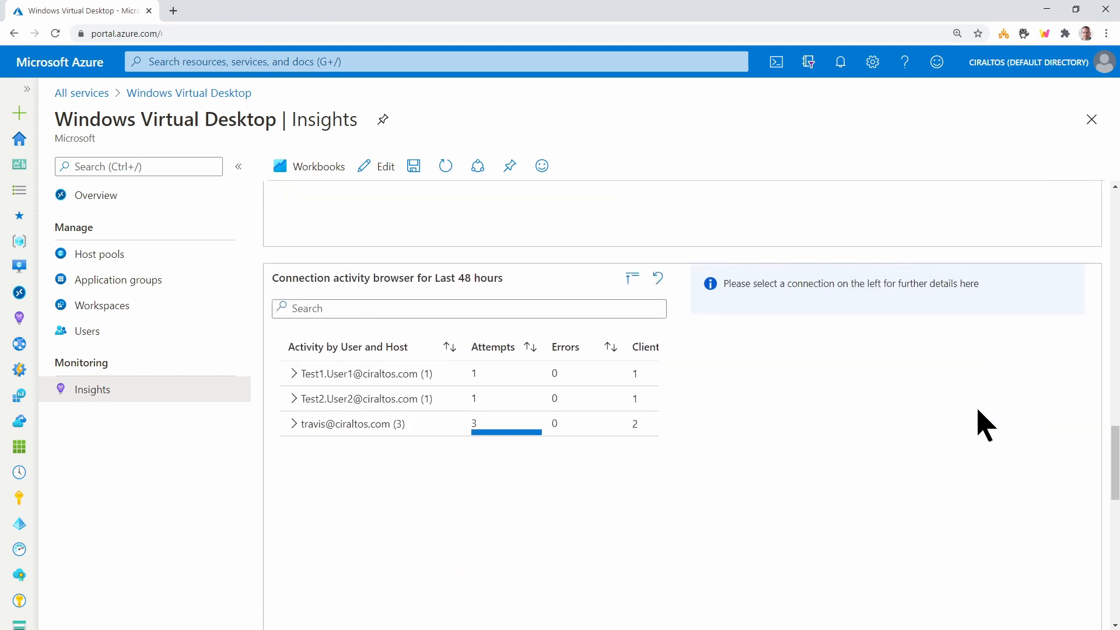
pyautogui.click(295, 374)
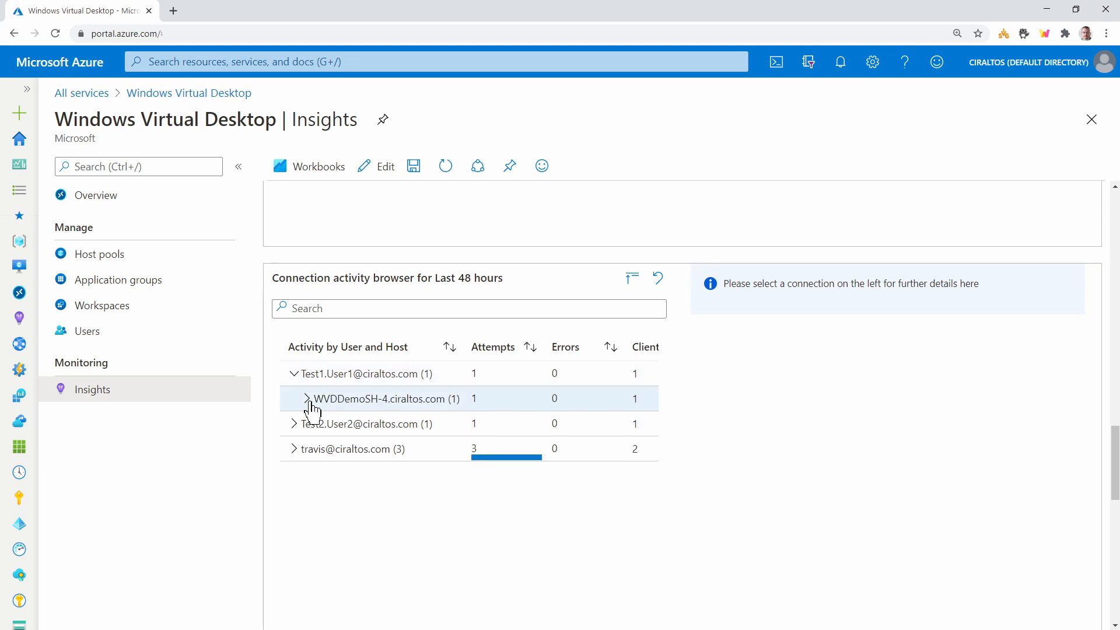
pyautogui.click(306, 399)
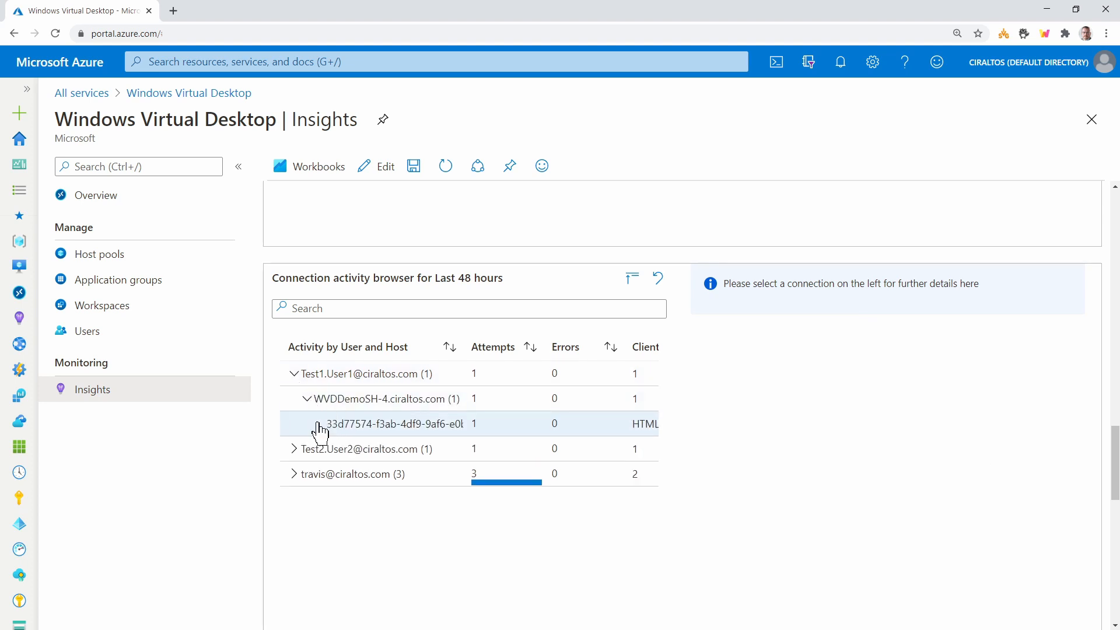
pyautogui.click(394, 424)
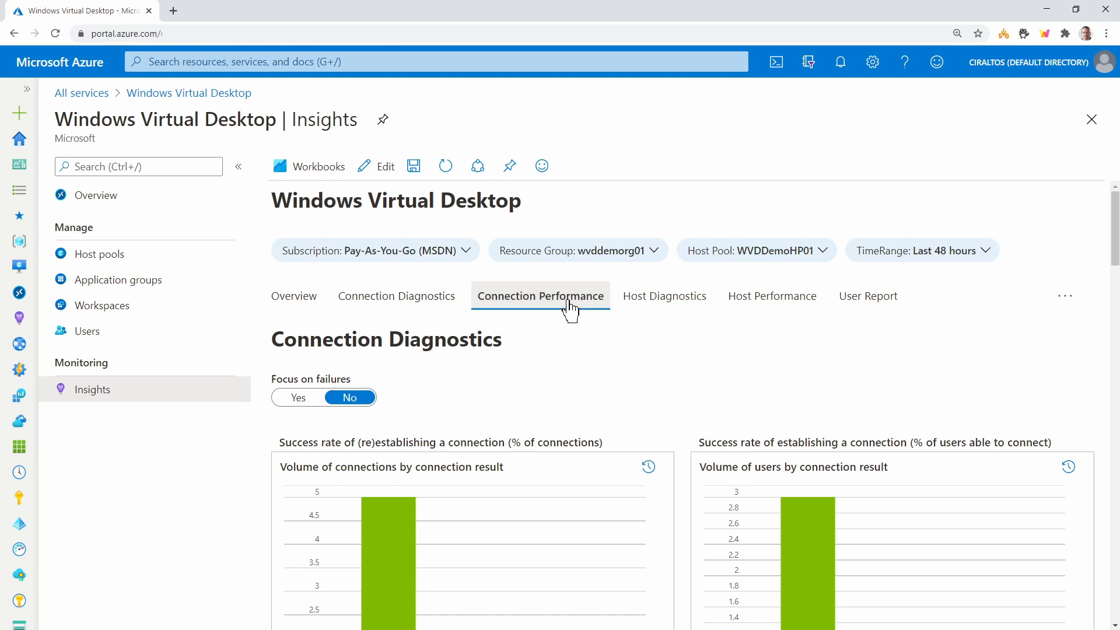
pyautogui.click(540, 295)
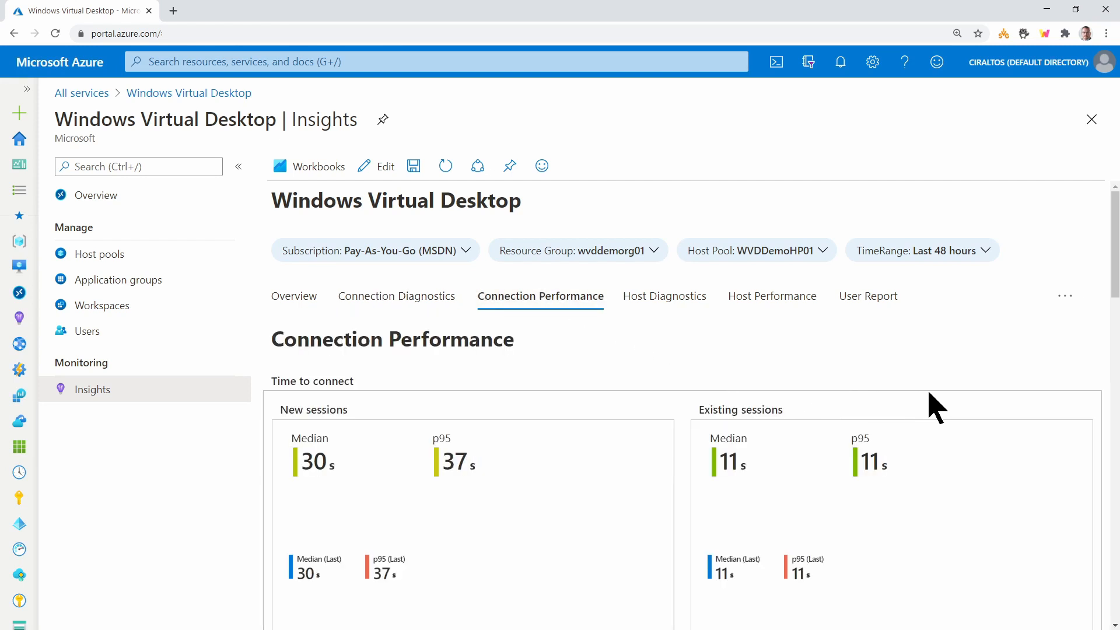
pyautogui.scroll(-3)
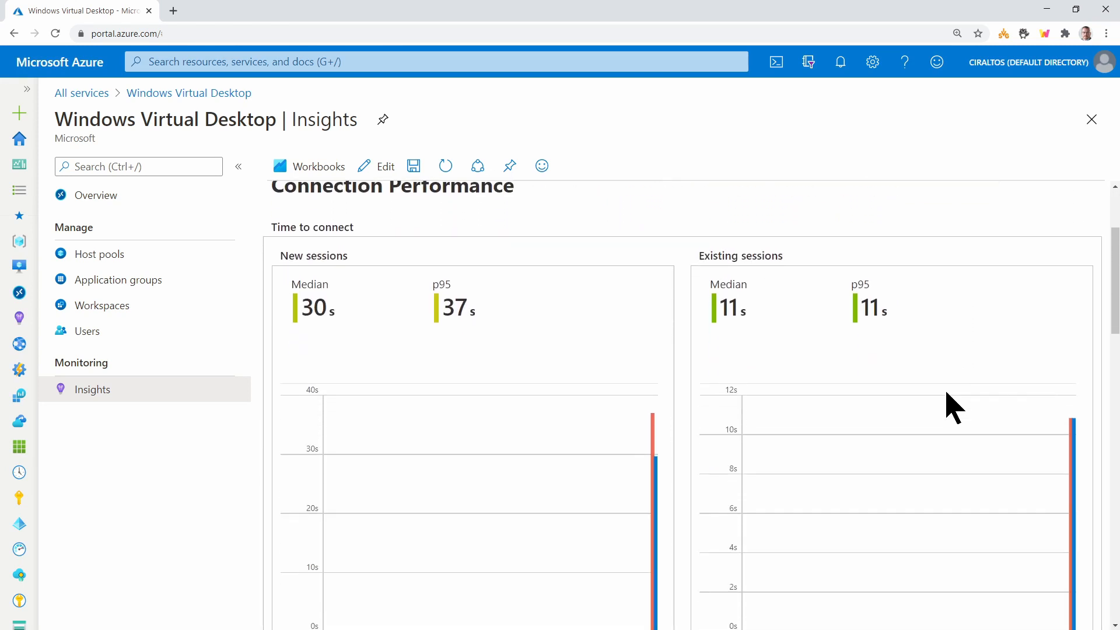
pyautogui.scroll(-3)
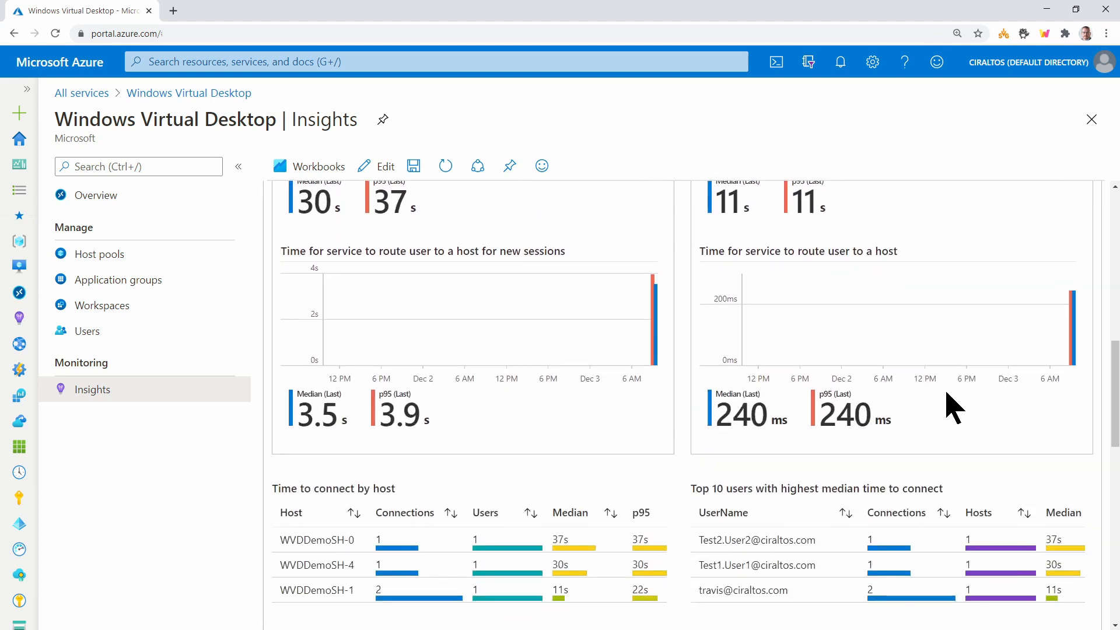
pyautogui.scroll(-3)
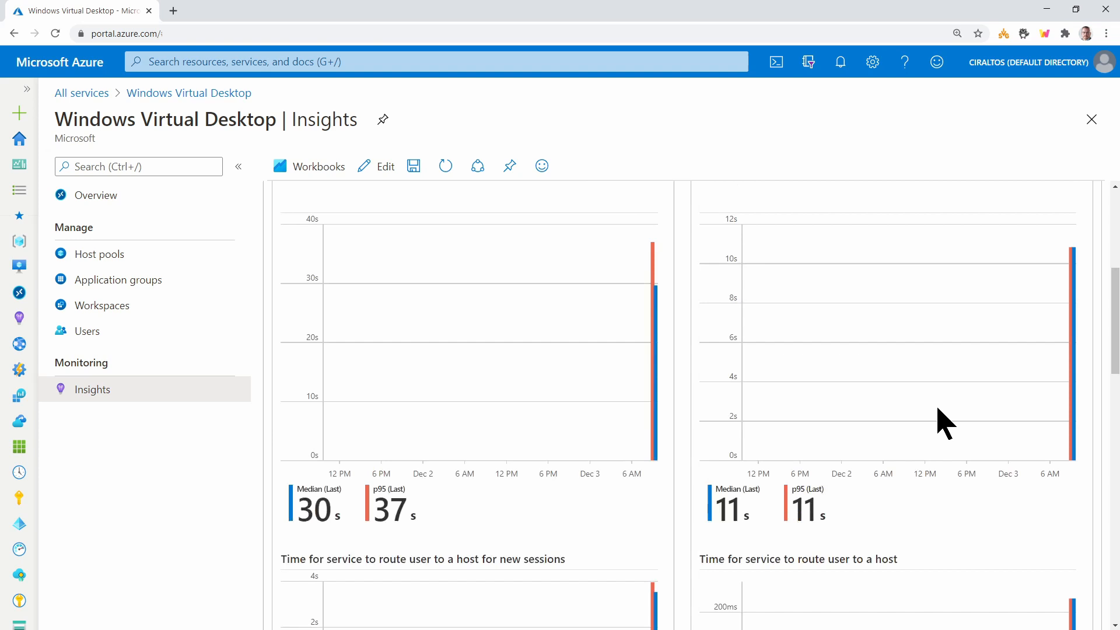
pyautogui.click(666, 296)
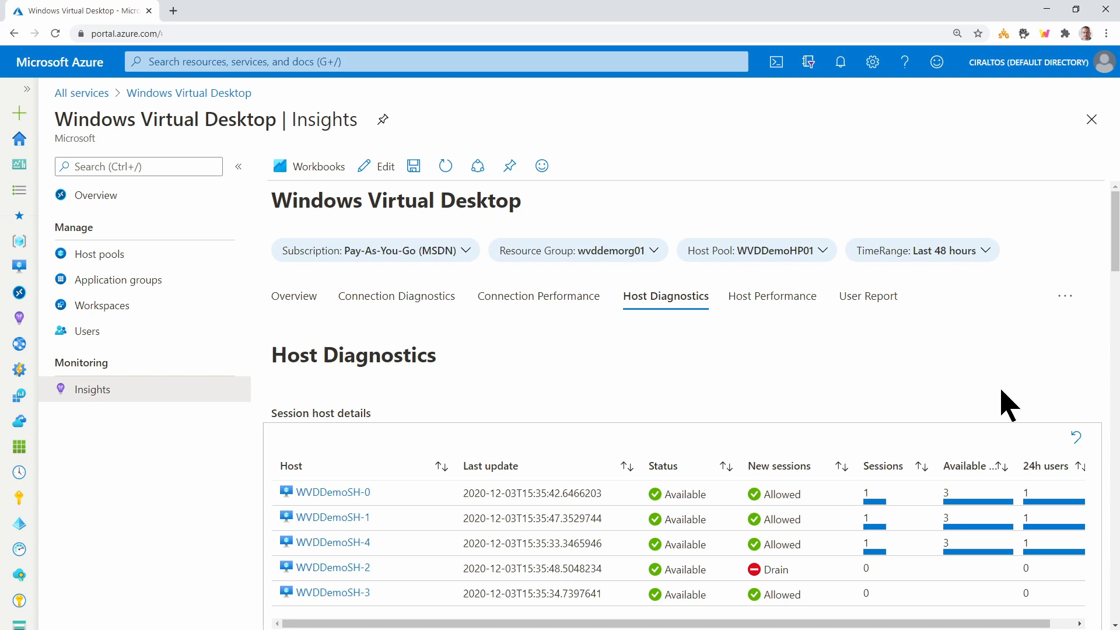
# Step: Set the computer browser to WVDDemoSH-1, Memory, Page Faults/sec (average 1,685.5)
pyautogui.scroll(-3)
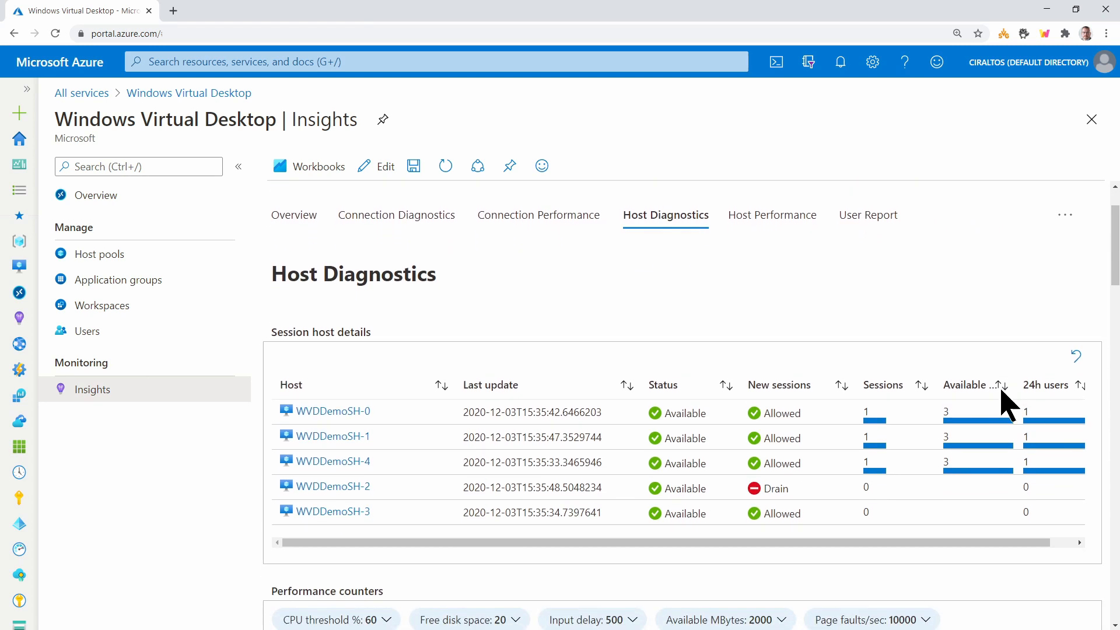
pyautogui.scroll(-3)
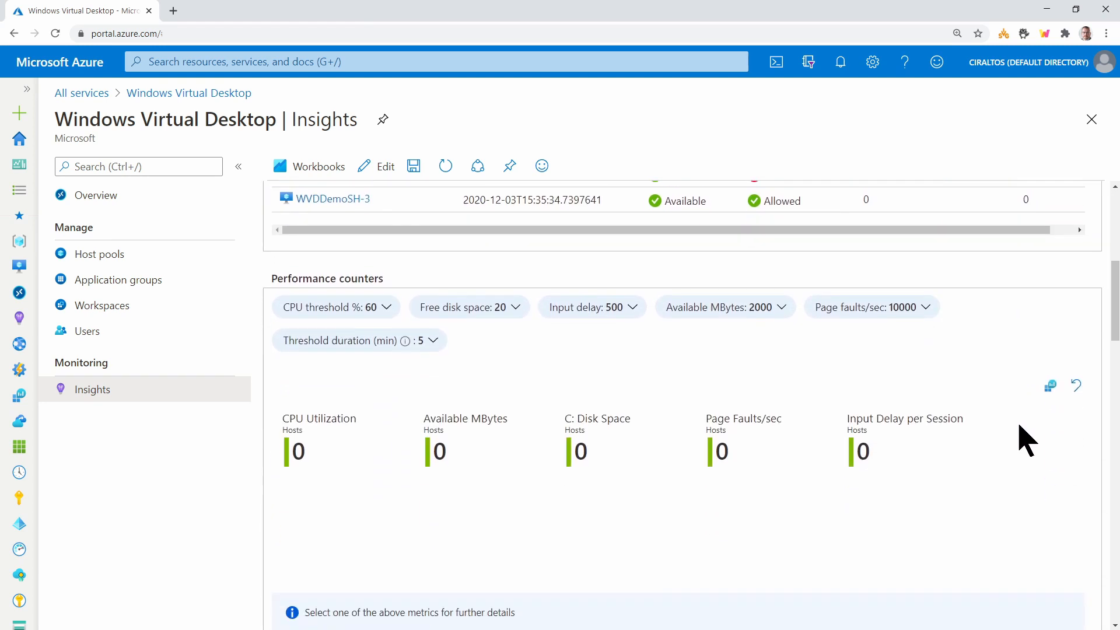
pyautogui.scroll(-3)
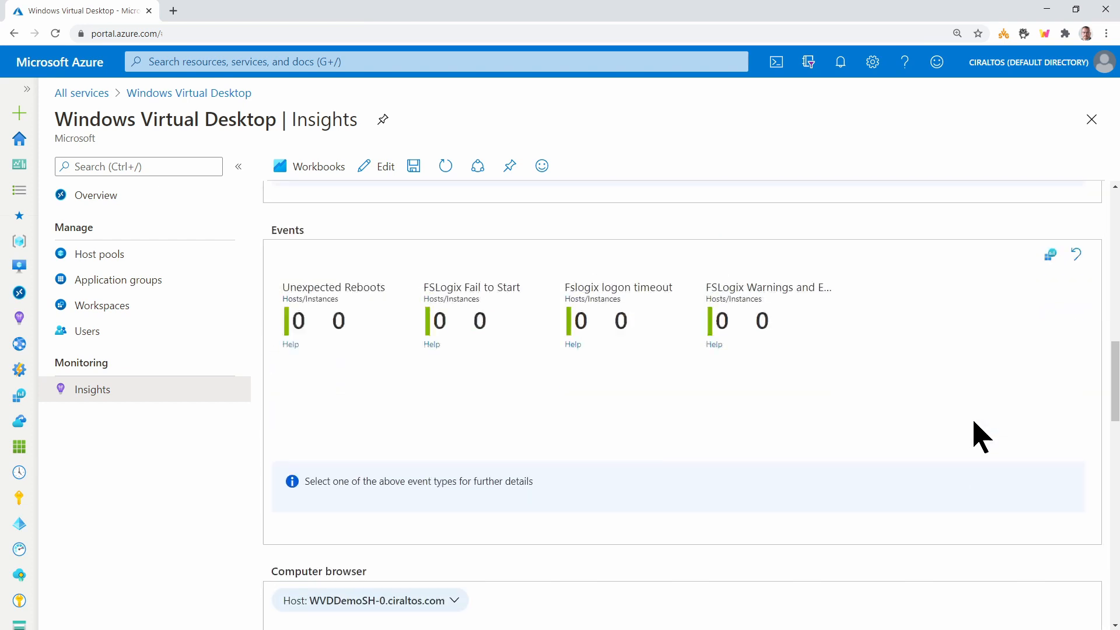
pyautogui.scroll(-3)
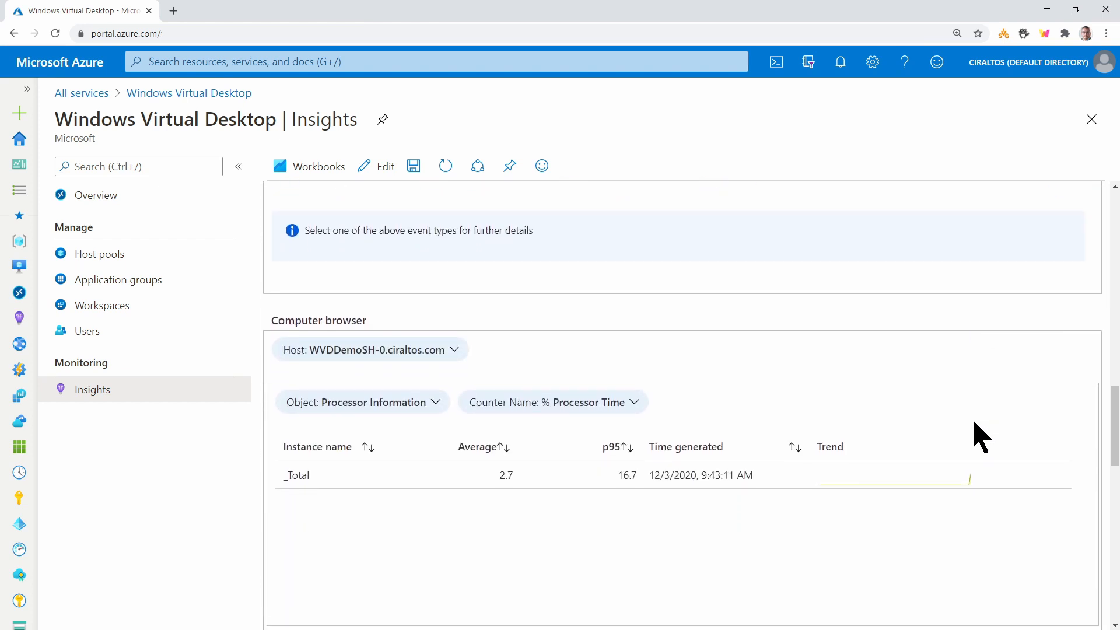
pyautogui.scroll(-3)
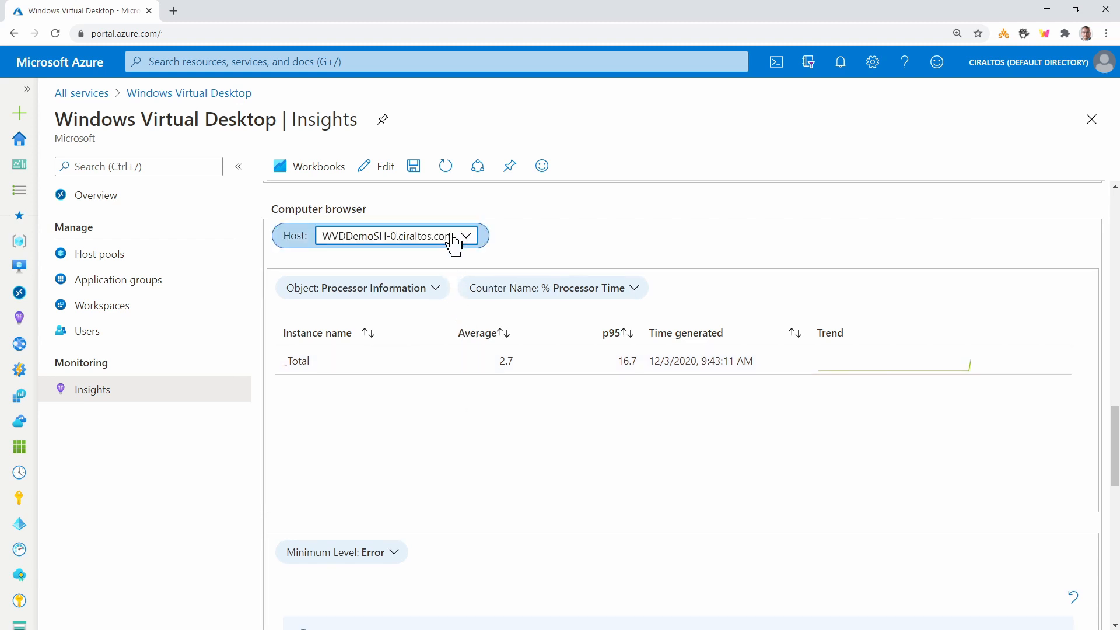
pyautogui.click(465, 236)
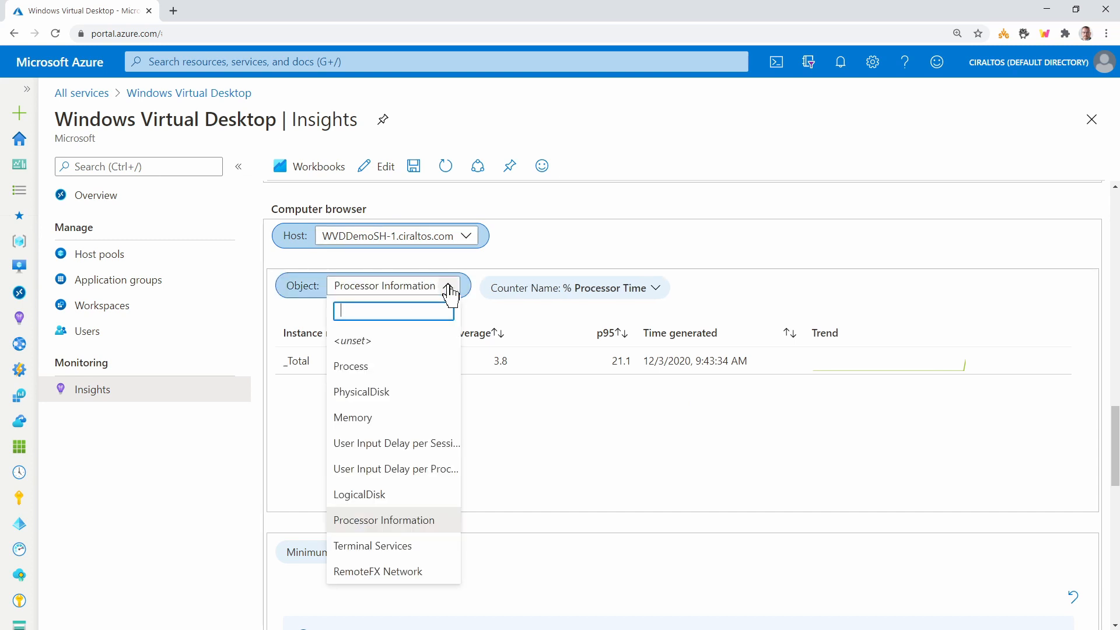
pyautogui.click(352, 417)
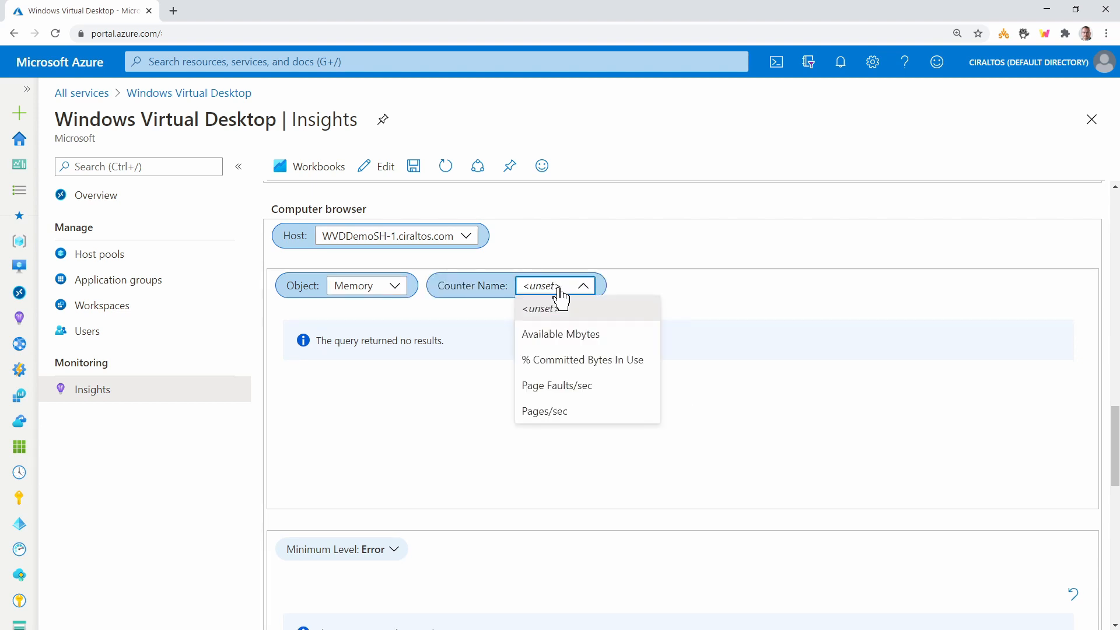
pyautogui.click(557, 386)
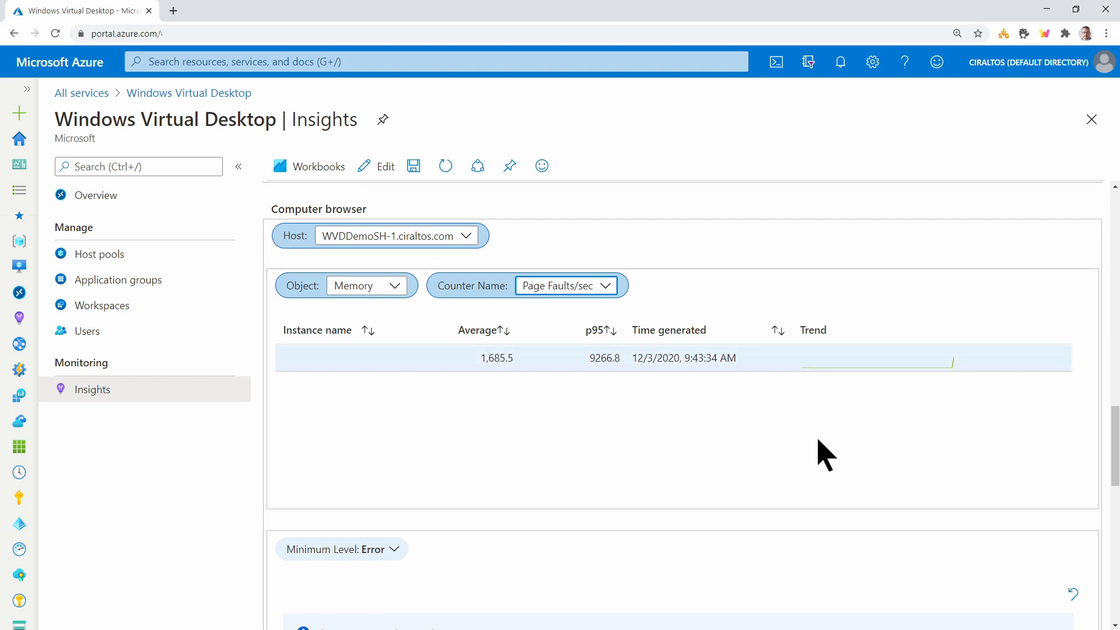
pyautogui.scroll(-3)
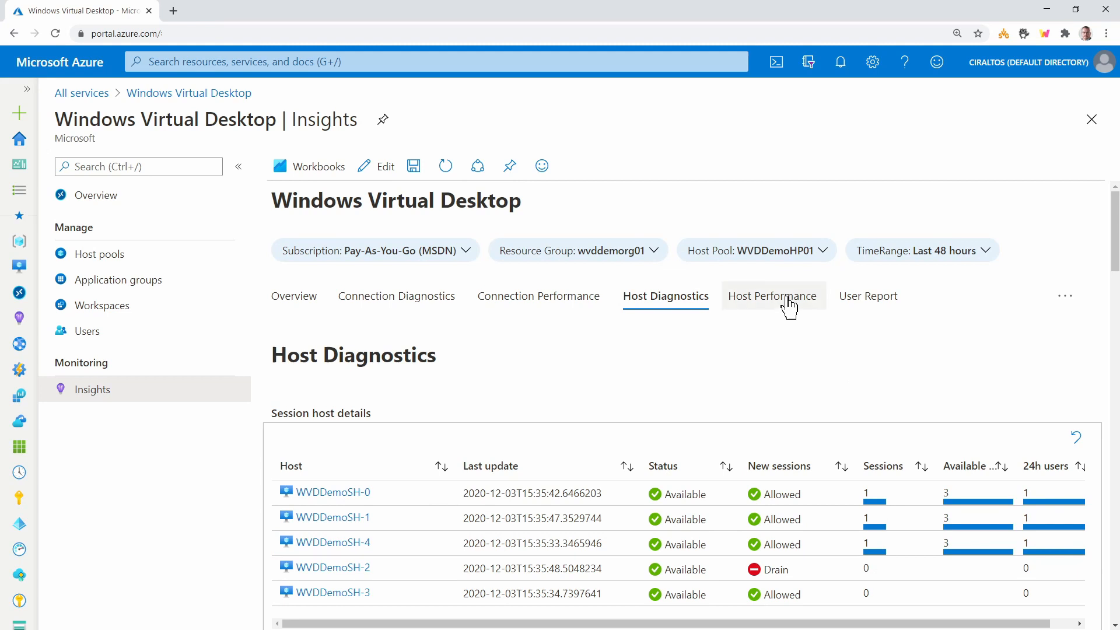
# Step: Review Host Performance input delay by host (wvddemosh-1 median 204ms) and CPU, memory, disk charts
pyautogui.click(773, 296)
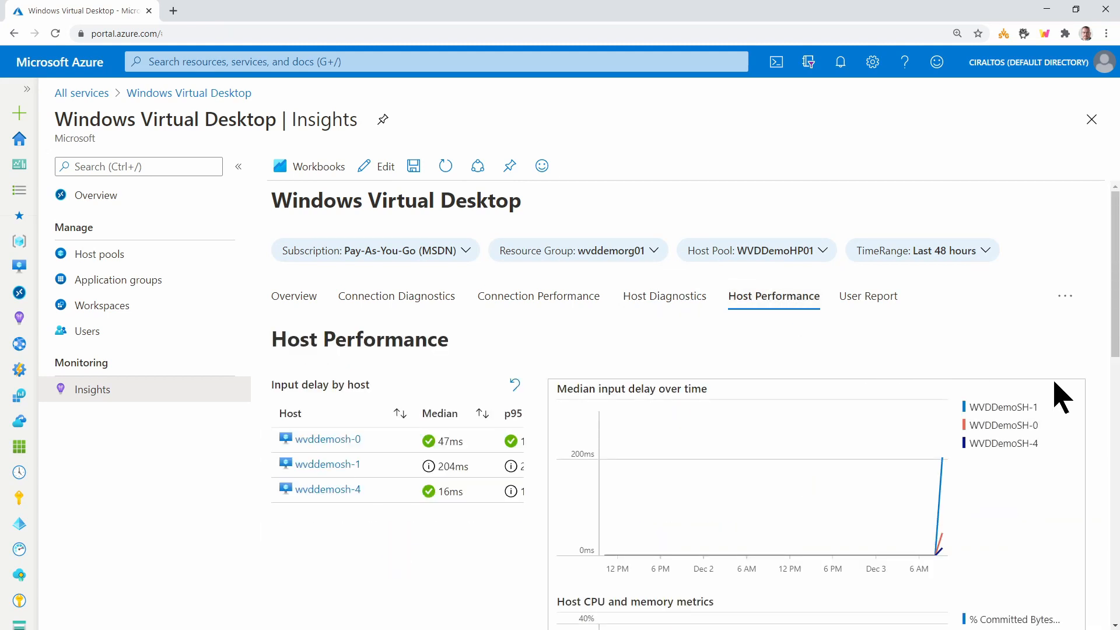
pyautogui.scroll(-3)
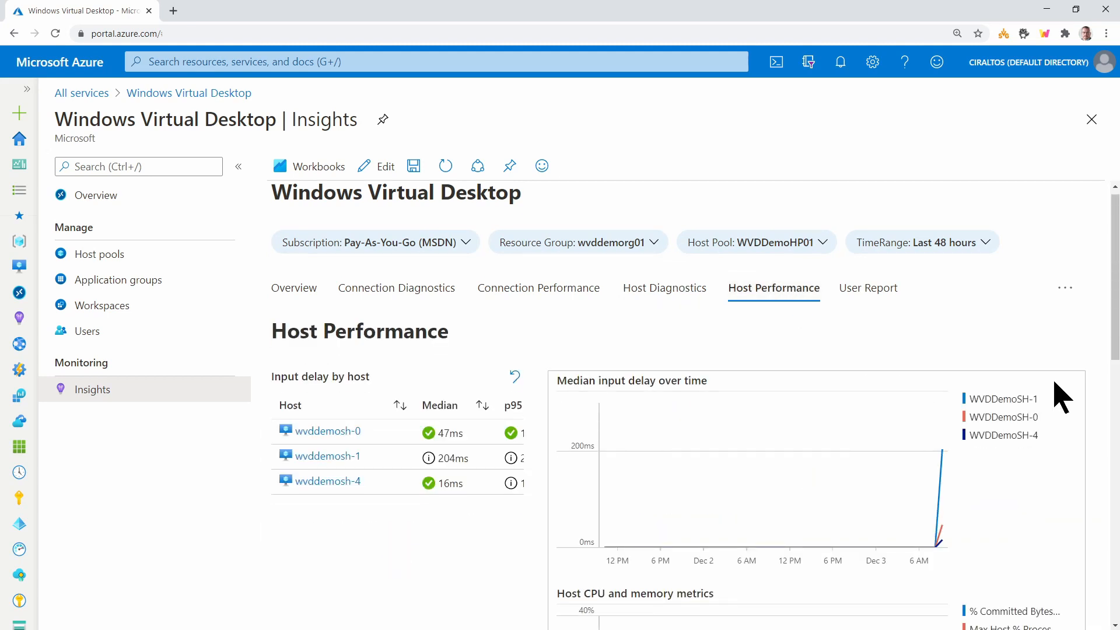
pyautogui.scroll(-3)
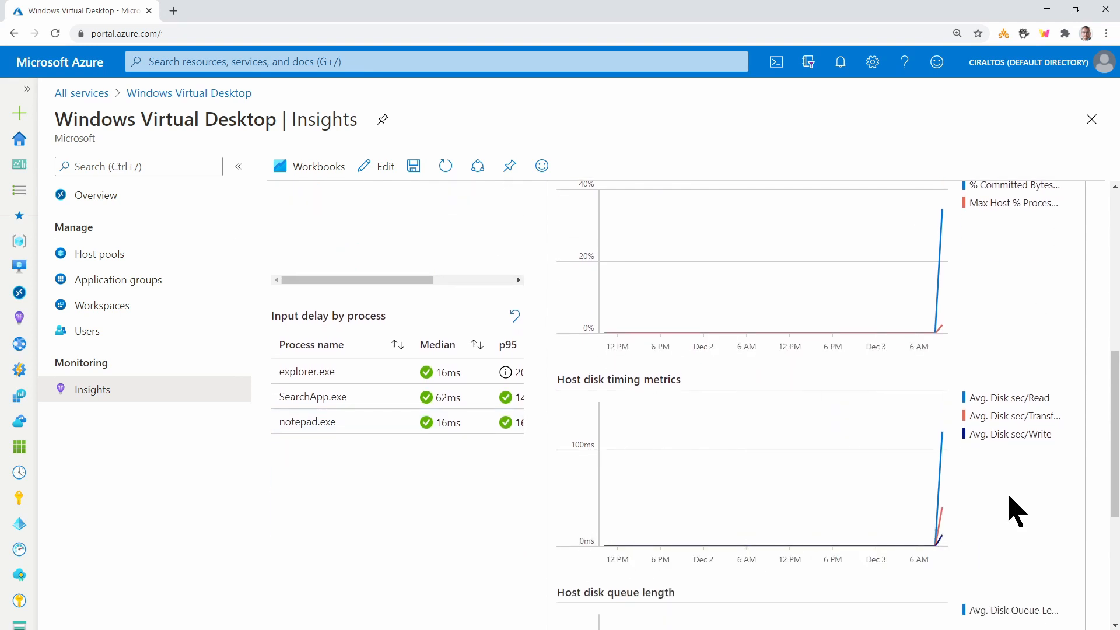
pyautogui.scroll(-3)
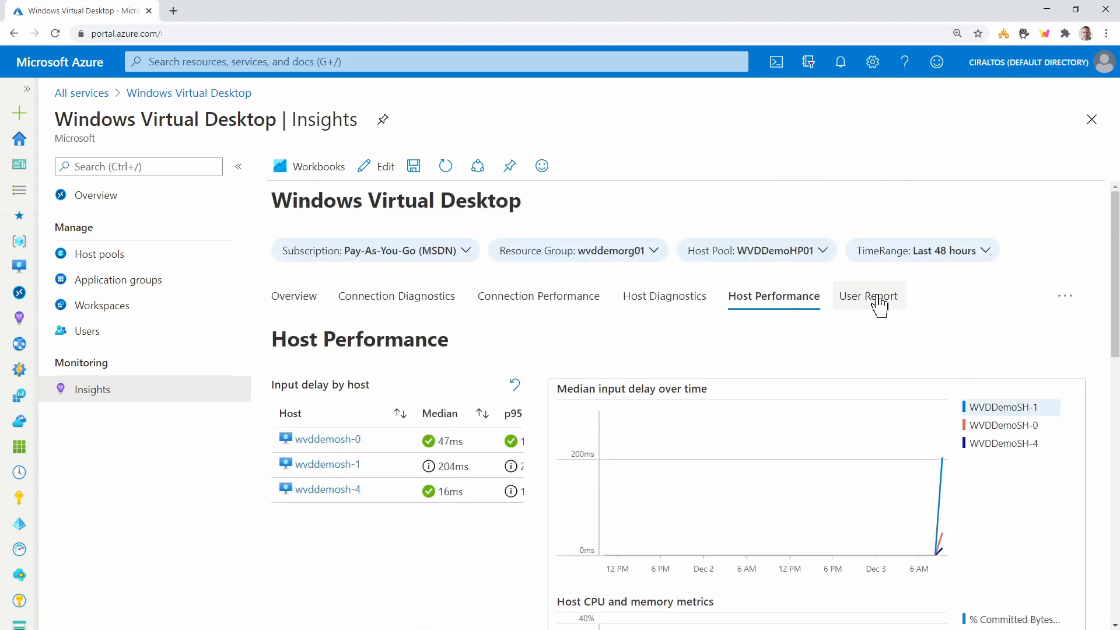
# Step: Load the User Report for Test1.User1, showing a 24-minute HTML connection to WVDDemoSH-4
pyautogui.click(868, 296)
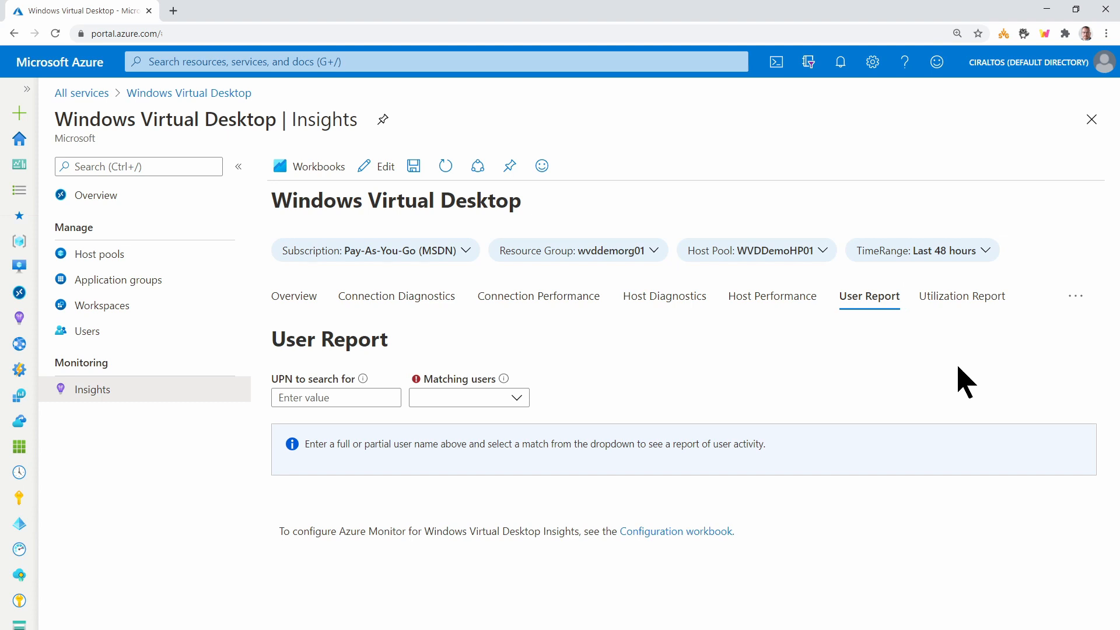
pyautogui.click(336, 397)
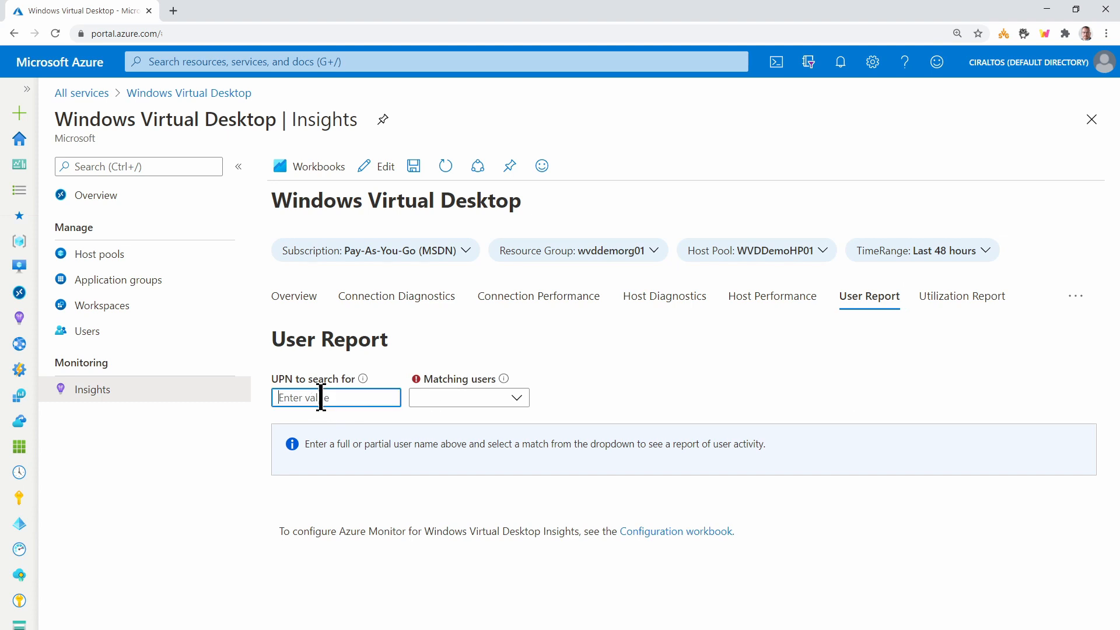
pyautogui.write('test1.user1')
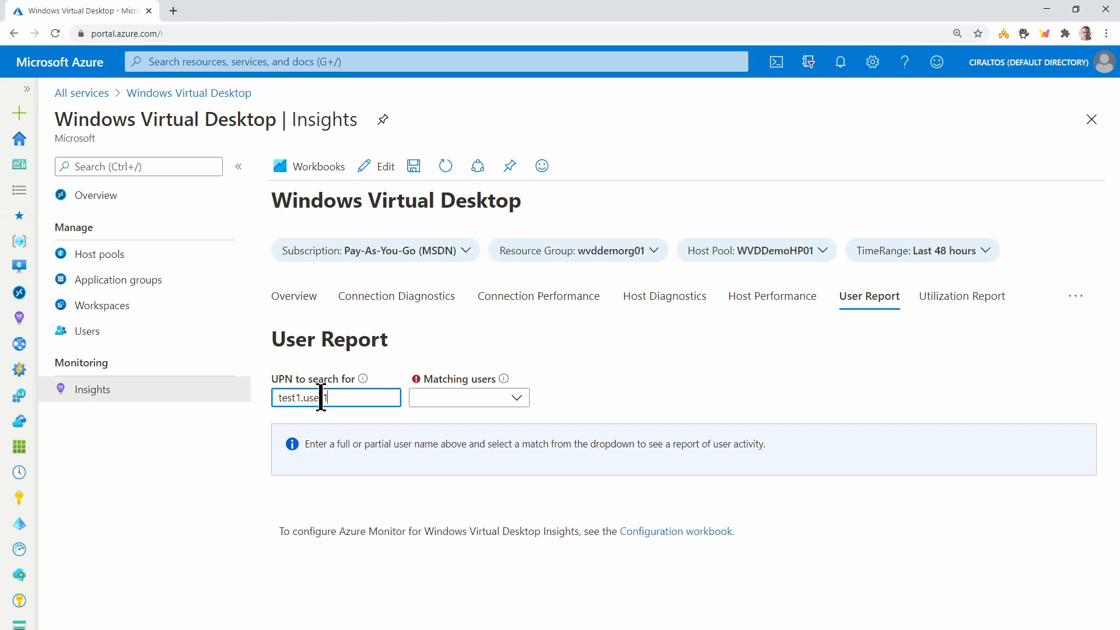
pyautogui.click(468, 397)
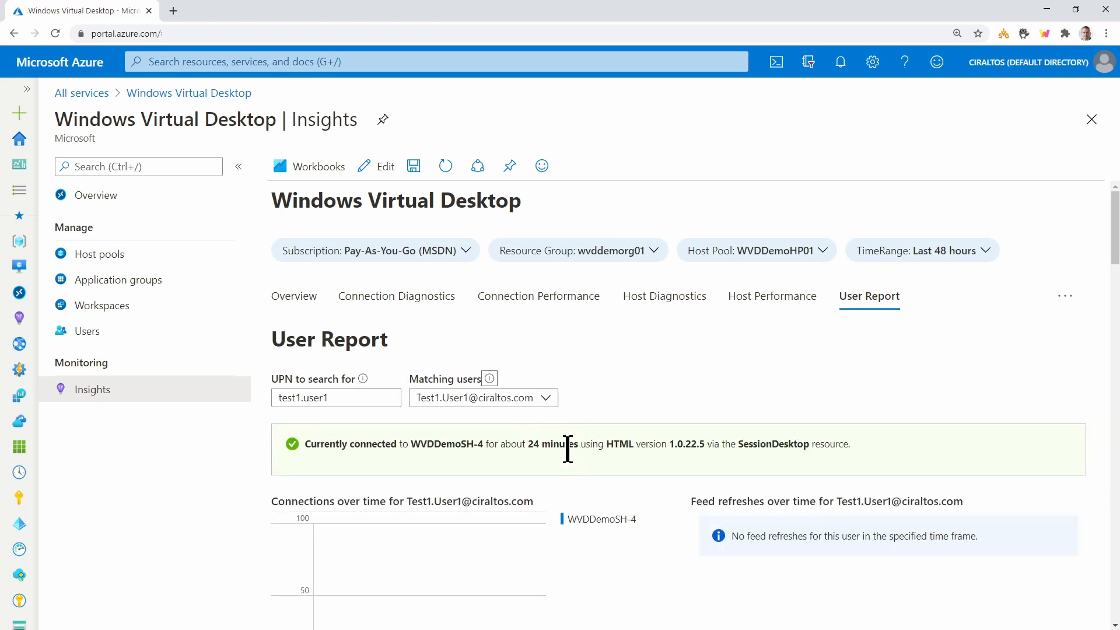
pyautogui.scroll(-3)
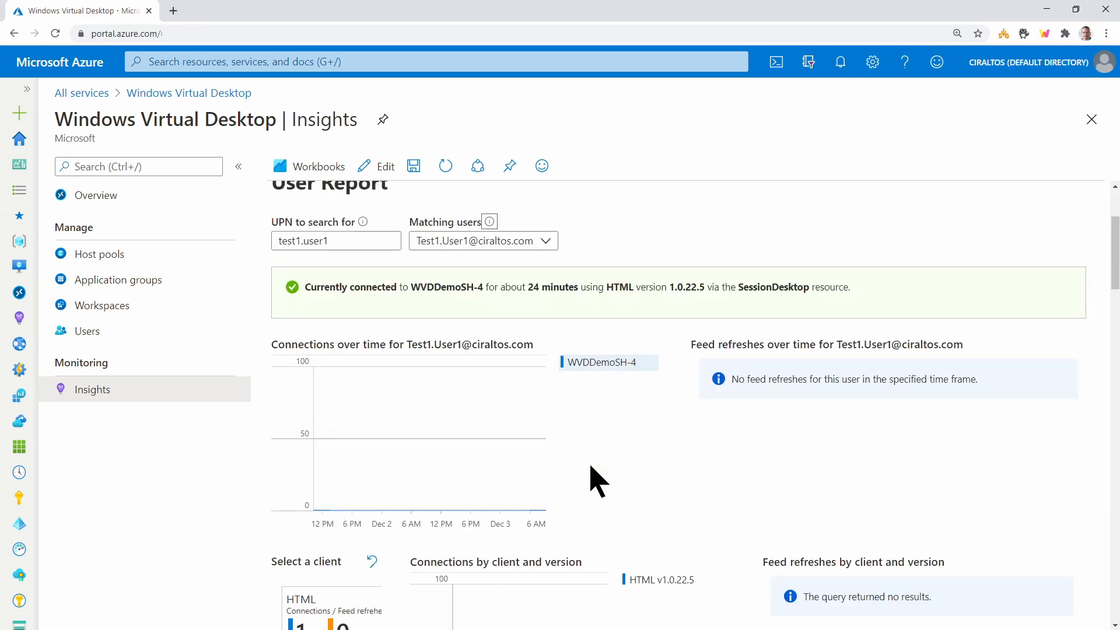
pyautogui.scroll(-3)
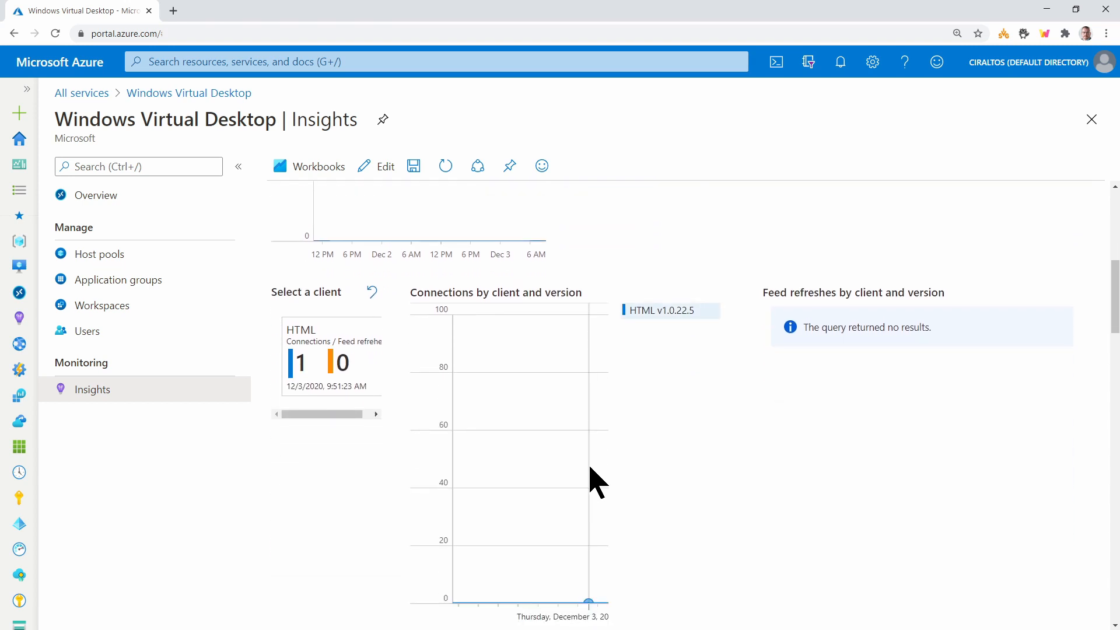
pyautogui.click(869, 268)
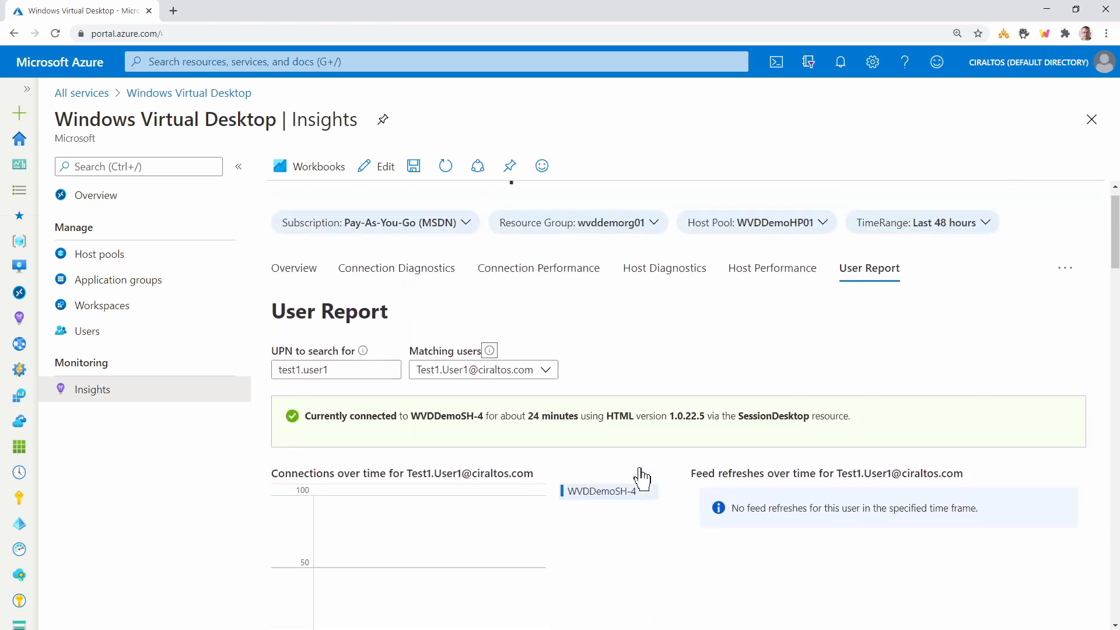
pyautogui.click(1065, 284)
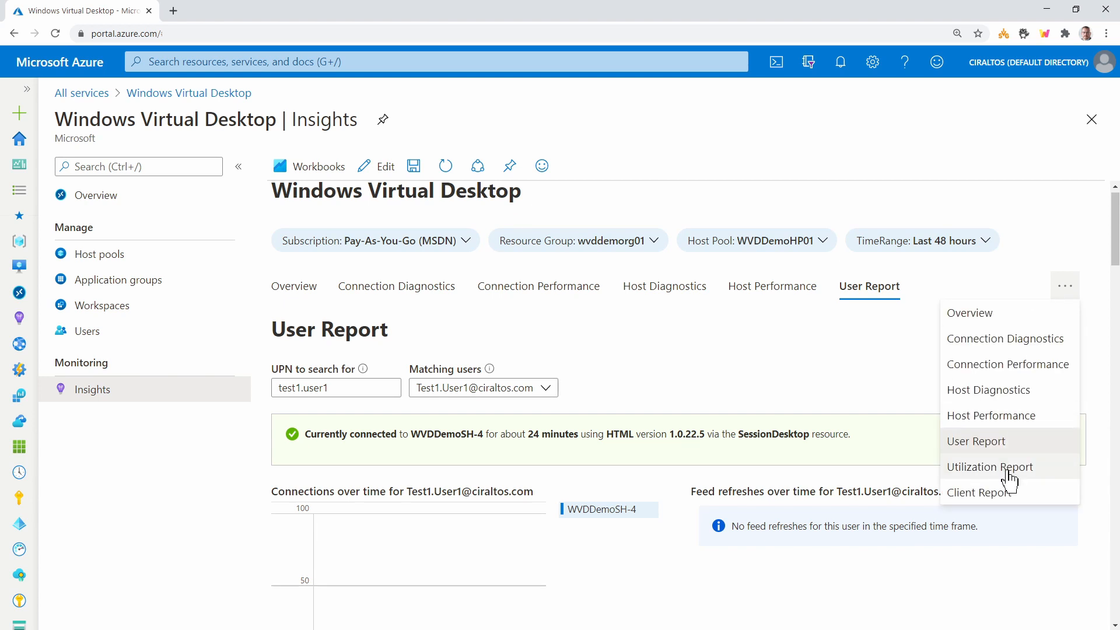
# Step: Review the Utilization Report: max 13 sessions, 1.5 users per core, daily connections
pyautogui.click(988, 467)
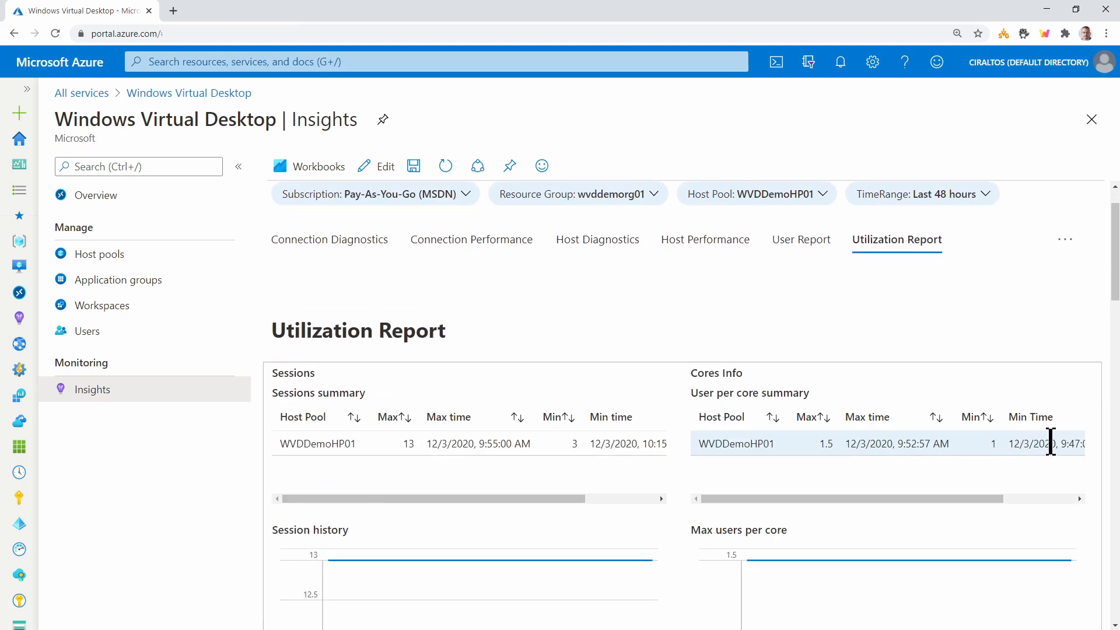
pyautogui.scroll(-3)
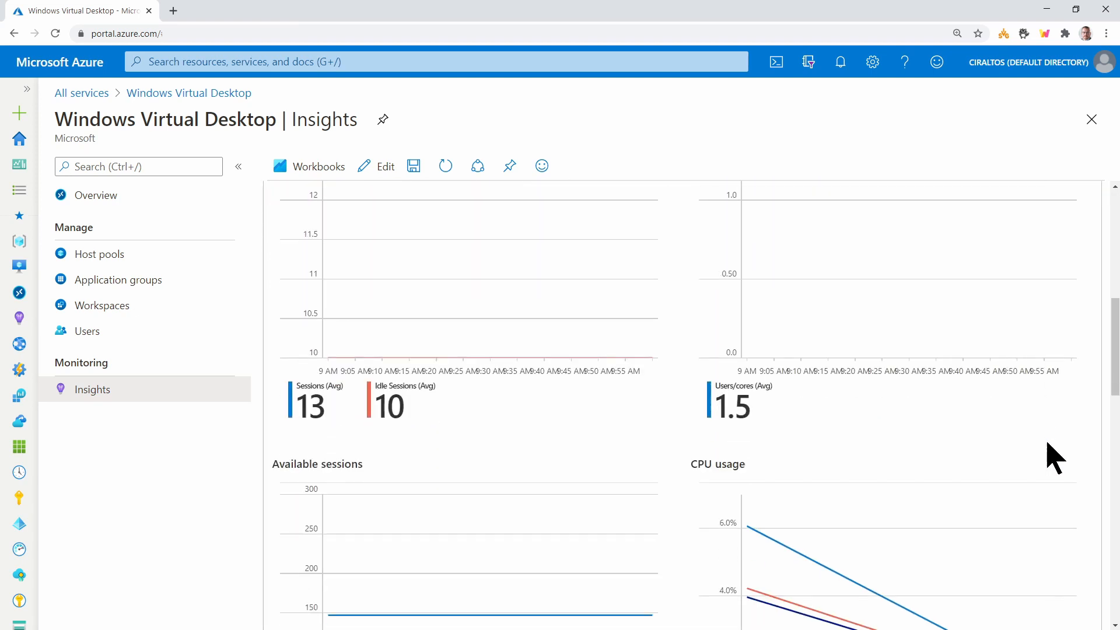
pyautogui.scroll(-3)
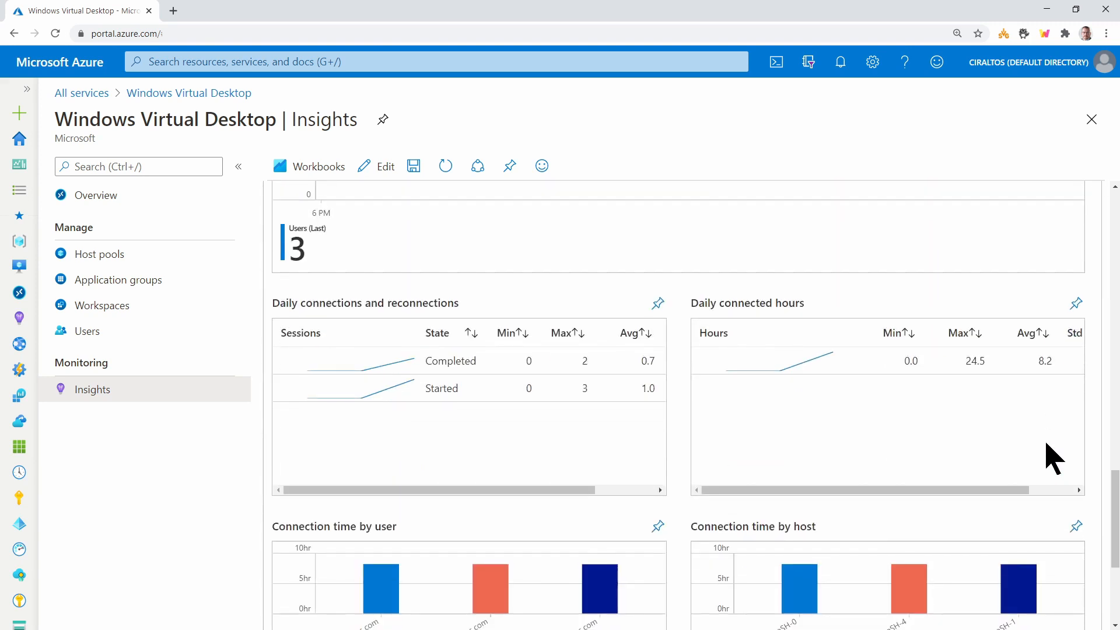
pyautogui.scroll(3)
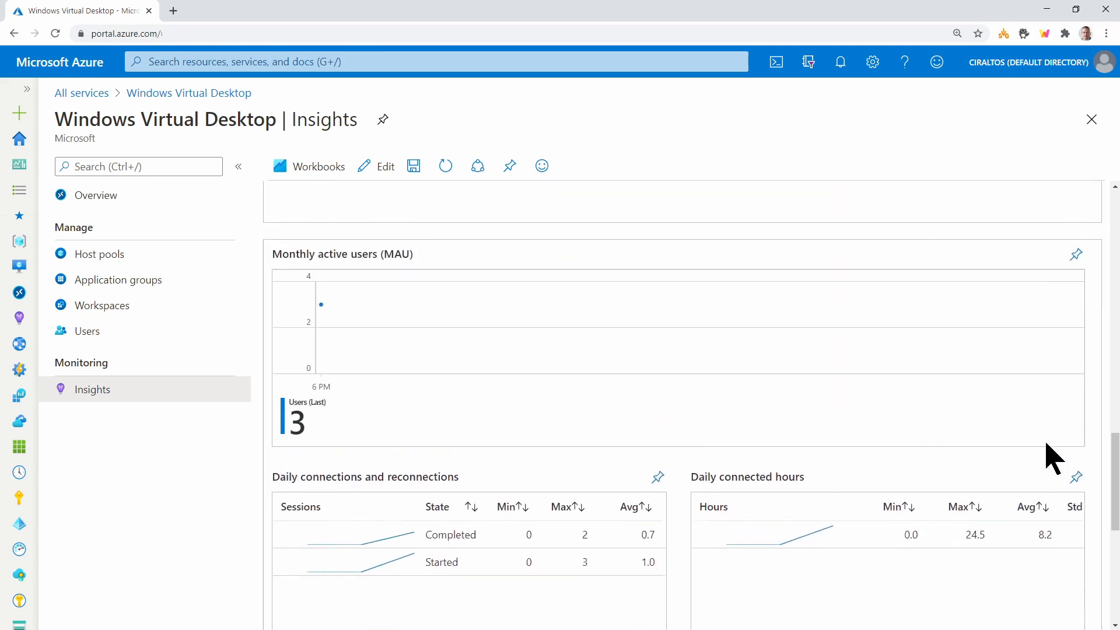
pyautogui.click(896, 184)
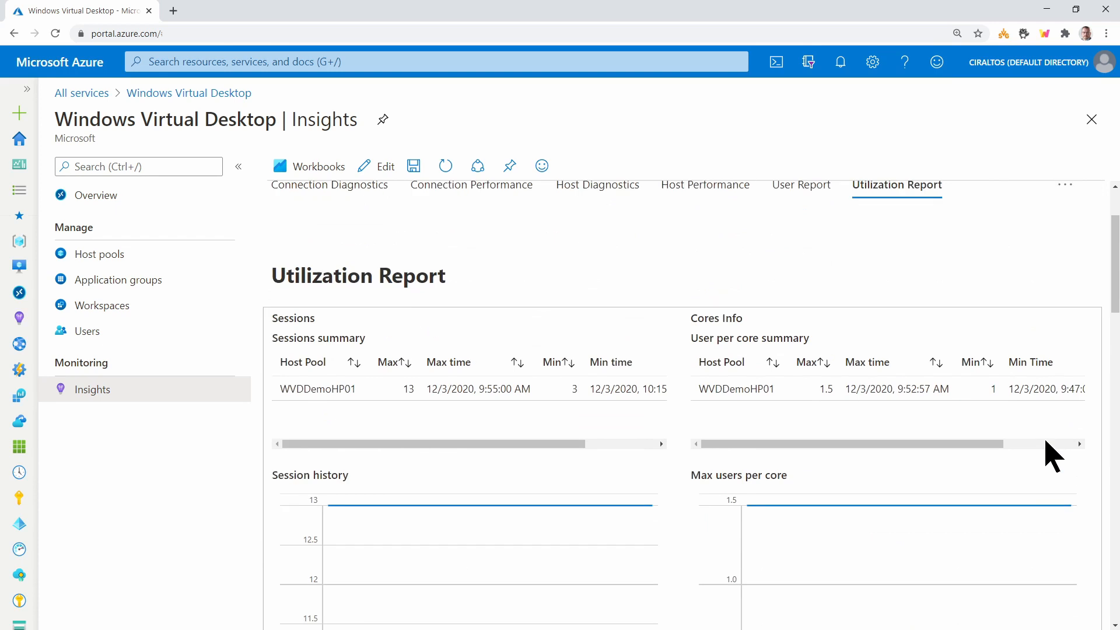
pyautogui.click(1064, 184)
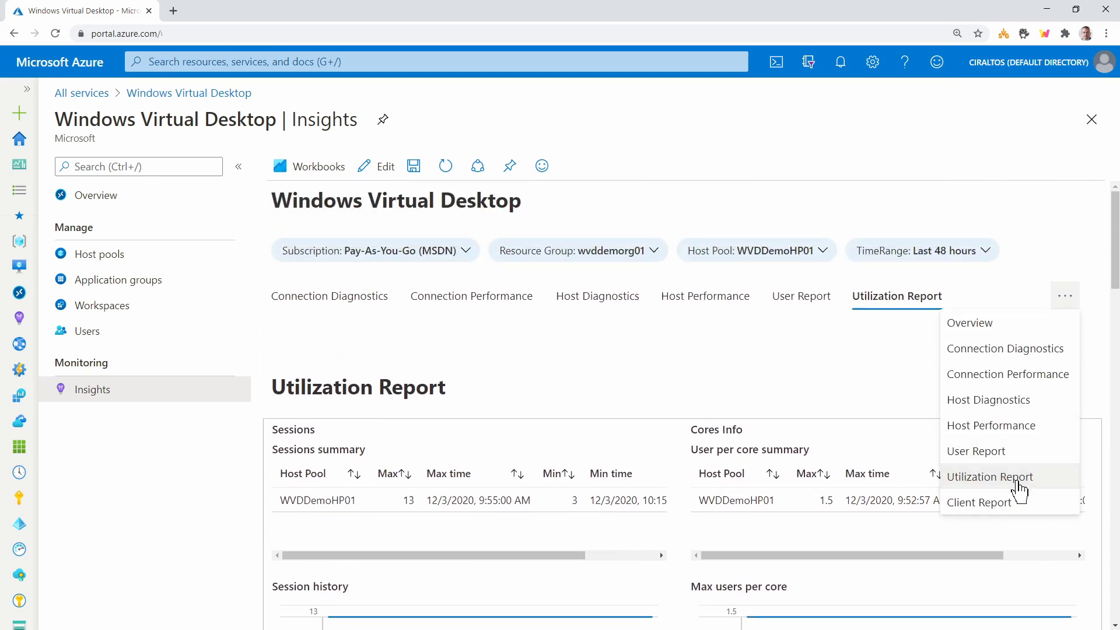
# Step: View the Client Report: 3 HTML users, 1 windows.msrdc.x64 user, no outdated clients
pyautogui.click(978, 502)
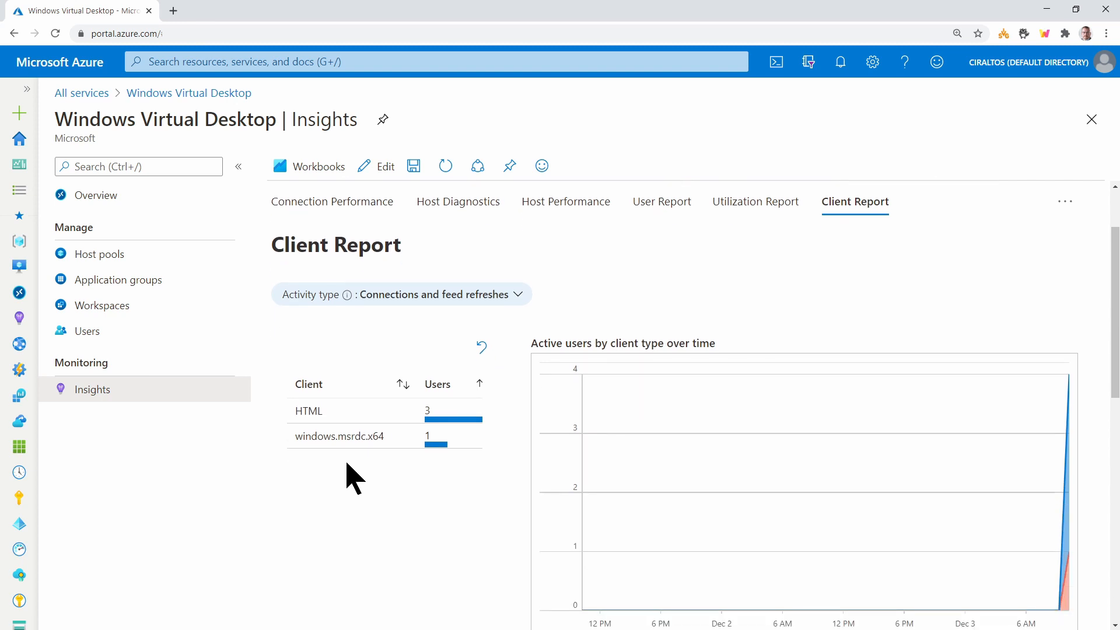
pyautogui.moveTo(371, 478)
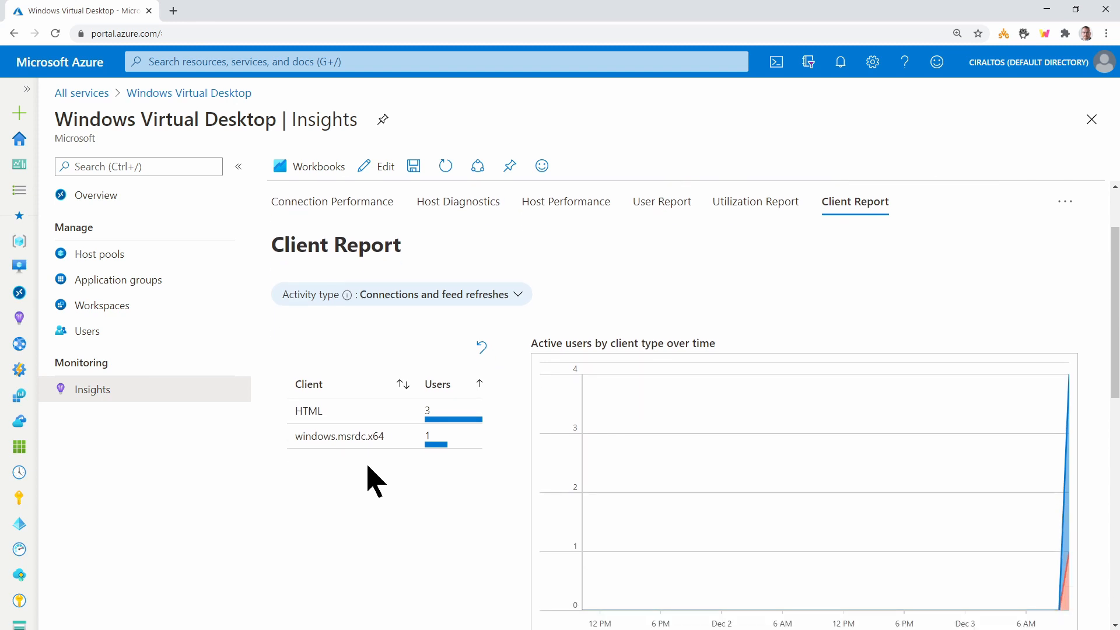
pyautogui.scroll(-3)
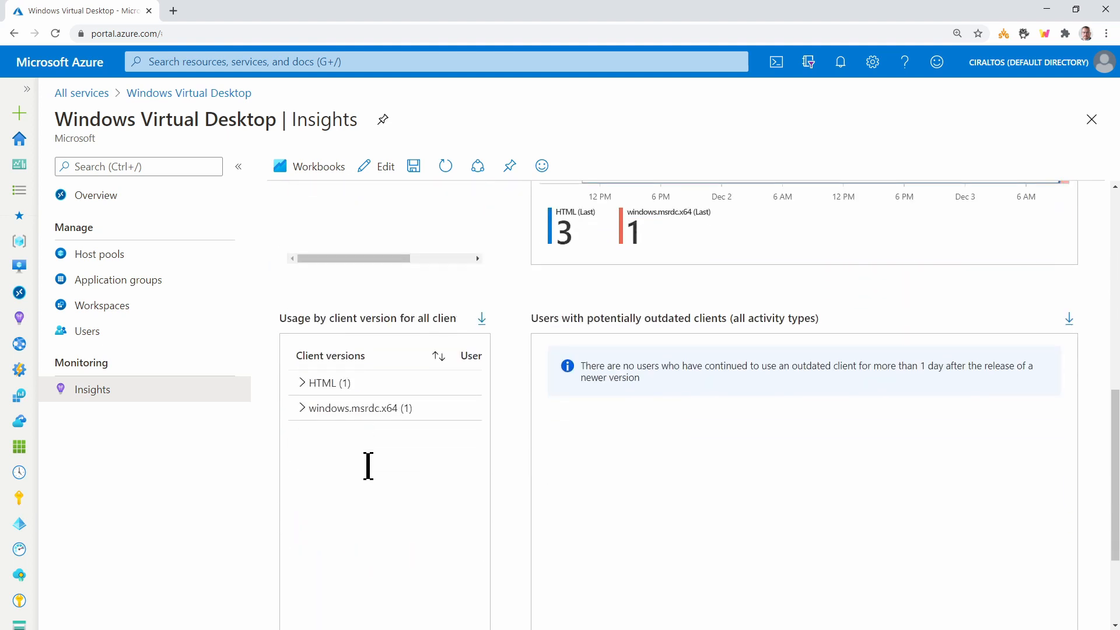